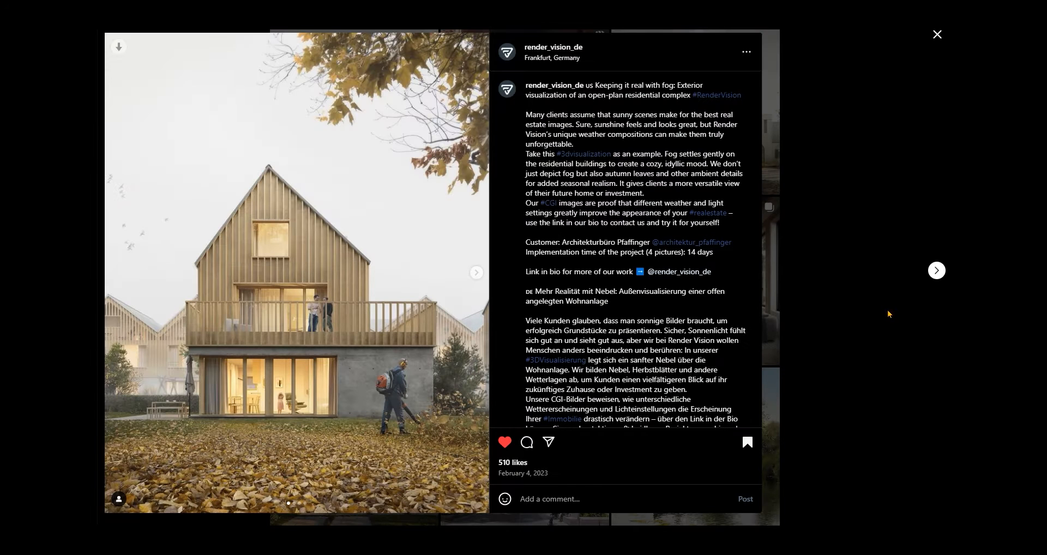
{"action": "mouse_move", "coordinate": [880, 301]}
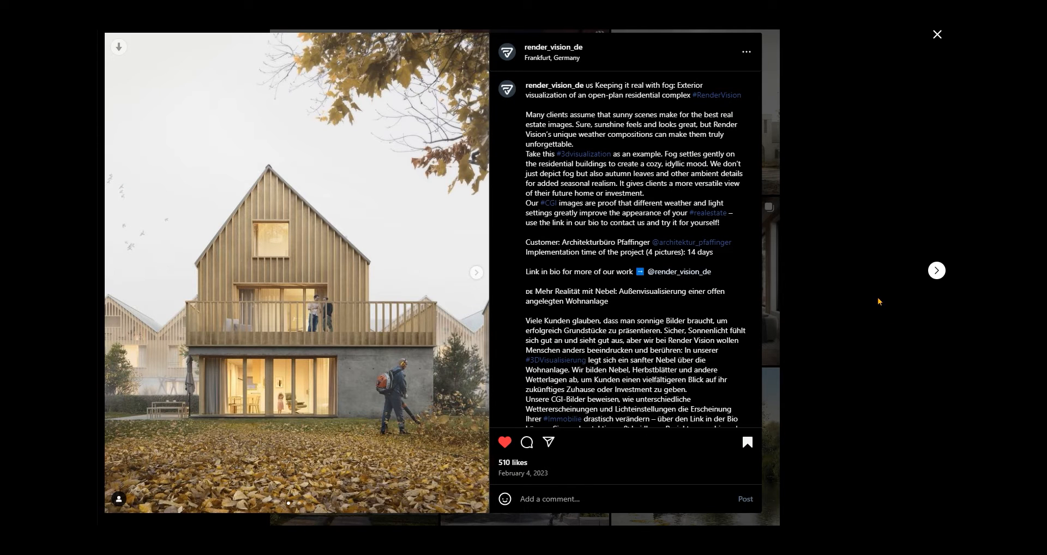
{"action": "mouse_move", "coordinate": [873, 291]}
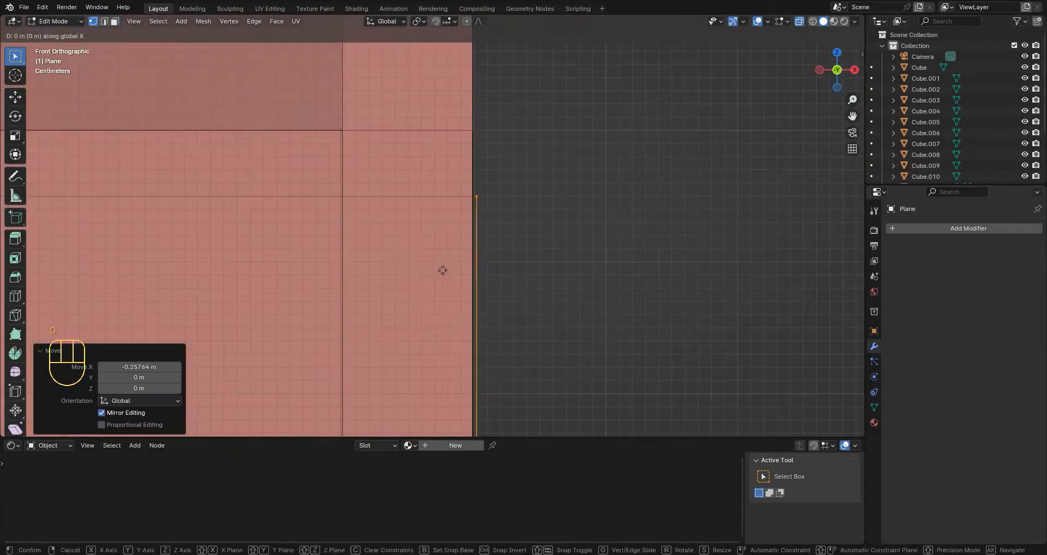
- Return to Object Mode and move the roof triangle into alignment with the walls
{"action": "left_click", "coordinate": [54, 20]}
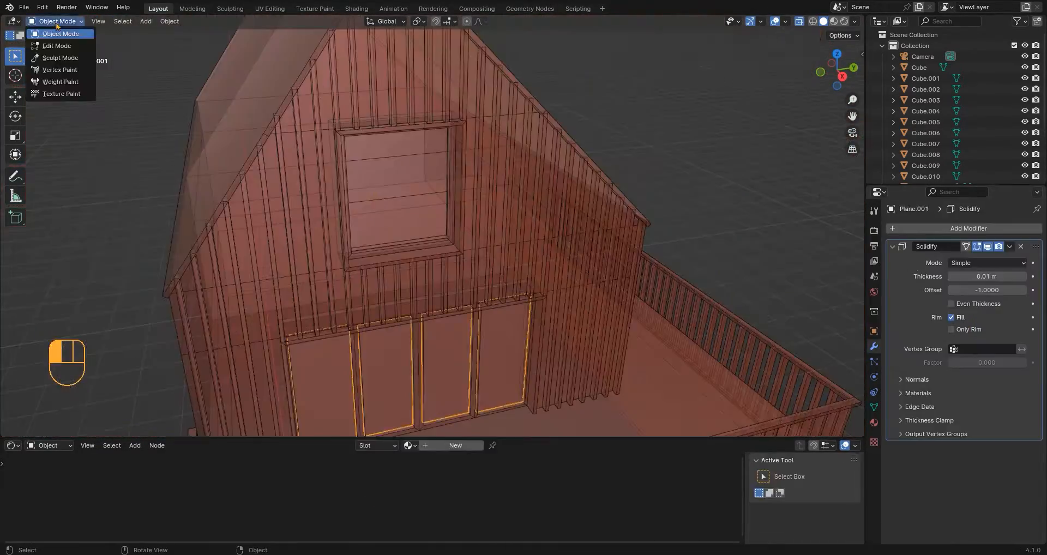
{"action": "left_click", "coordinate": [57, 46]}
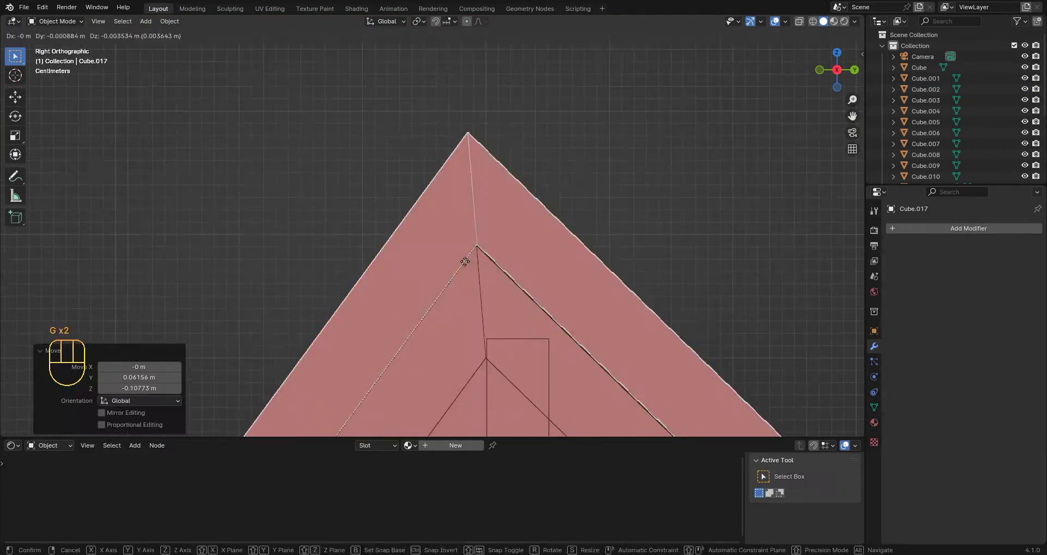
{"action": "key", "text": "Tab"}
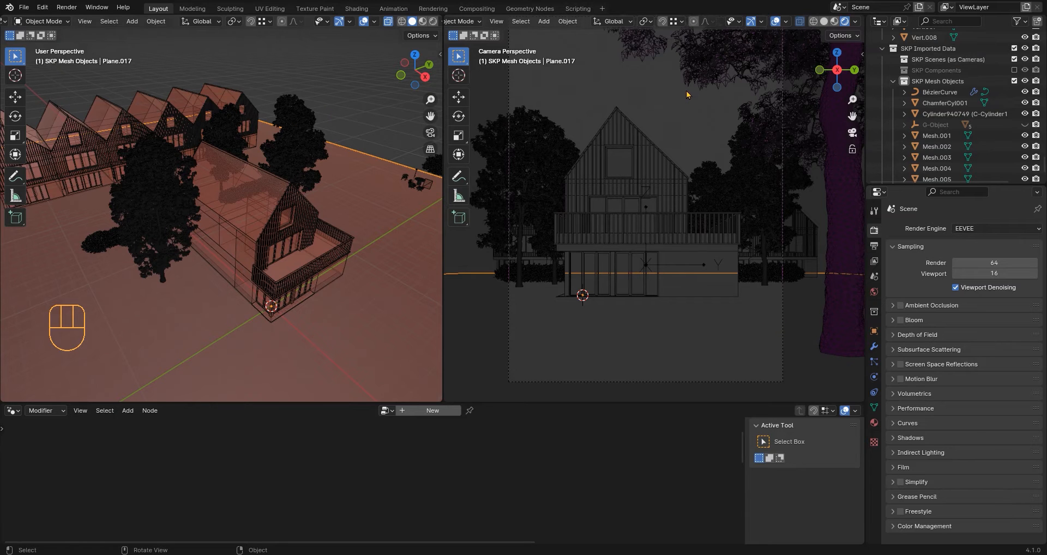
- Set the render engine to Cycles with GPU Compute as the device
{"action": "left_click", "coordinate": [994, 228]}
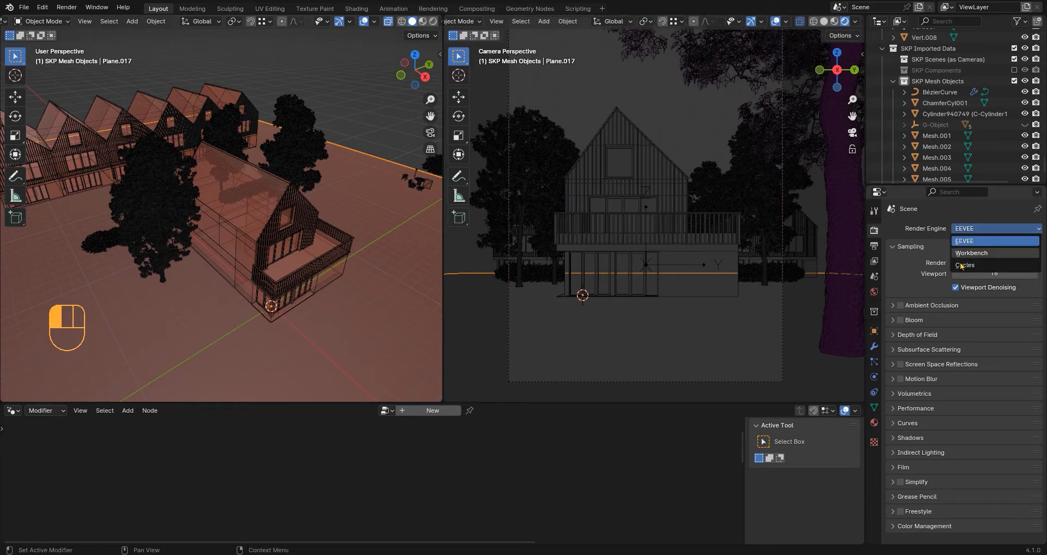
{"action": "left_click", "coordinate": [965, 265]}
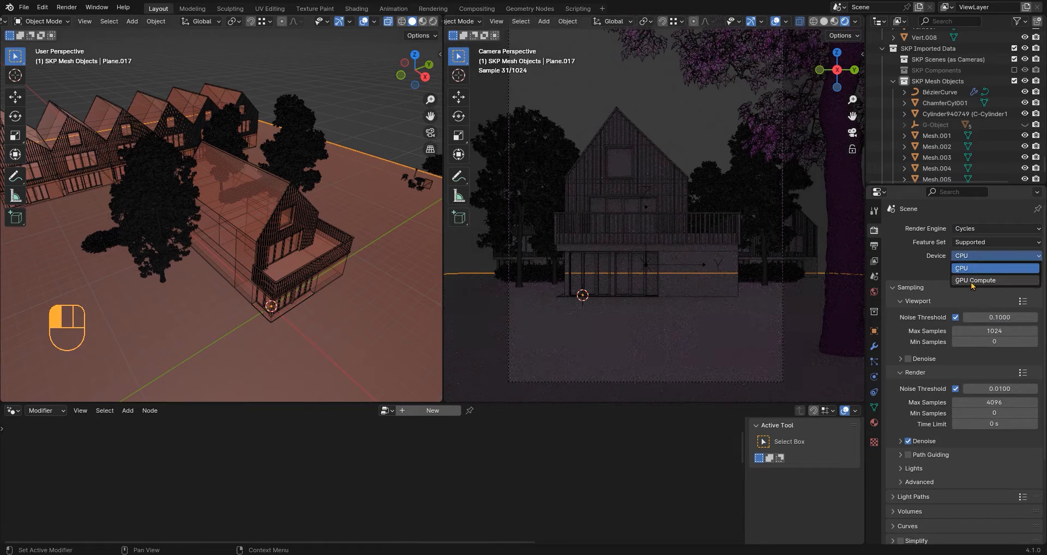
{"action": "left_click", "coordinate": [974, 280]}
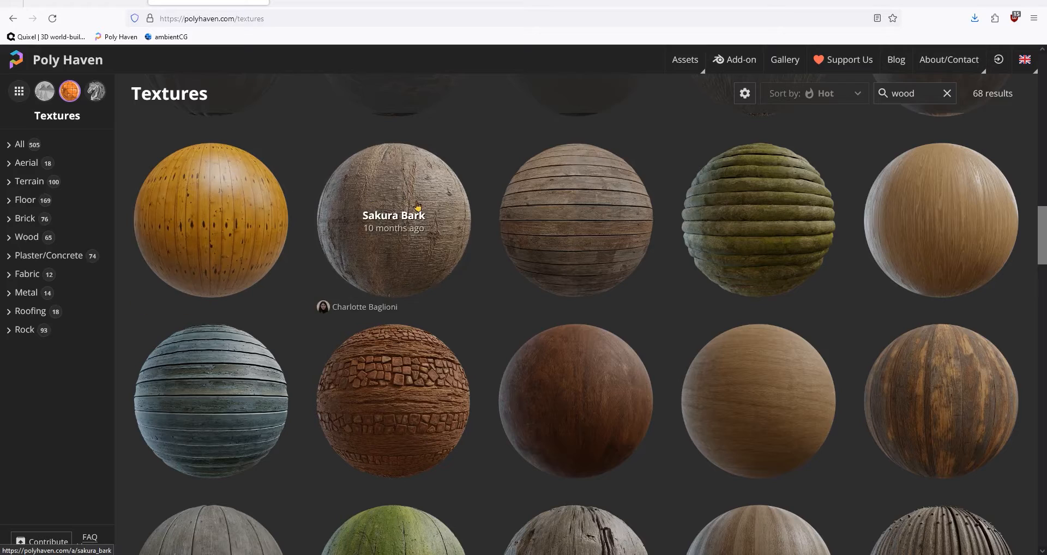
- Browse HDRIs filtered to Outdoor > Overcast and select the Shudu Lake HDRI
{"action": "left_click", "coordinate": [44, 91]}
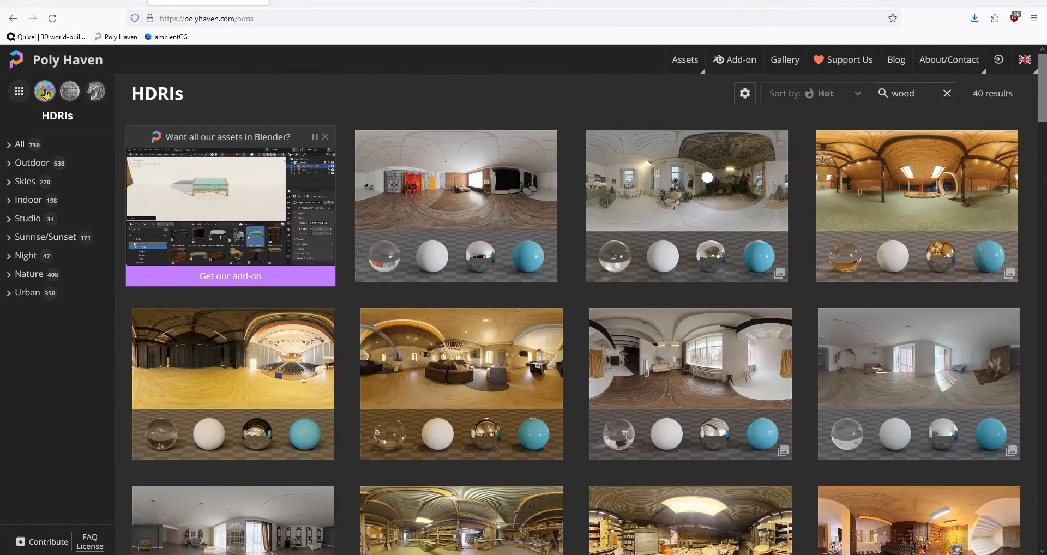
{"action": "left_click", "coordinate": [34, 372]}
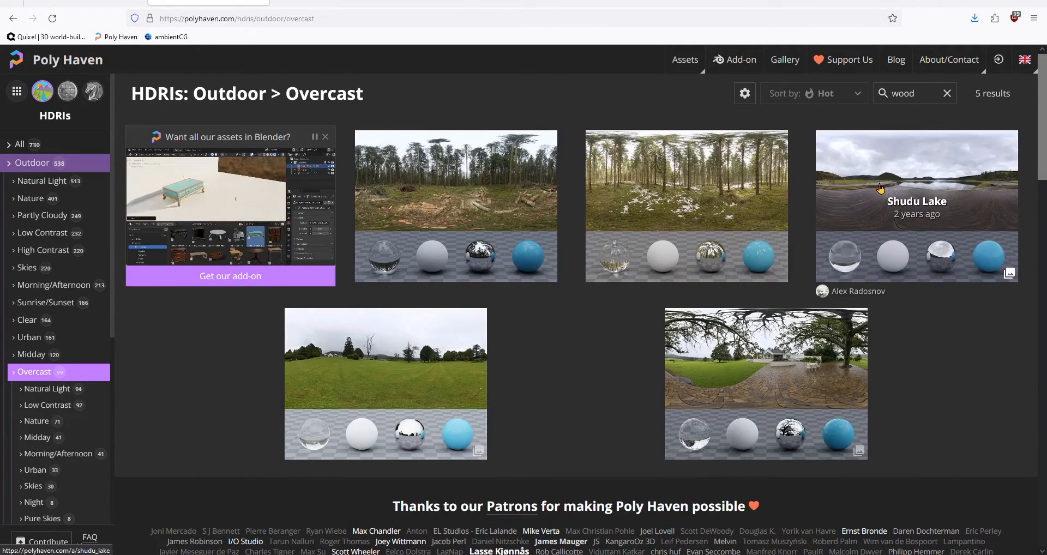
{"action": "left_click", "coordinate": [917, 196]}
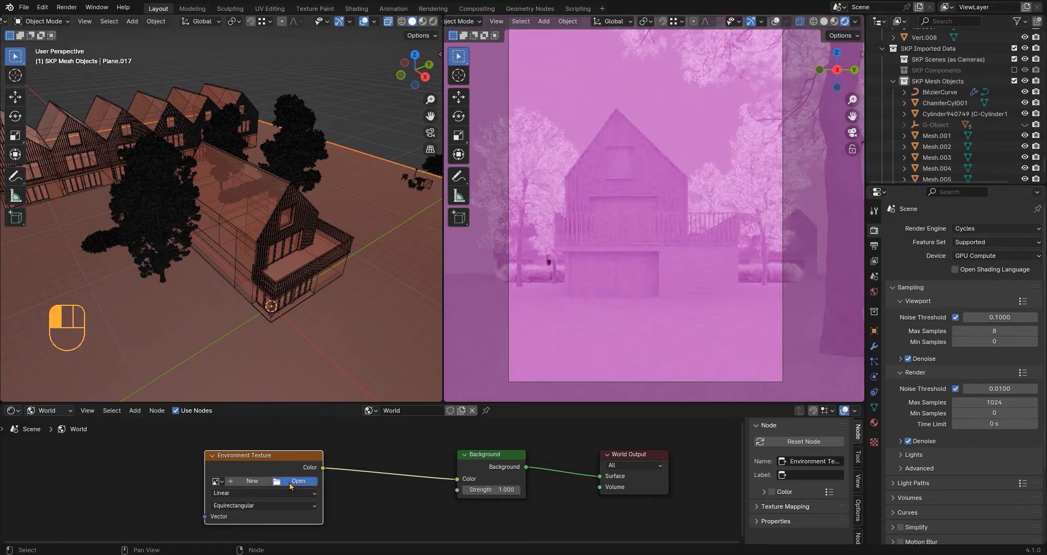
- Load shudu_lake_2k.hdr into the world Environment Texture and raise Background strength to 2
{"action": "left_click", "coordinate": [299, 481]}
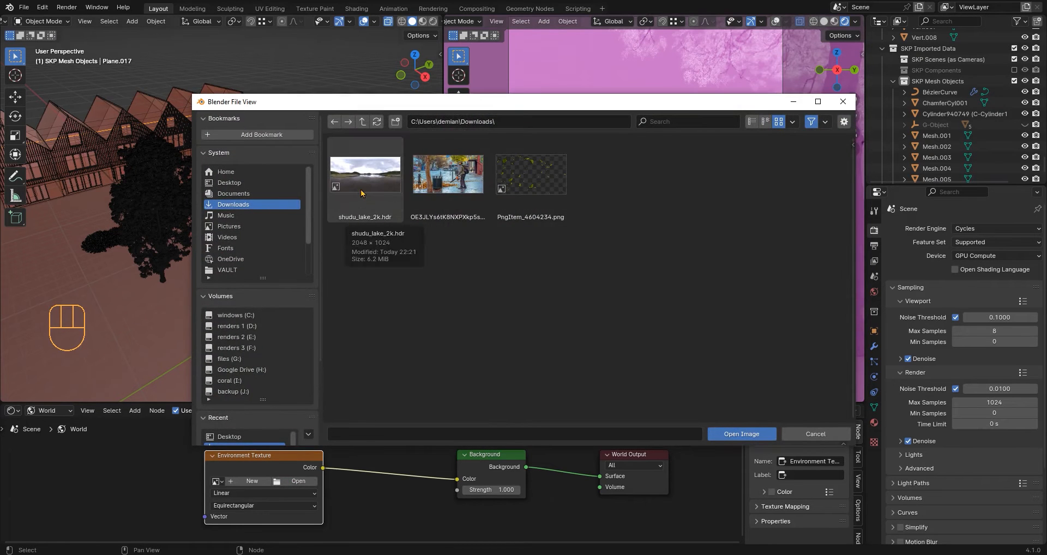
{"action": "left_click", "coordinate": [741, 434]}
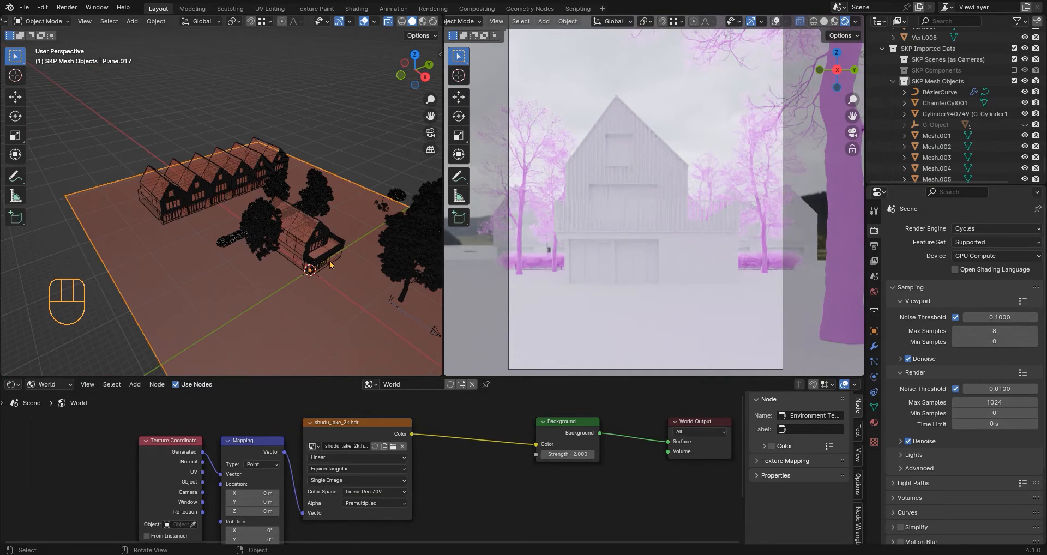
{"action": "left_click_drag", "start_coordinate": [567, 455], "coordinate": [589, 454]}
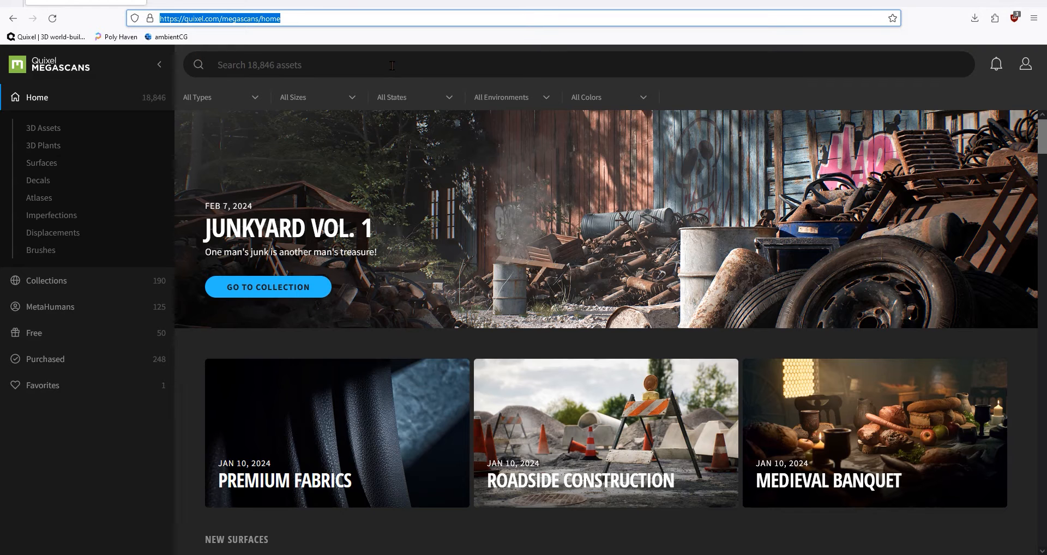
- Download a grass surface and the smooth Concrete Surface material from Megascans Surfaces
{"action": "left_click", "coordinate": [42, 162]}
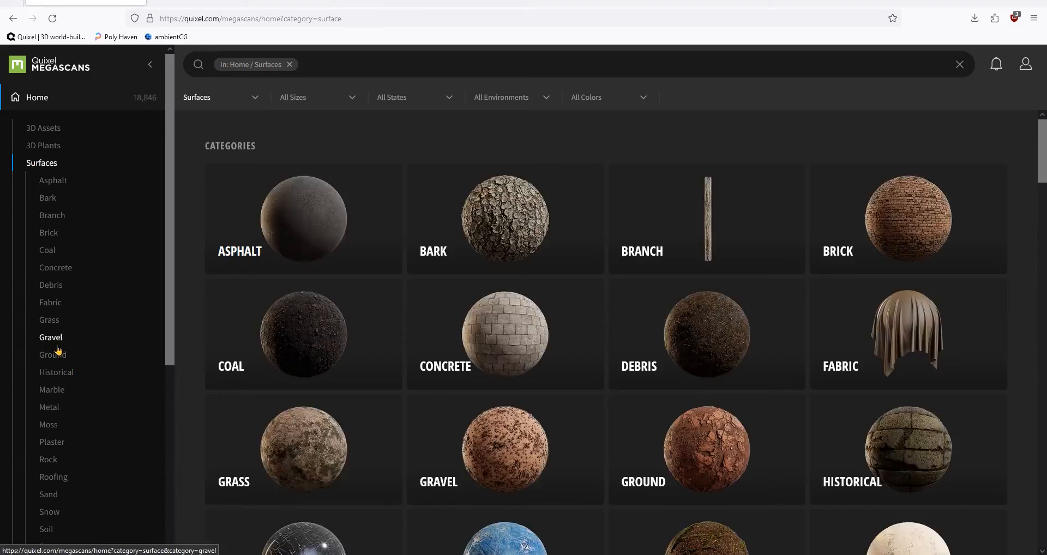
{"action": "left_click", "coordinate": [49, 320]}
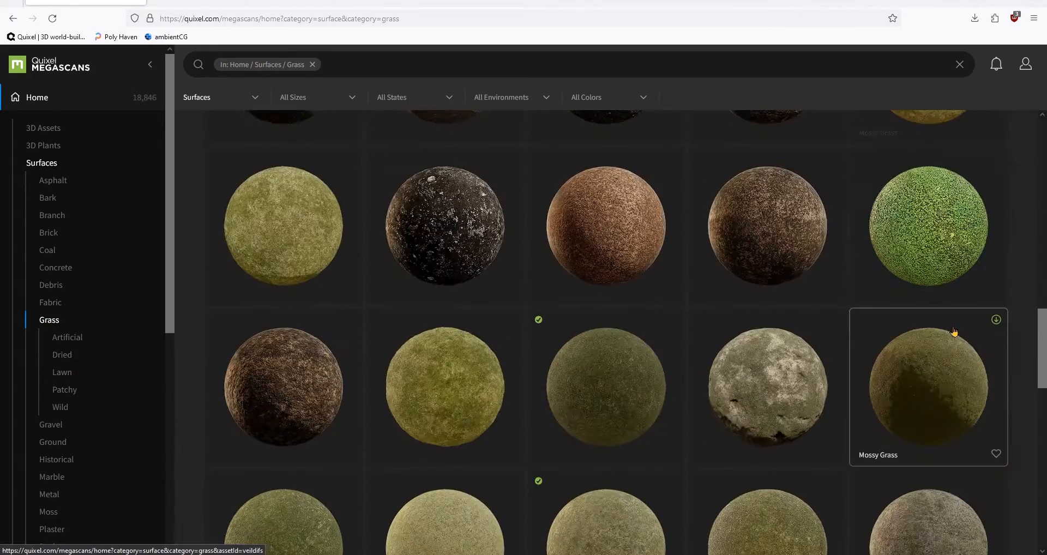
{"action": "scroll", "scroll_direction": "down", "scroll_amount": 3}
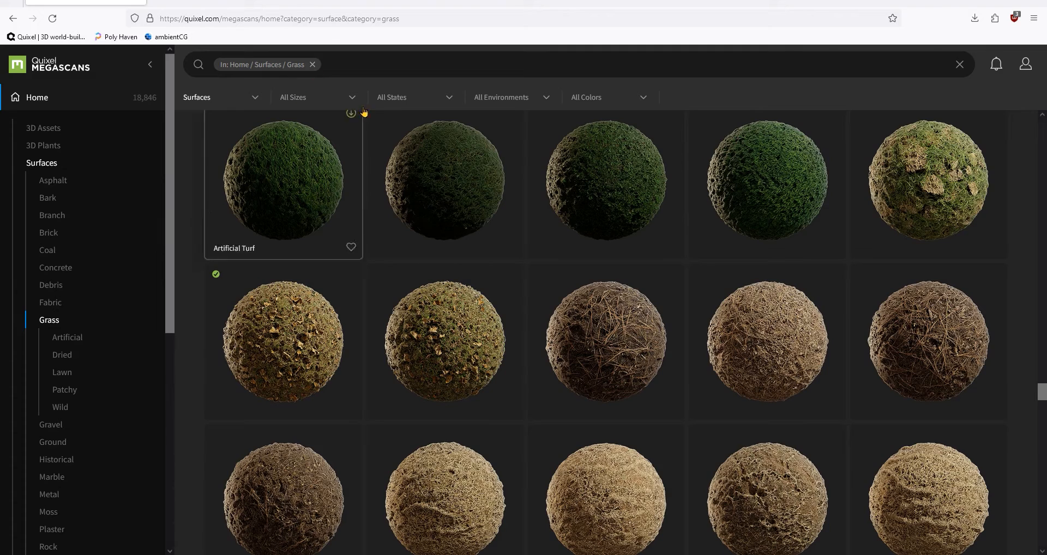
{"action": "left_click", "coordinate": [56, 268]}
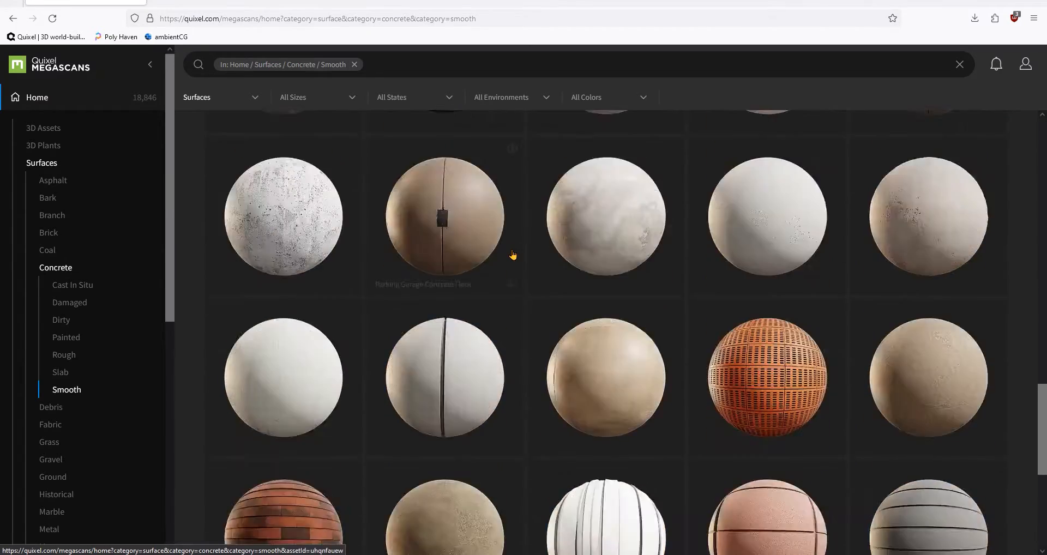
{"action": "scroll", "scroll_direction": "down", "scroll_amount": 3}
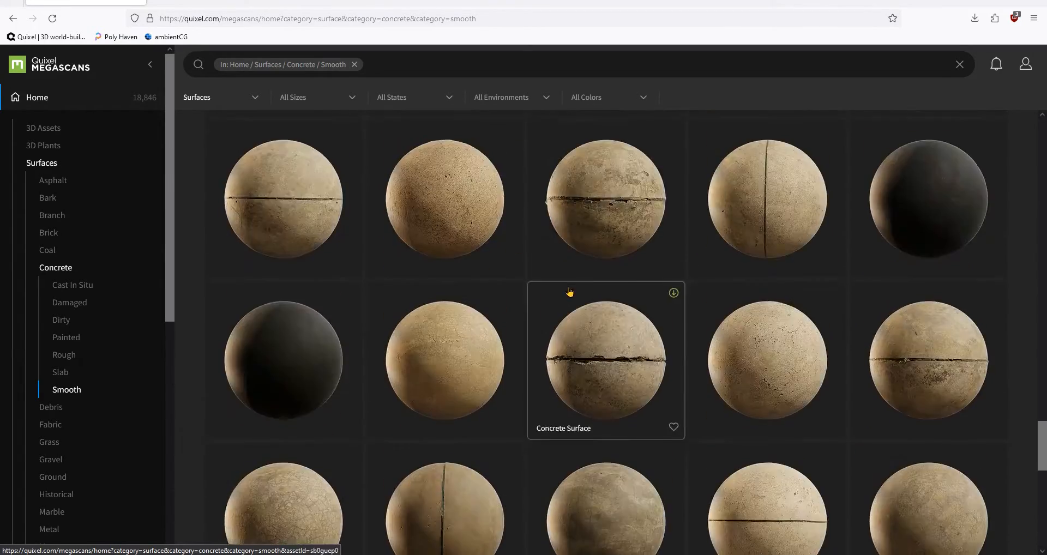
{"action": "left_click", "coordinate": [606, 358]}
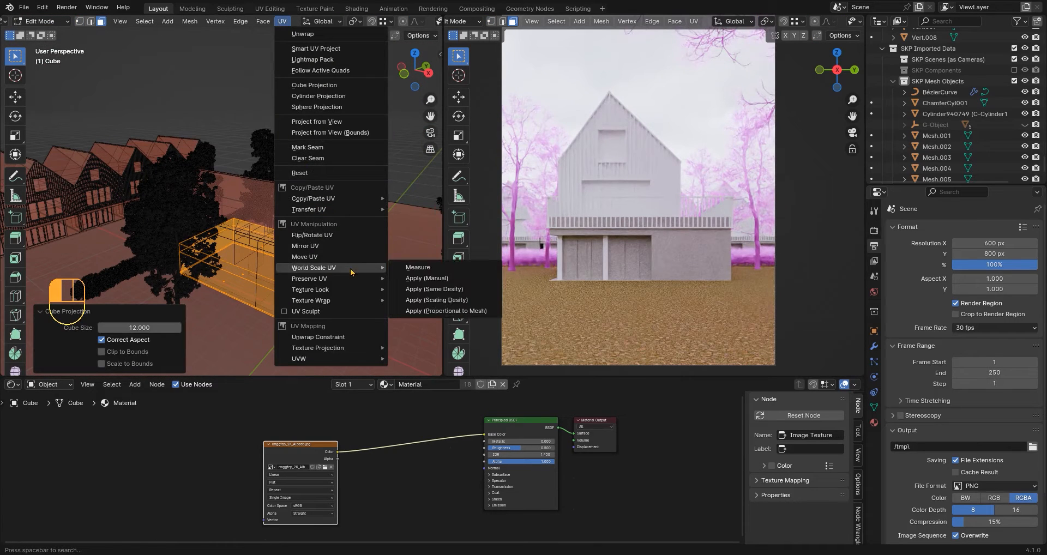
- Apply World Scale UV to the lower box's cube-projected UVs and confirm the settings
{"action": "left_click", "coordinate": [426, 278]}
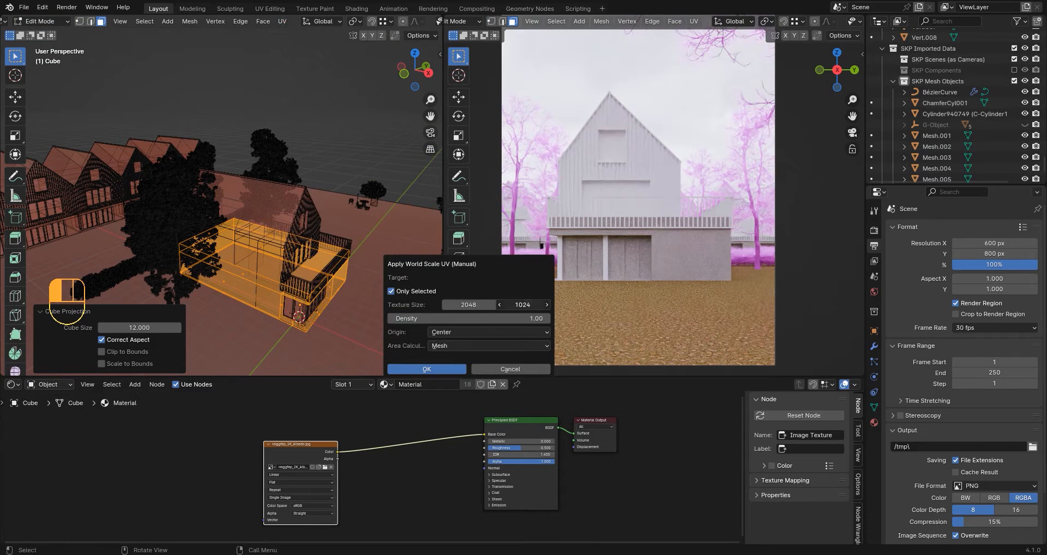
{"action": "left_click", "coordinate": [427, 368]}
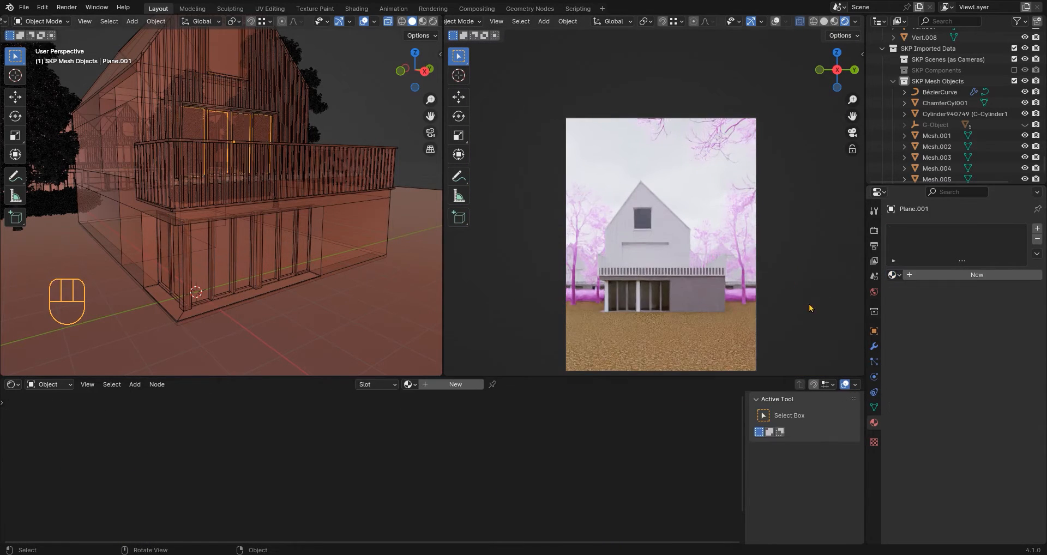
{"action": "left_click", "coordinate": [456, 384]}
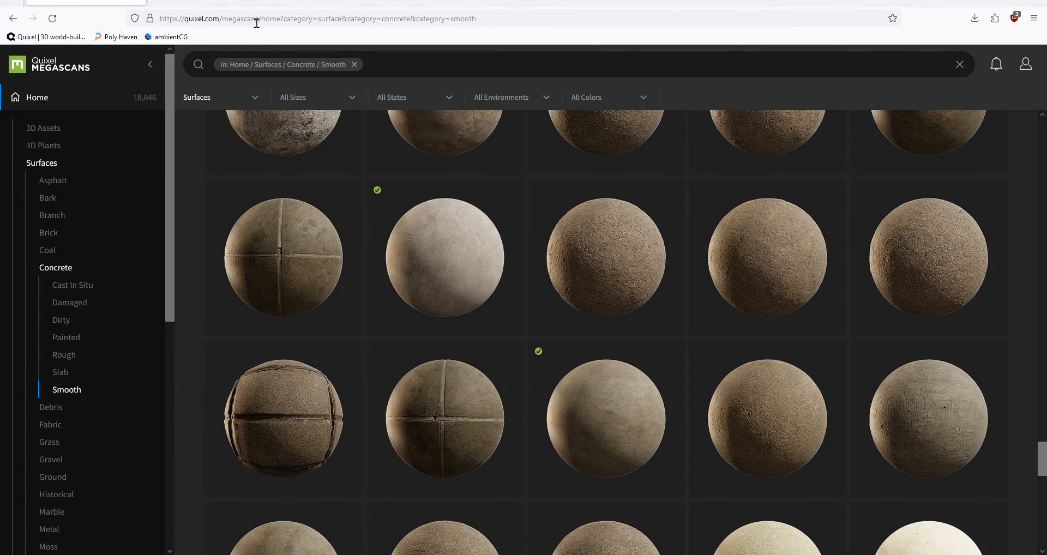
- Download the Oak Veneer 01 texture at 2K from polyhaven.com
{"action": "left_click", "coordinate": [115, 36]}
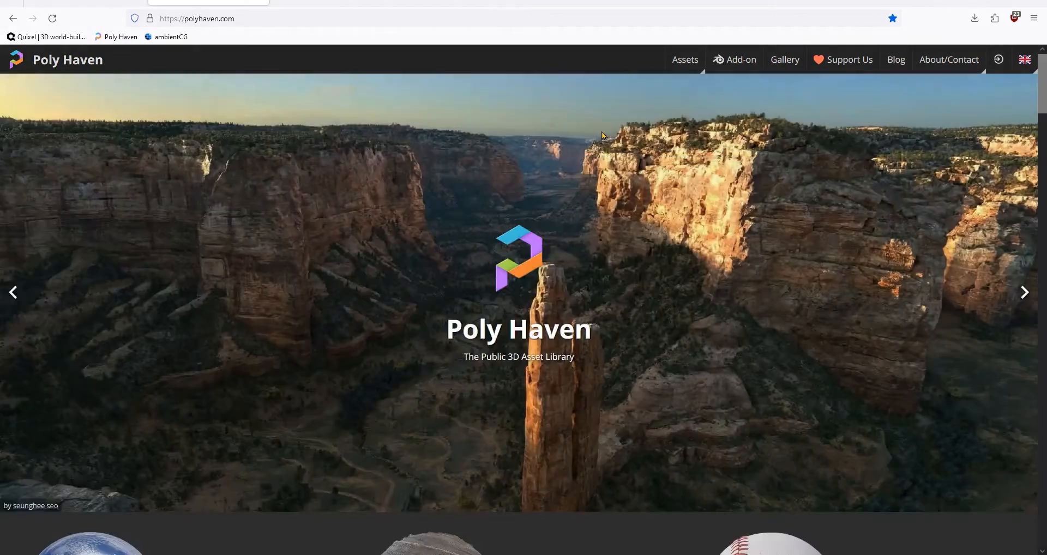
{"action": "left_click", "coordinate": [685, 60]}
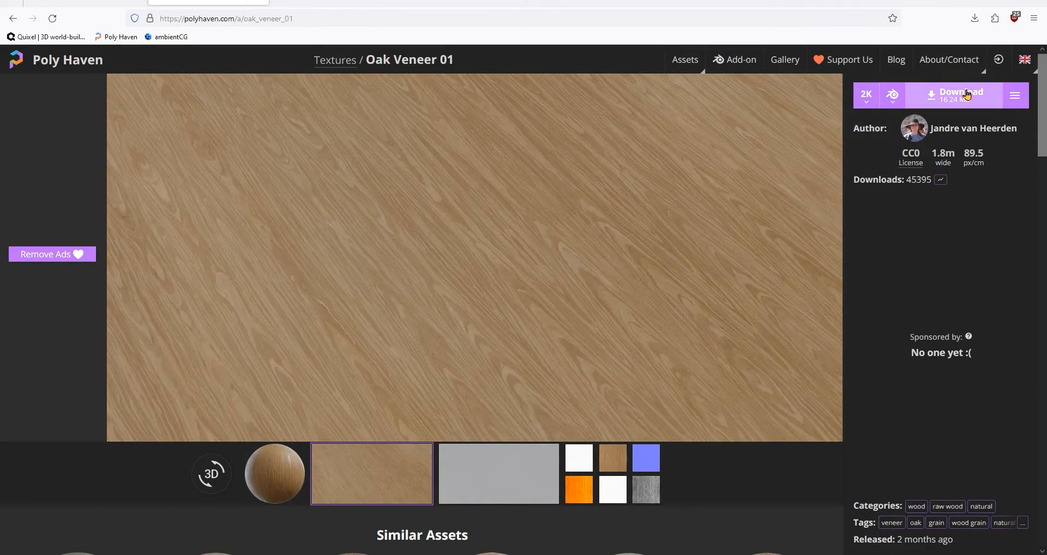
{"action": "left_click", "coordinate": [961, 95]}
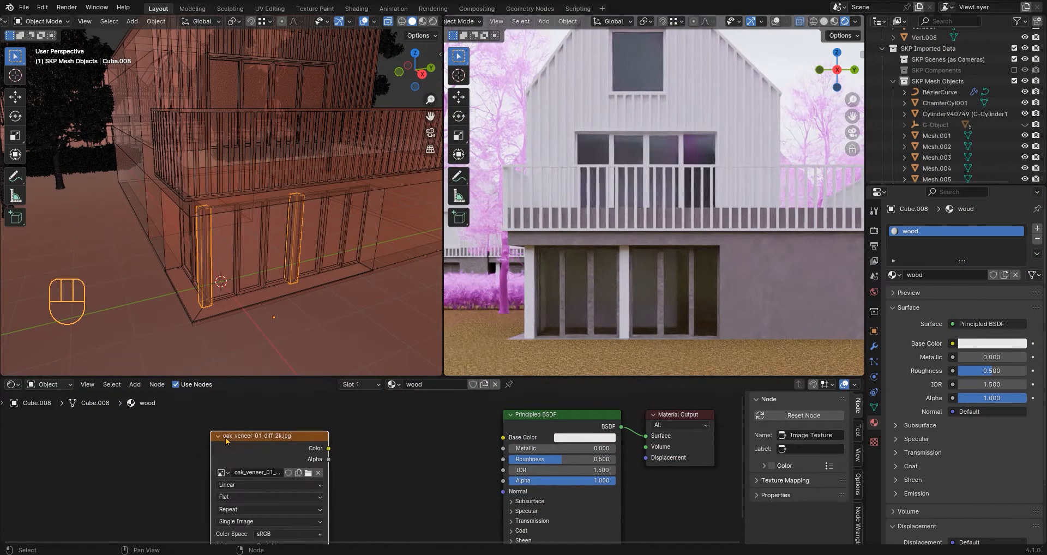
- Wire the oak veneer image into the wood material's base colour and assign it to the gable wall faces
{"action": "left_click_drag", "start_coordinate": [328, 448], "coordinate": [503, 437]}
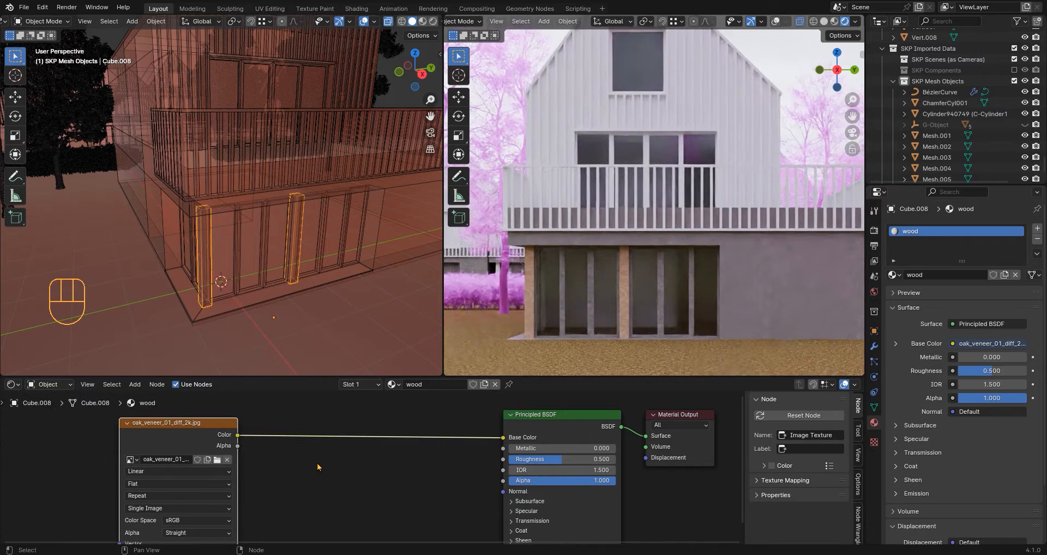
{"action": "key", "text": "Tab"}
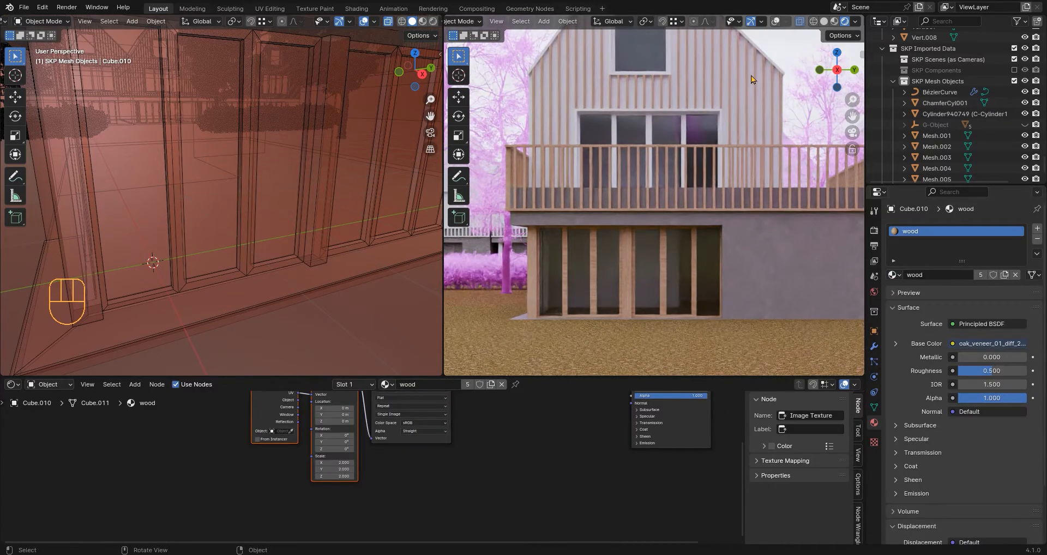
{"action": "left_click", "coordinate": [41, 22]}
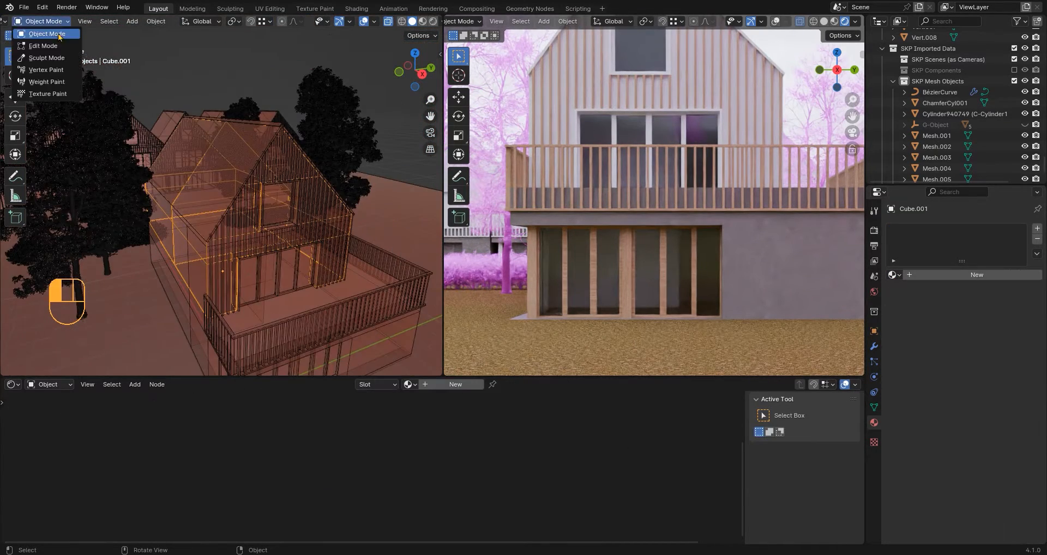
{"action": "left_click", "coordinate": [43, 46]}
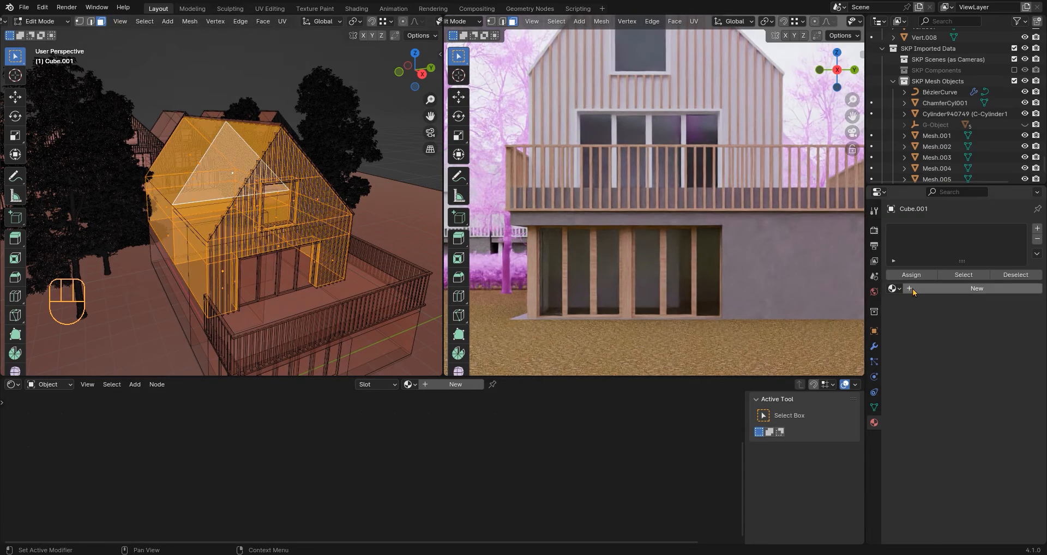
{"action": "left_click", "coordinate": [977, 288]}
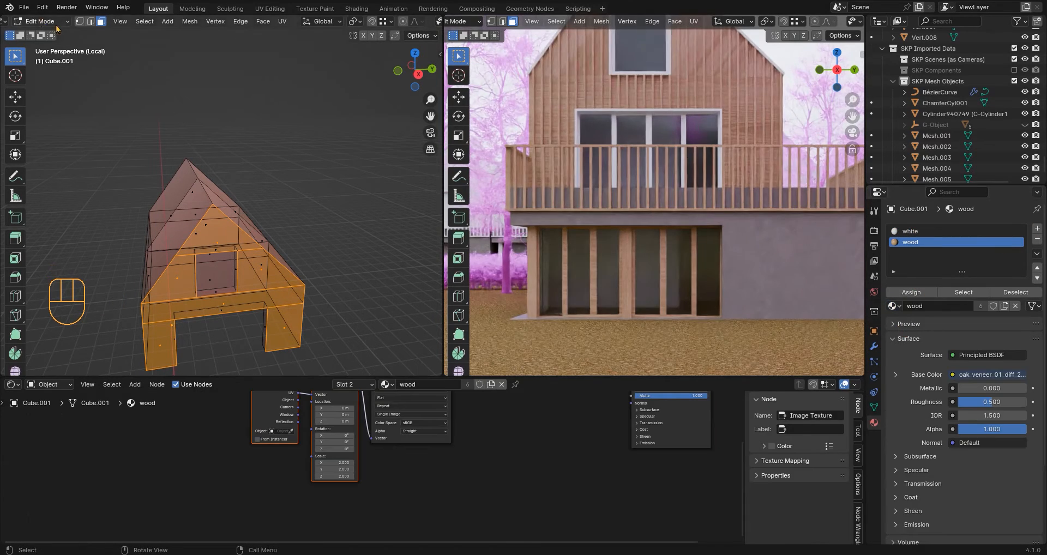
{"action": "left_click", "coordinate": [282, 21]}
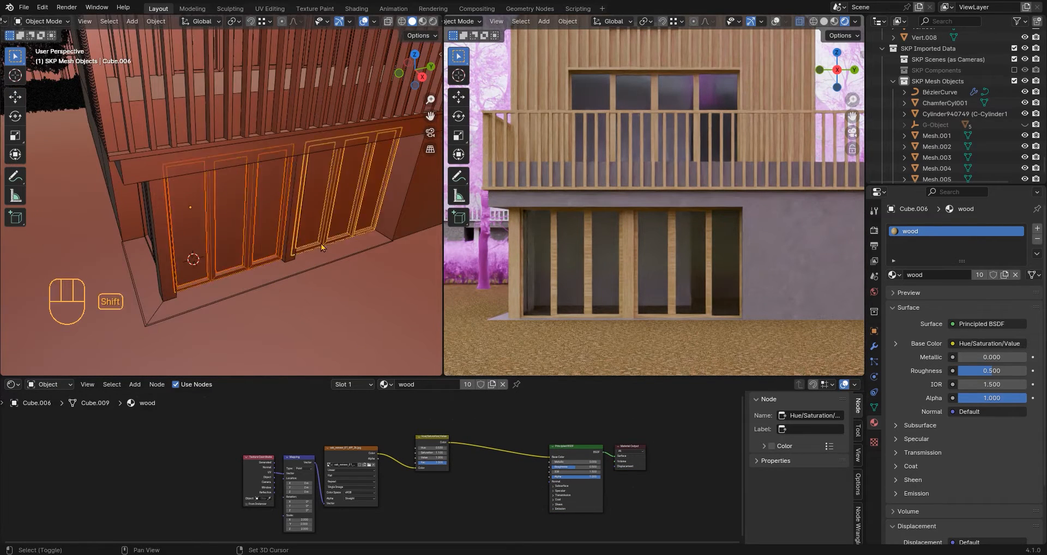
- Link the wood material to the selected door frames and enter Edit Mode for UV scaling
{"action": "key", "text": "Tab"}
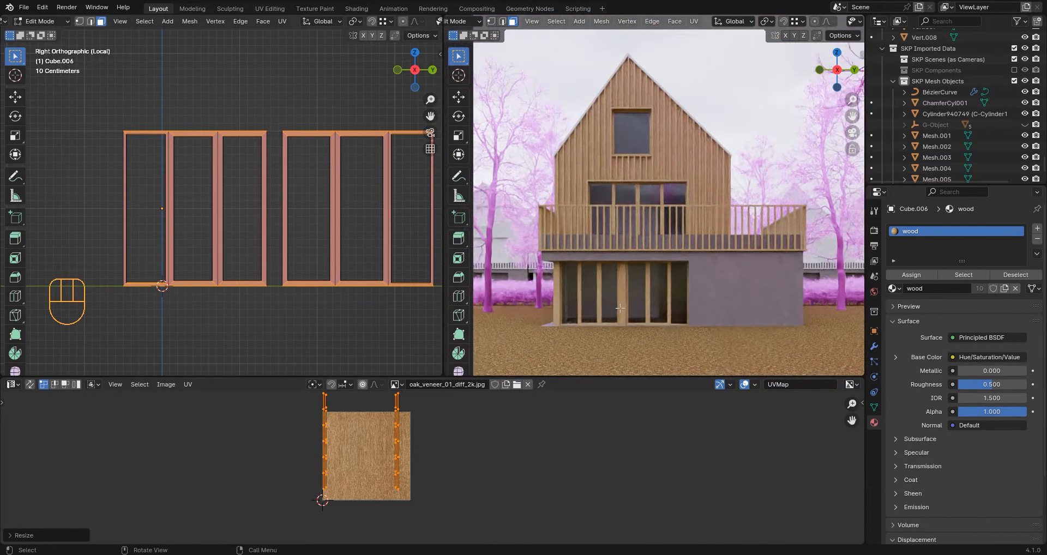
- Edit the railing mesh and unwrap it with Smart UV Project onto the oak texture
{"action": "key", "text": "Tab"}
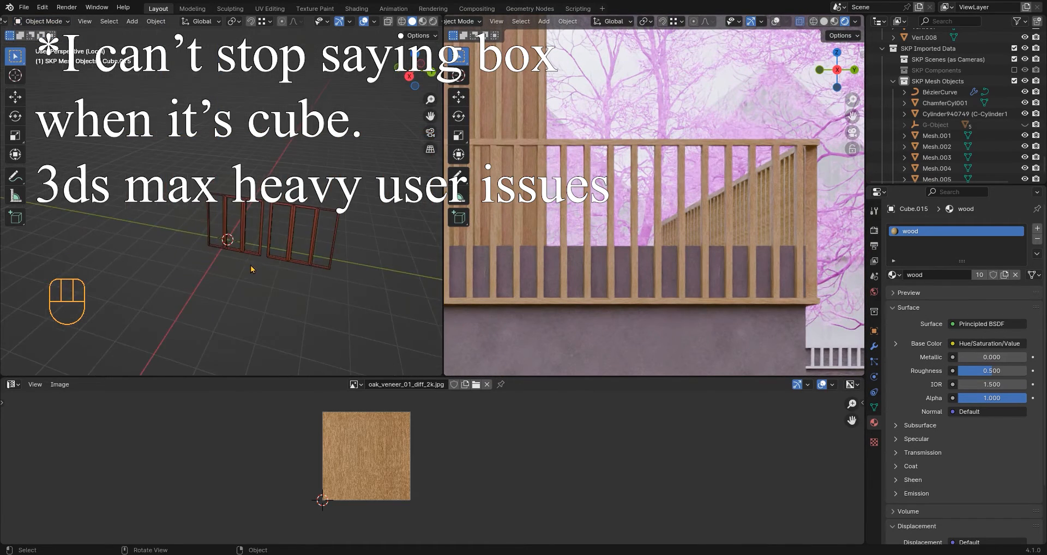
{"action": "key", "text": "Tab"}
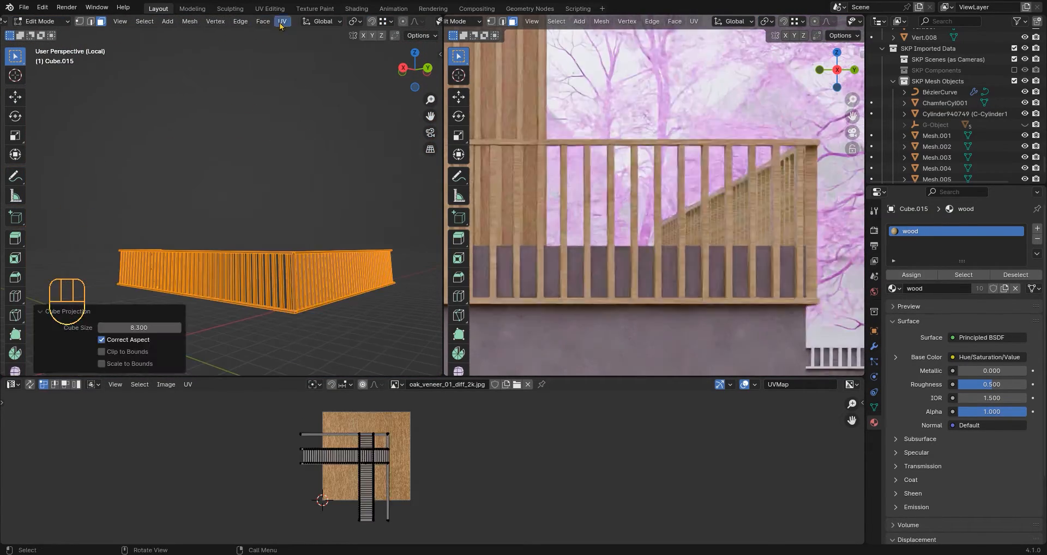
{"action": "left_click", "coordinate": [282, 22]}
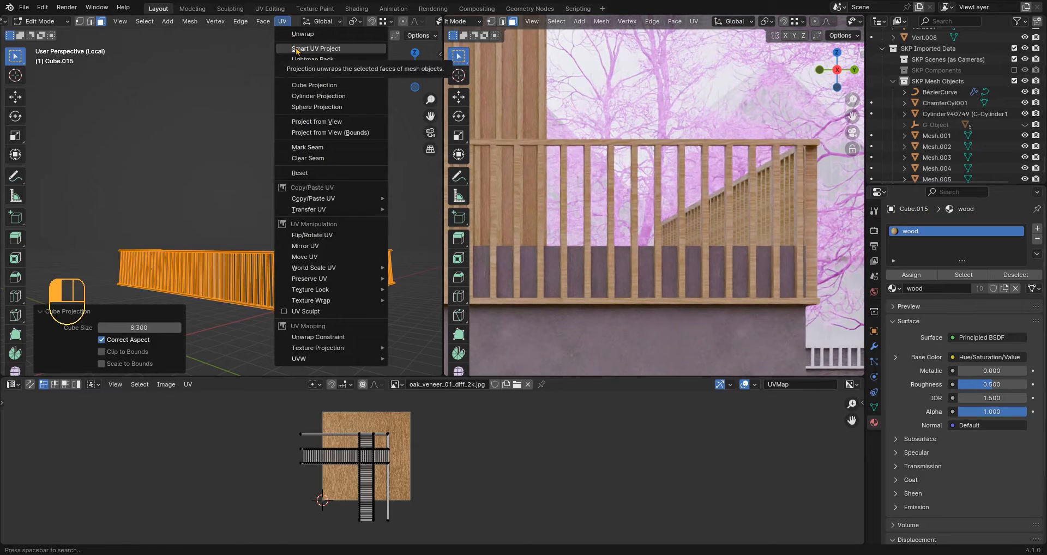
{"action": "left_click", "coordinate": [309, 49]}
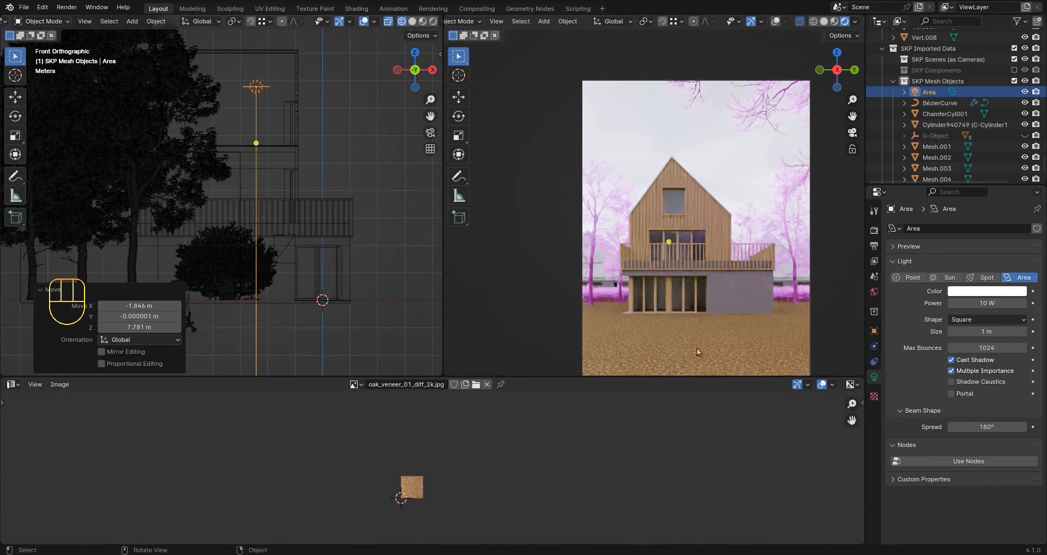
- Add an orange 400 W area light and duplicate it into each ground-floor room
{"action": "left_click", "coordinate": [987, 291]}
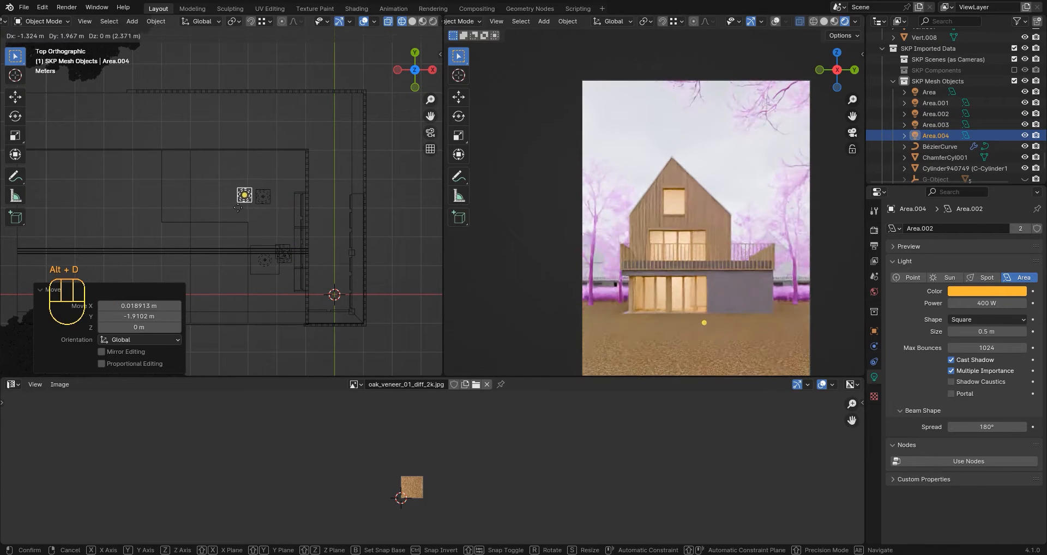
{"action": "left_click", "coordinate": [673, 332]}
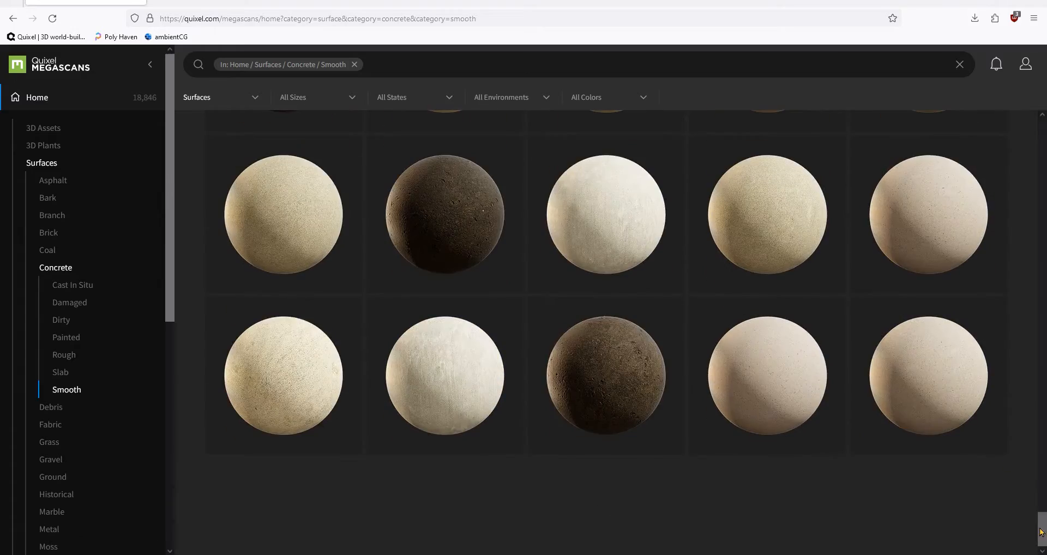
- Browse Poly Haven's Plaster/Concrete textures for a wall material, then move on to ambientCG
{"action": "left_click", "coordinate": [99, 37]}
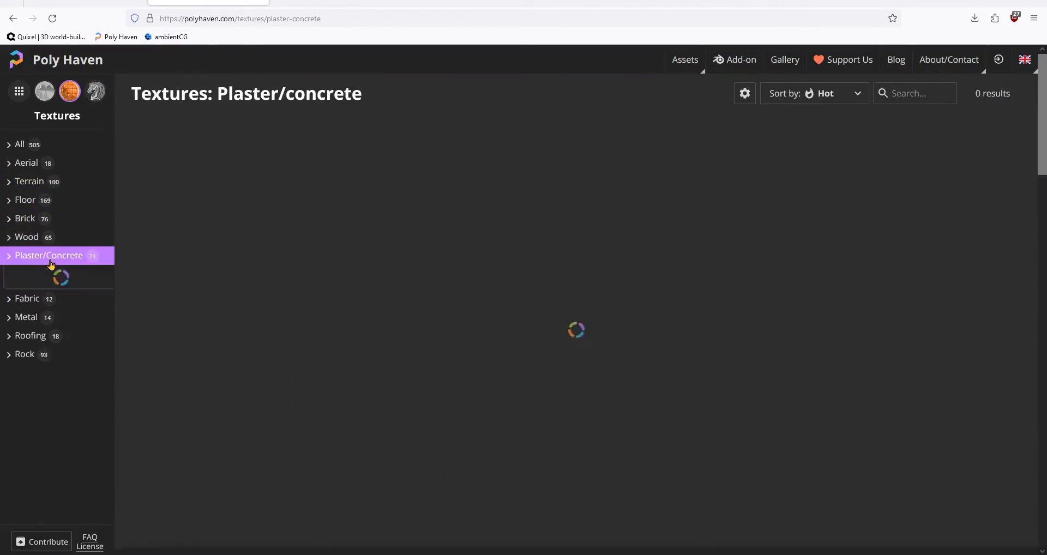
{"action": "left_click", "coordinate": [49, 255]}
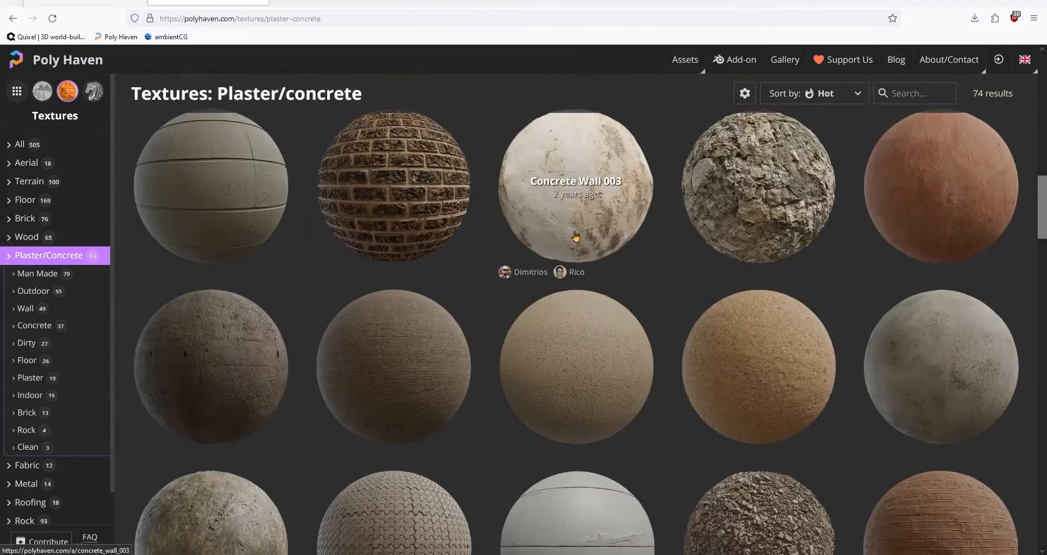
{"action": "scroll", "scroll_direction": "down", "scroll_amount": 3}
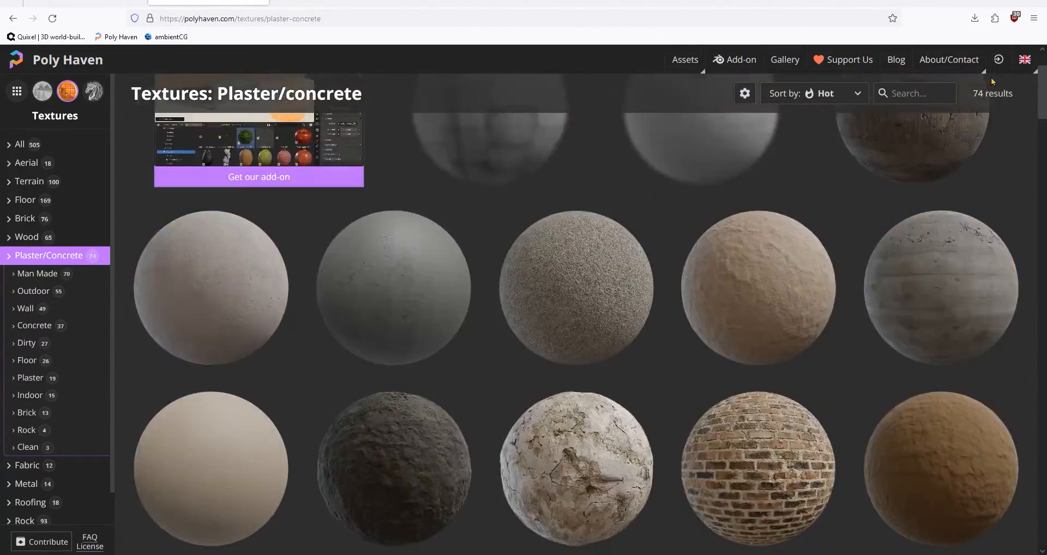
{"action": "scroll", "scroll_direction": "down", "scroll_amount": 3}
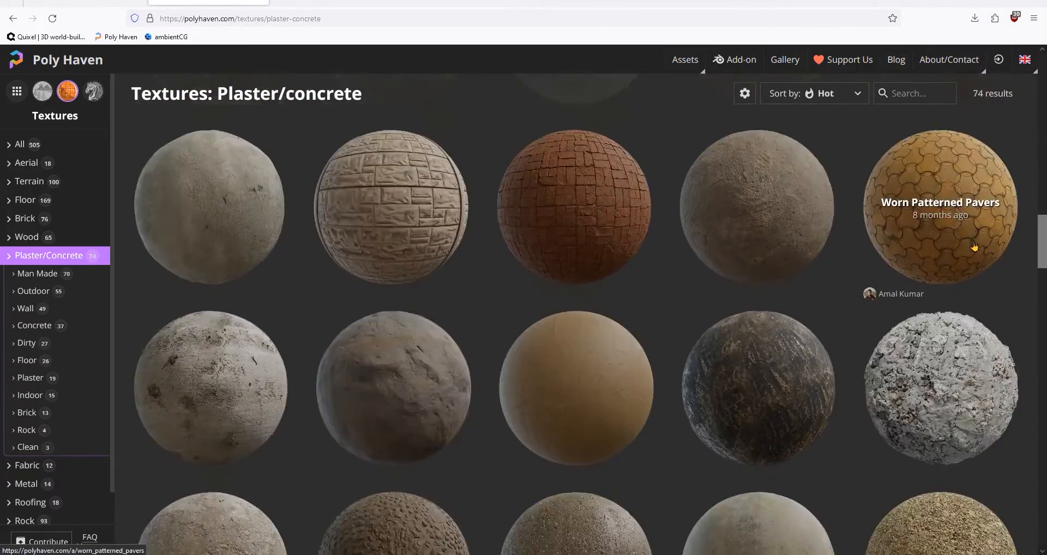
{"action": "scroll", "scroll_direction": "down", "scroll_amount": 3}
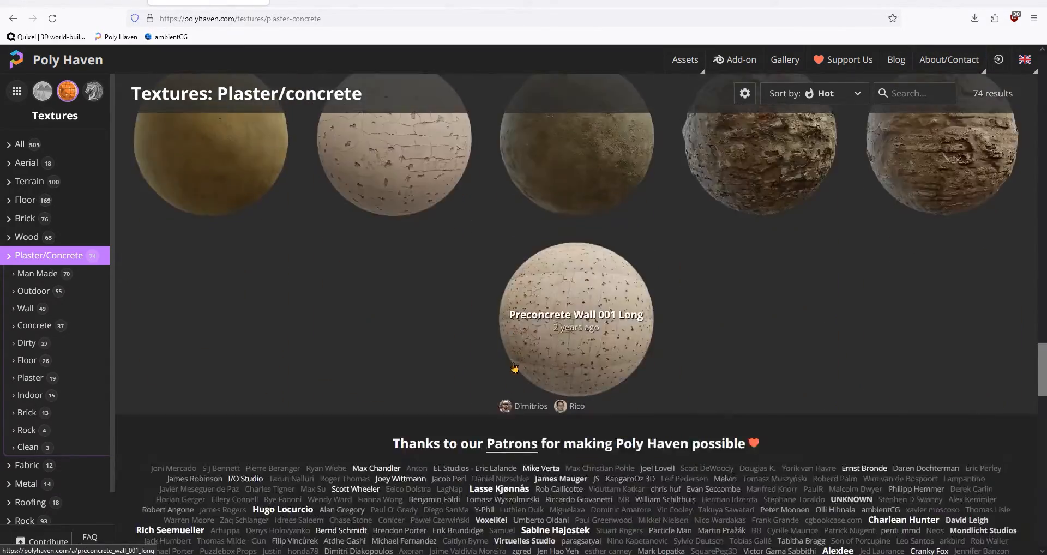
{"action": "scroll", "scroll_direction": "down", "scroll_amount": 3}
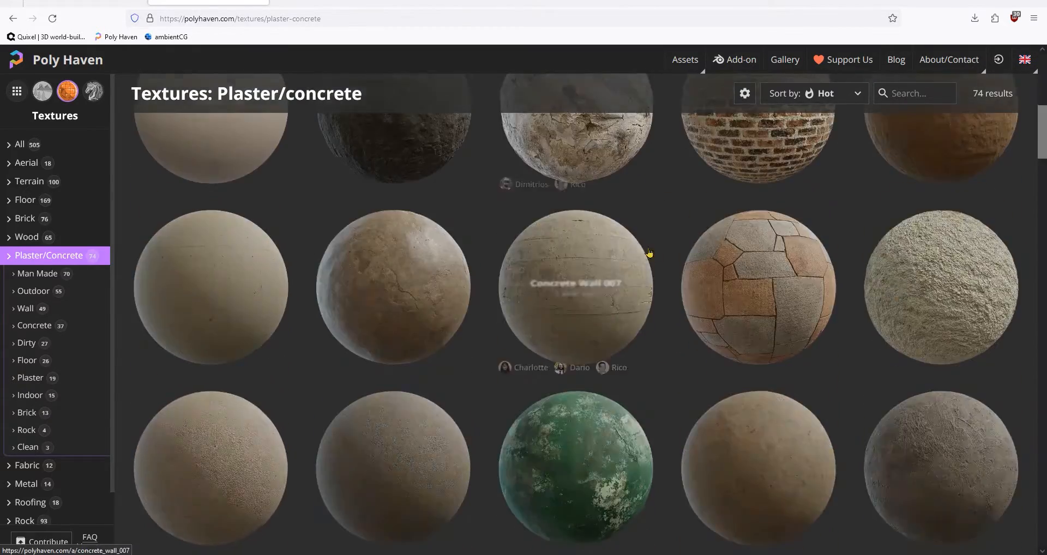
{"action": "left_click", "coordinate": [570, 289]}
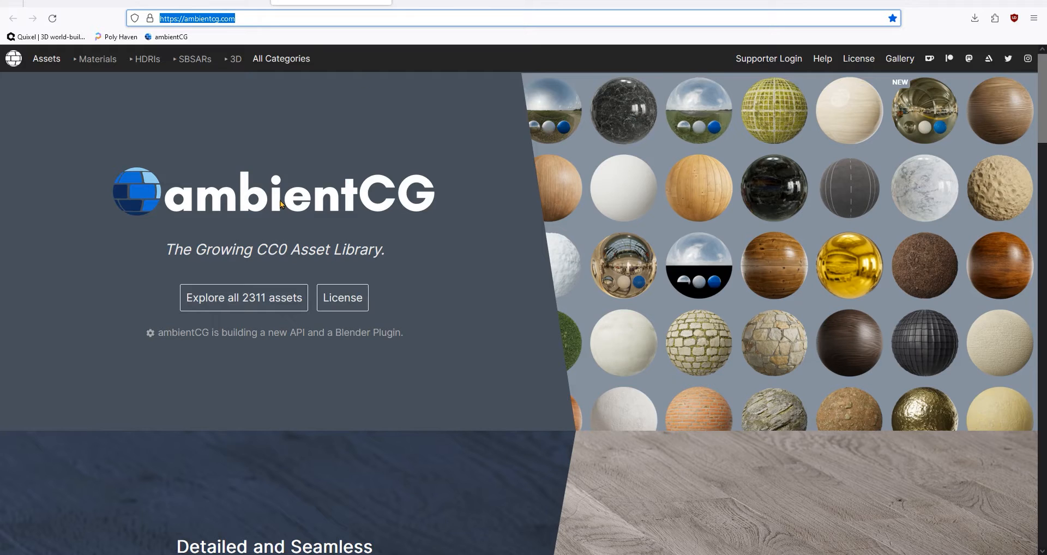
- Search ambientCG for 'concrete' and download the Concrete 044 A 2K JPG package
{"action": "type", "text": "concrete"}
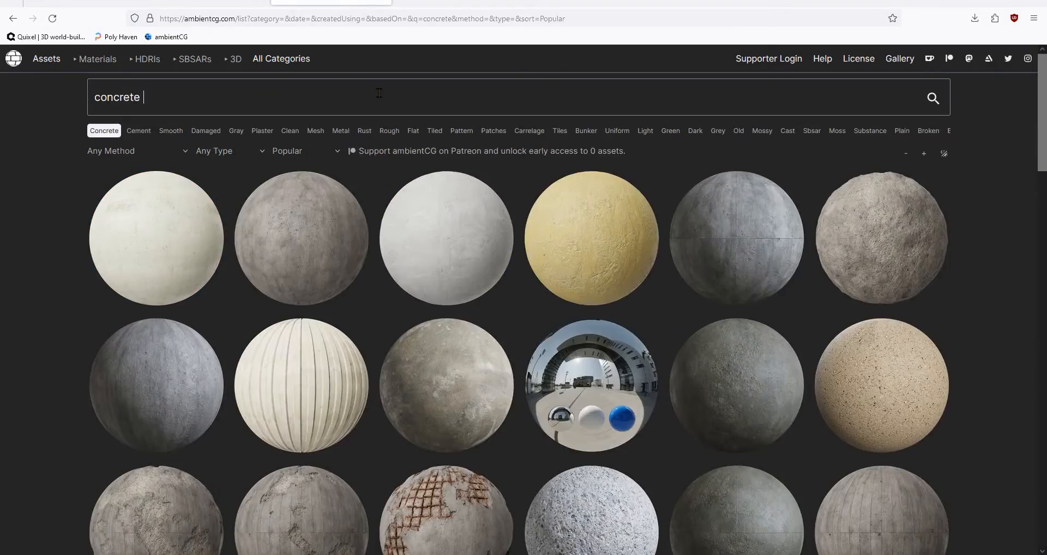
{"action": "scroll", "scroll_direction": "down", "scroll_amount": 3}
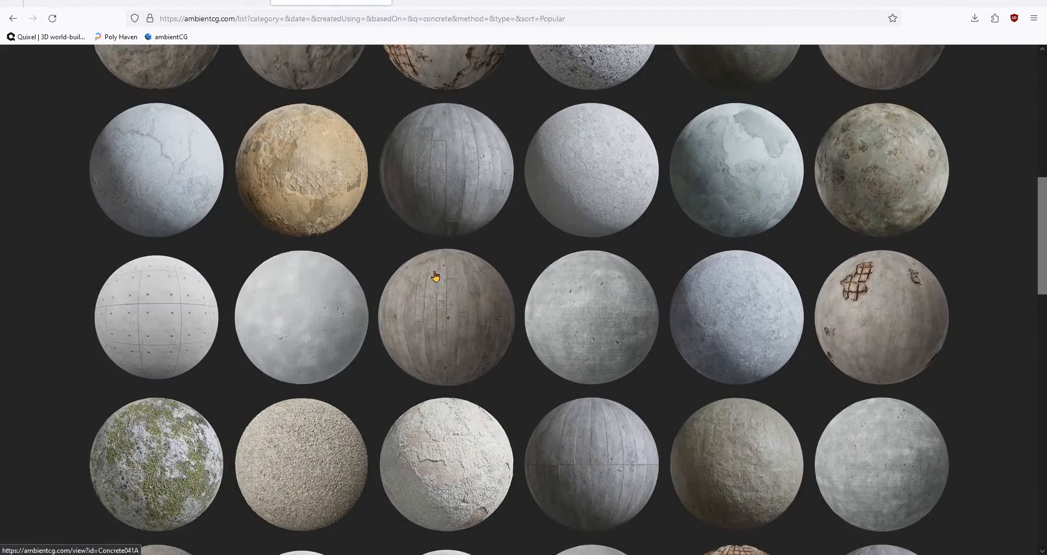
{"action": "scroll", "scroll_direction": "down", "scroll_amount": 3}
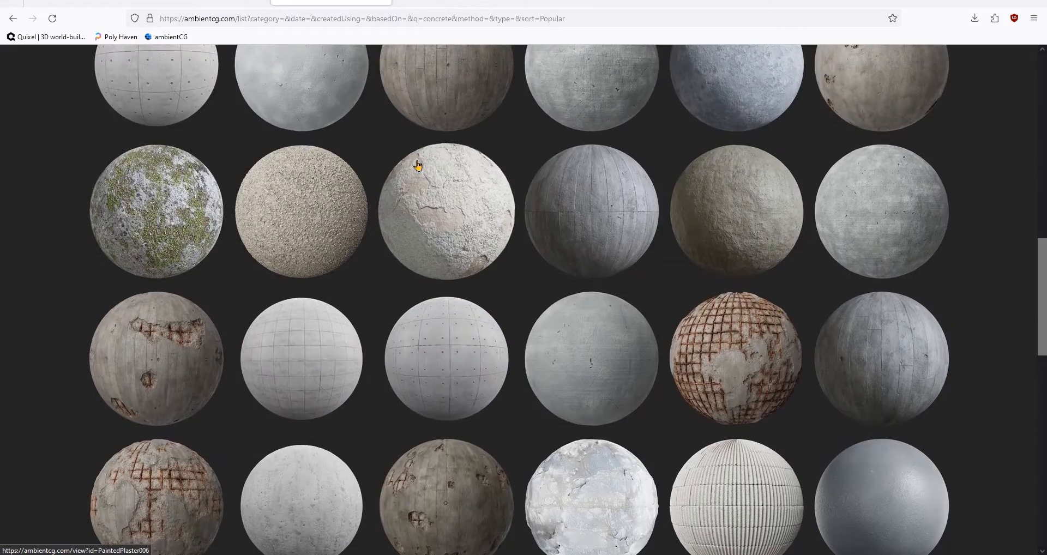
{"action": "scroll", "scroll_direction": "down", "scroll_amount": 3}
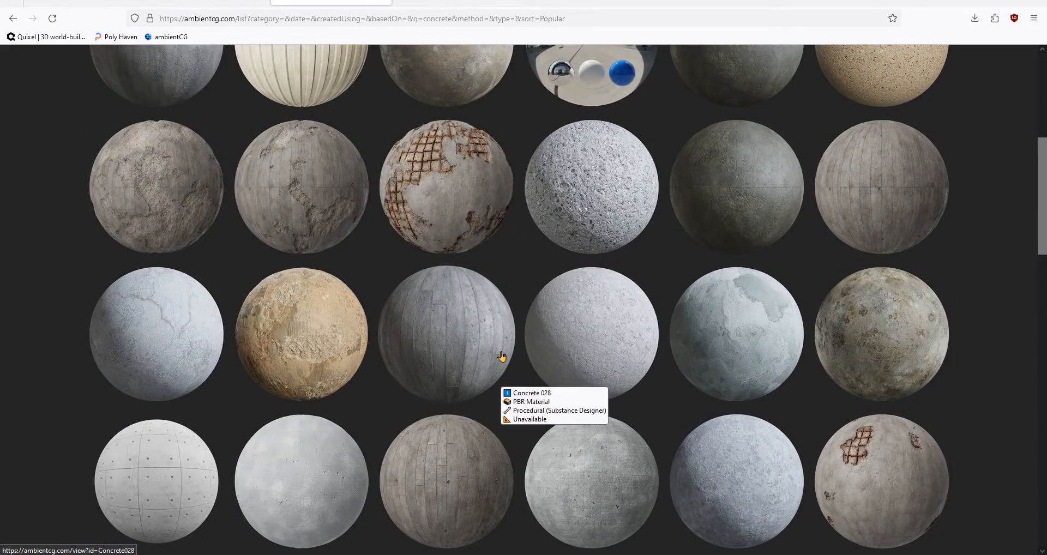
{"action": "left_click", "coordinate": [448, 338]}
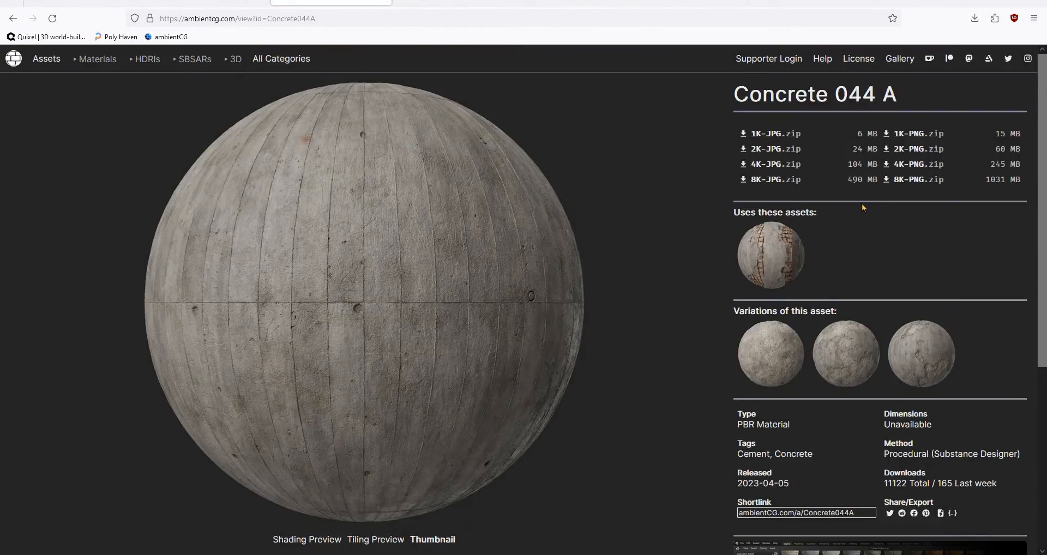
{"action": "mouse_move", "coordinate": [772, 151]}
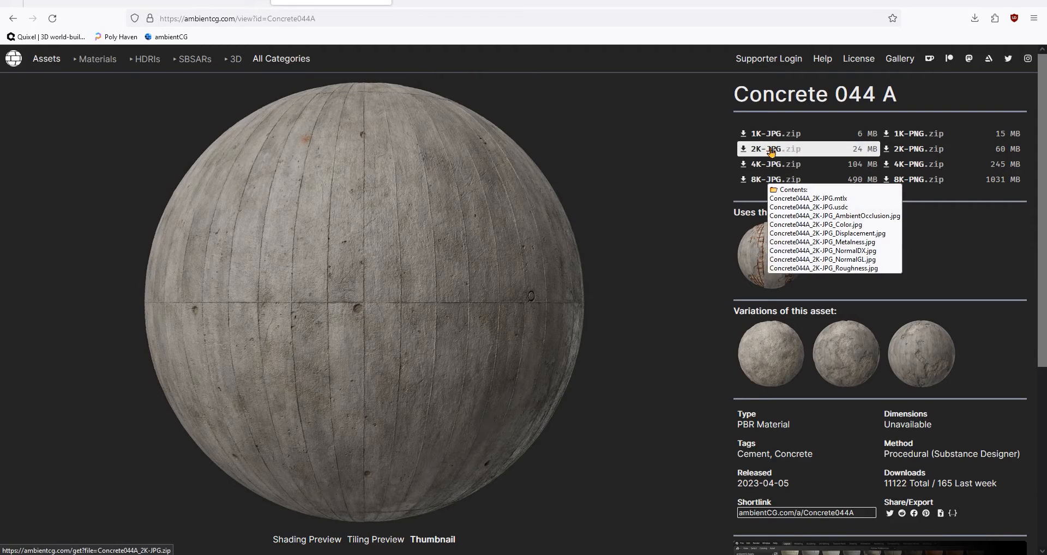
{"action": "left_click", "coordinate": [907, 148]}
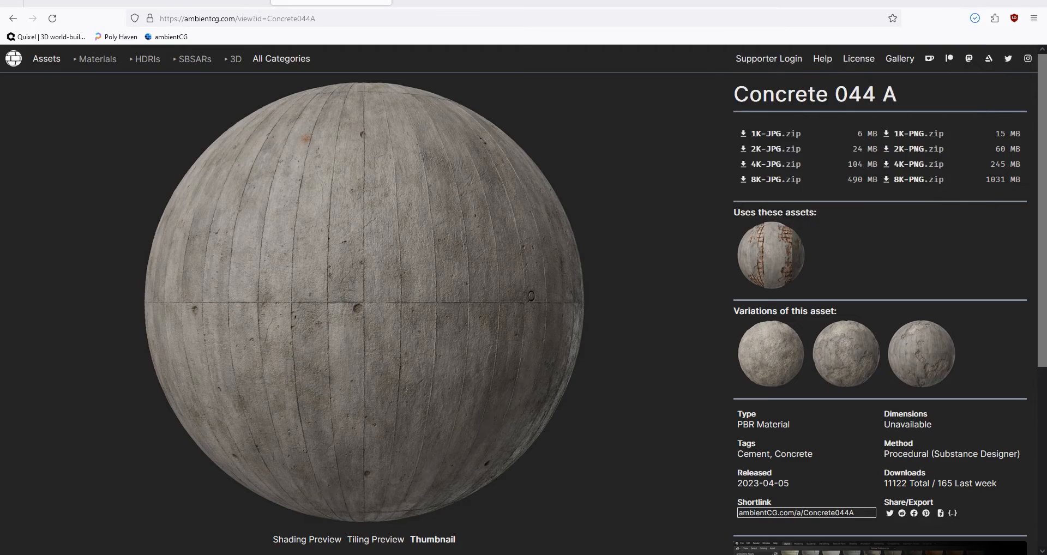
{"action": "left_click", "coordinate": [773, 134]}
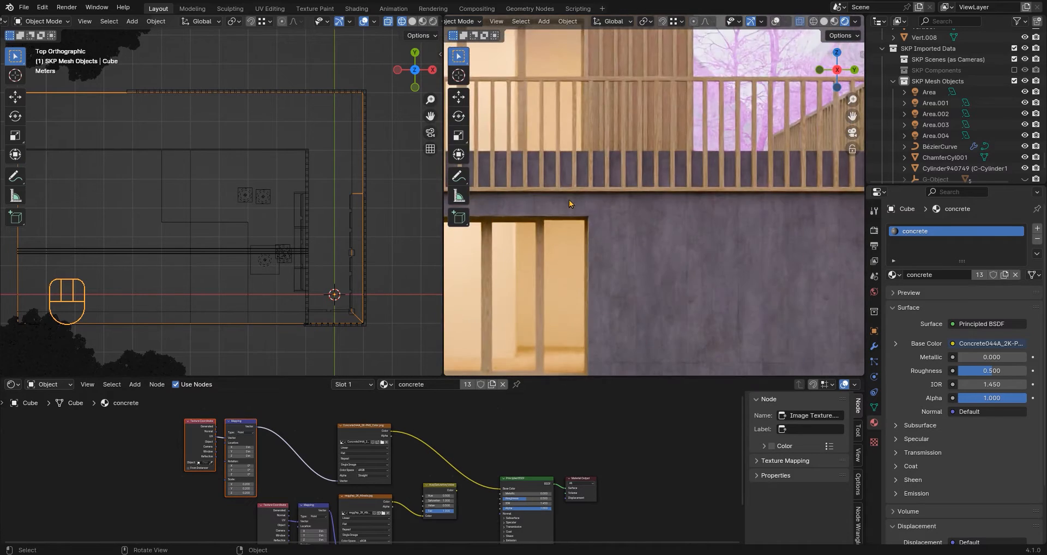
- Switch the concrete-textured lower wall box into Edit Mode
{"action": "left_click", "coordinate": [42, 21]}
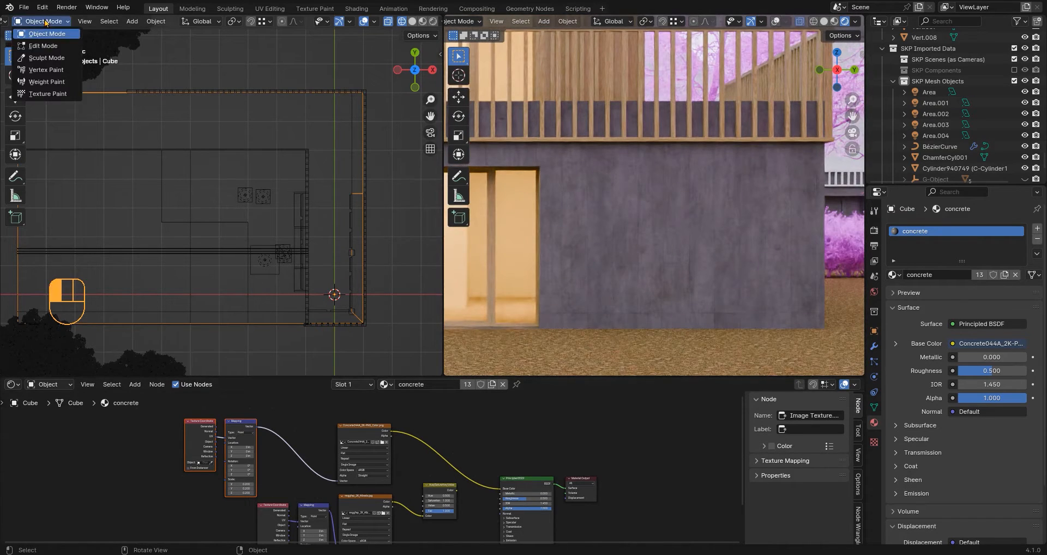
{"action": "left_click", "coordinate": [34, 46]}
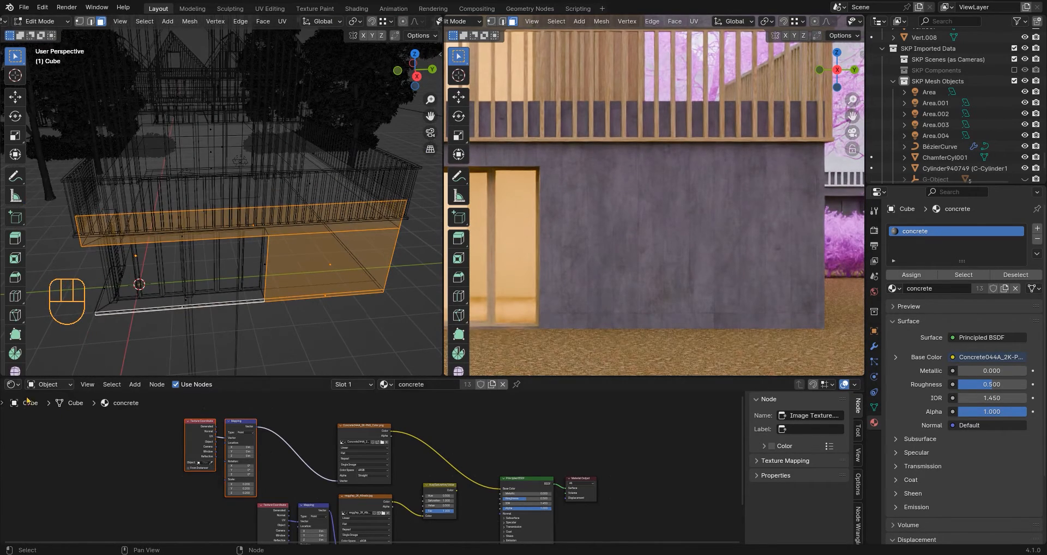
- Select the wall faces and shift their UV islands so the concrete panels align
{"action": "left_click", "coordinate": [11, 385]}
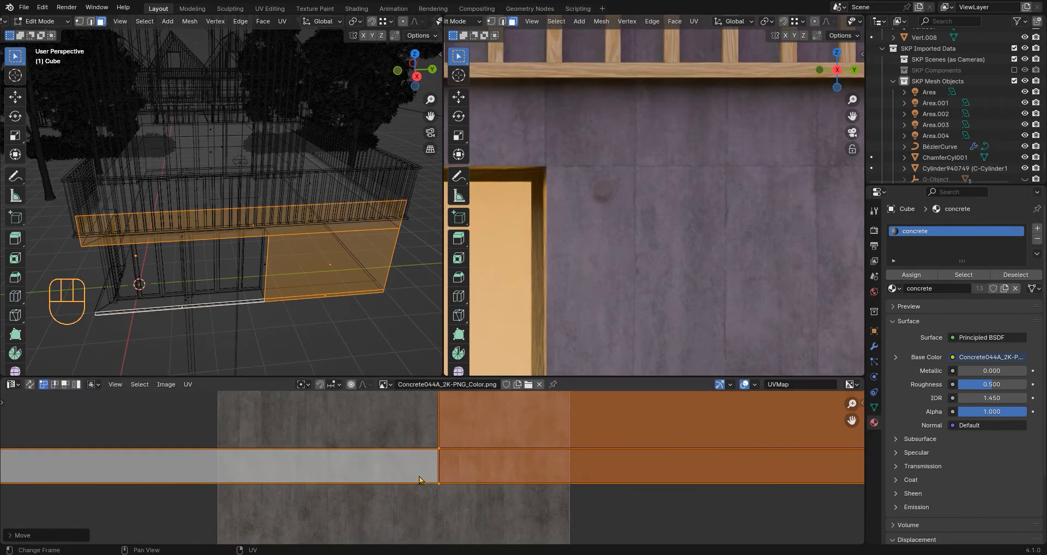
{"action": "left_click", "coordinate": [11, 385]}
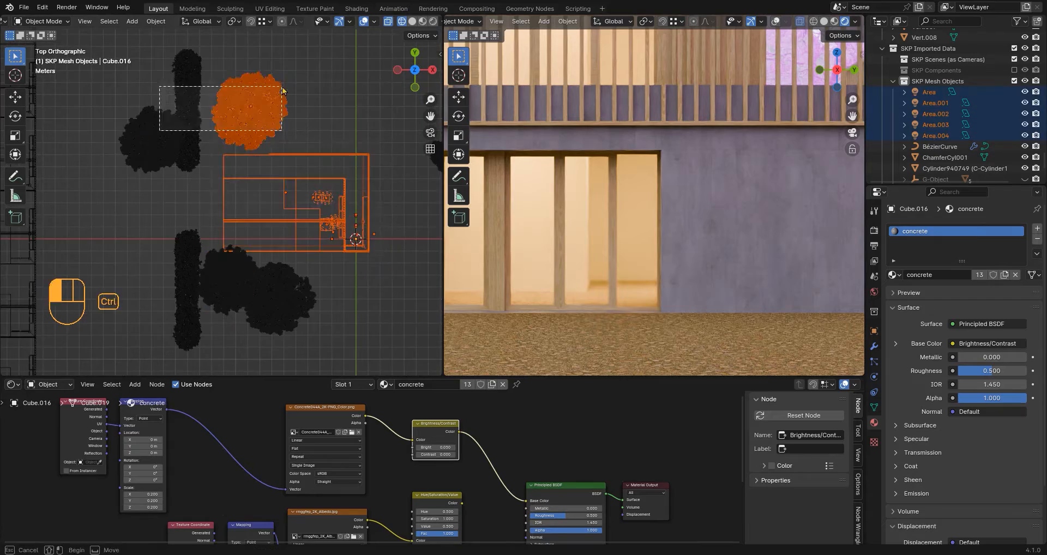
- Frame the whole house from the front view after adjusting the concrete's brightness/contrast
{"action": "key", "text": "KP_1"}
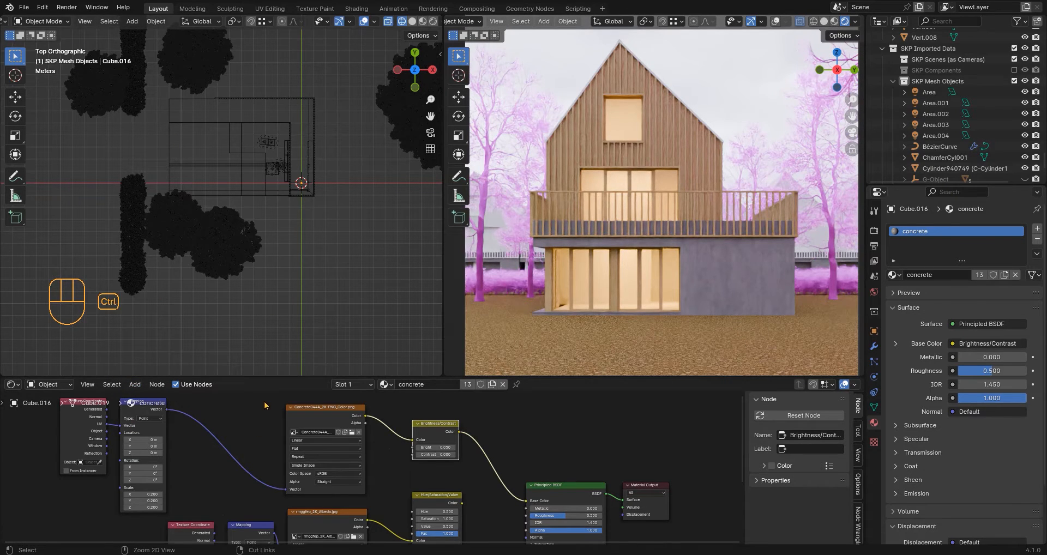
- Relink the scene's missing texture files by searching the textures folder
{"action": "left_click", "coordinate": [23, 7]}
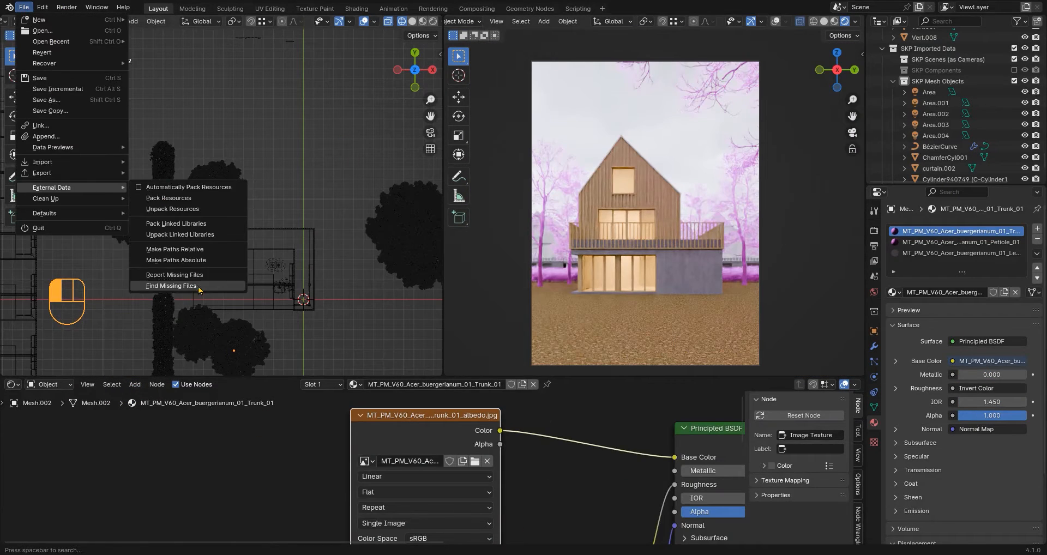
{"action": "left_click", "coordinate": [170, 286]}
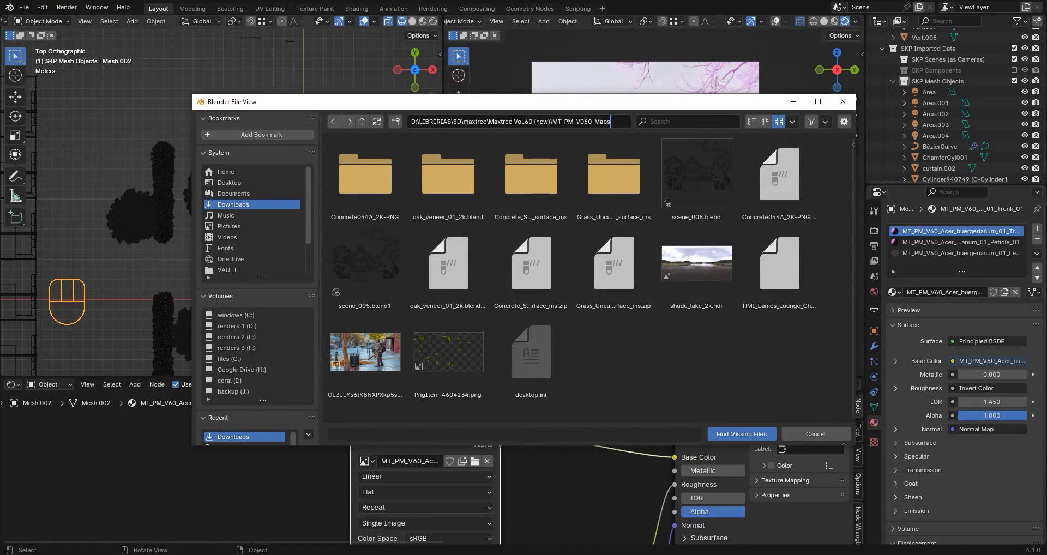
{"action": "left_click", "coordinate": [742, 433]}
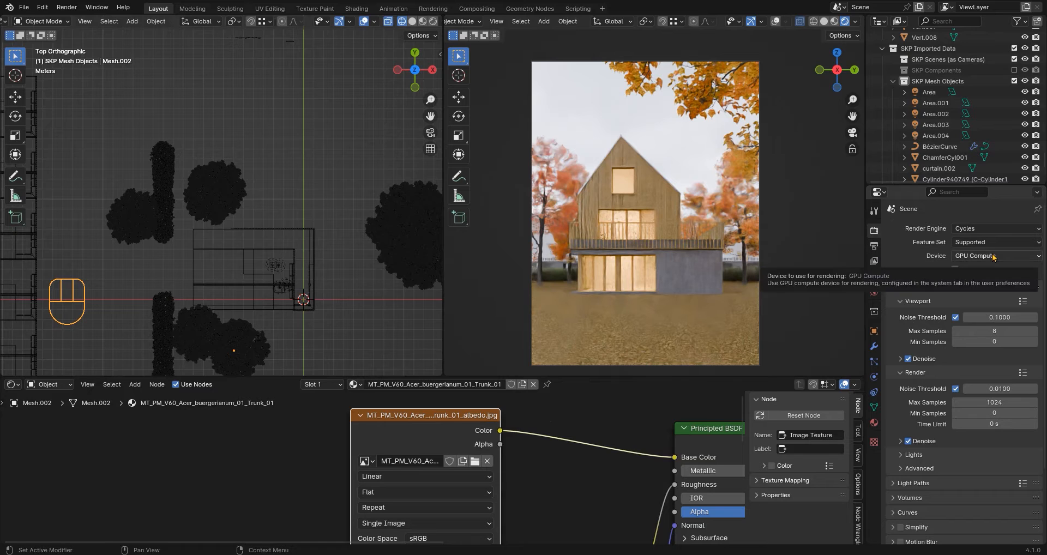
- Set the Cycles render device to CPU instead of GPU Compute
{"action": "left_click", "coordinate": [994, 256]}
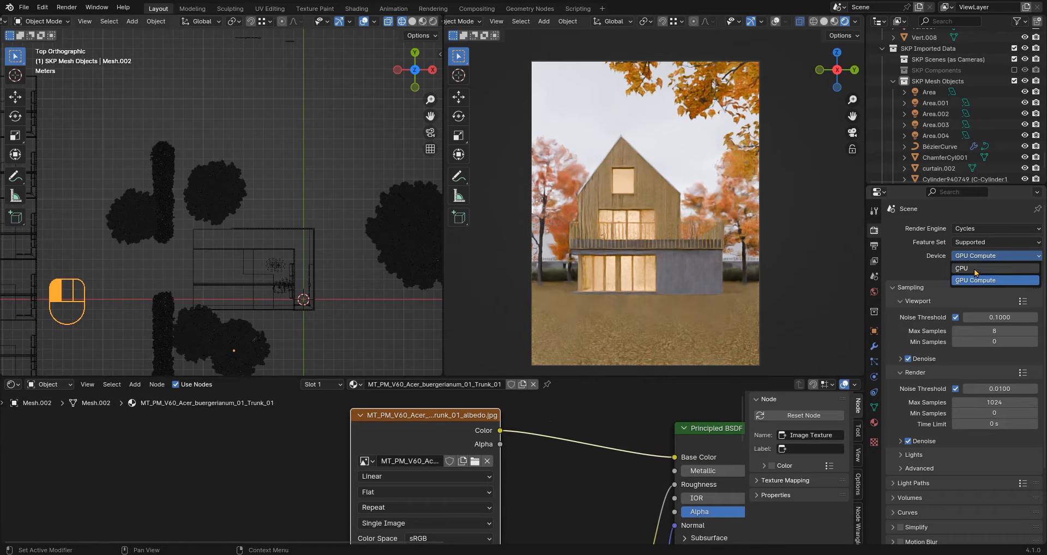
{"action": "left_click", "coordinate": [961, 268]}
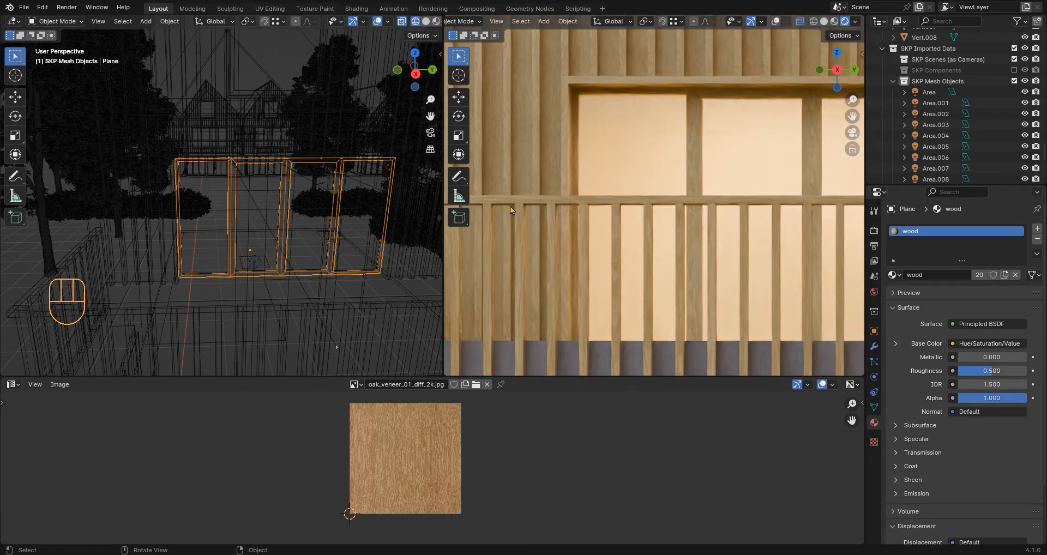
{"action": "mouse_move", "coordinate": [12, 385]}
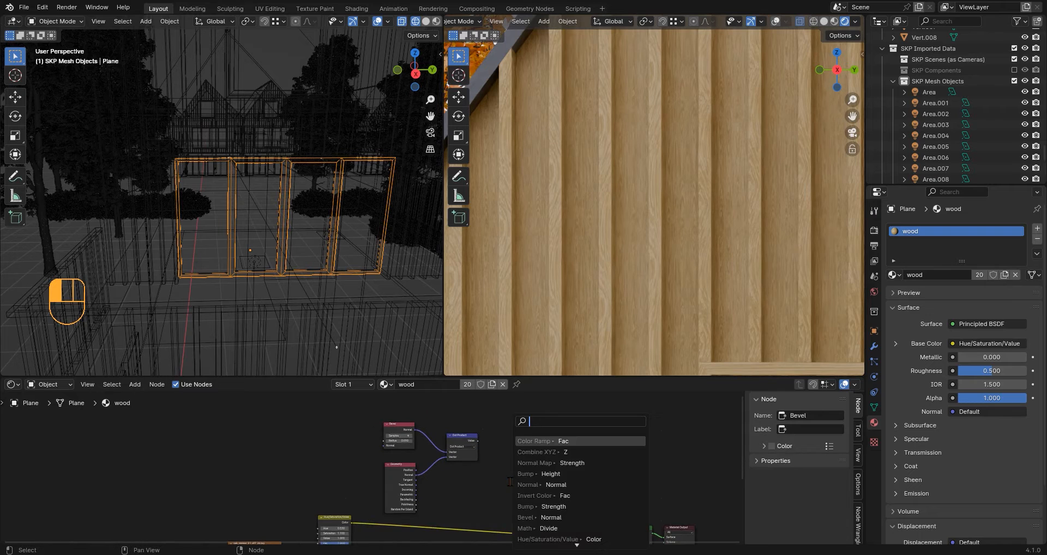
- Add a Color Ramp to the wood edge mask, tighten its contrast and set the worn-edge colour
{"action": "left_click", "coordinate": [534, 441]}
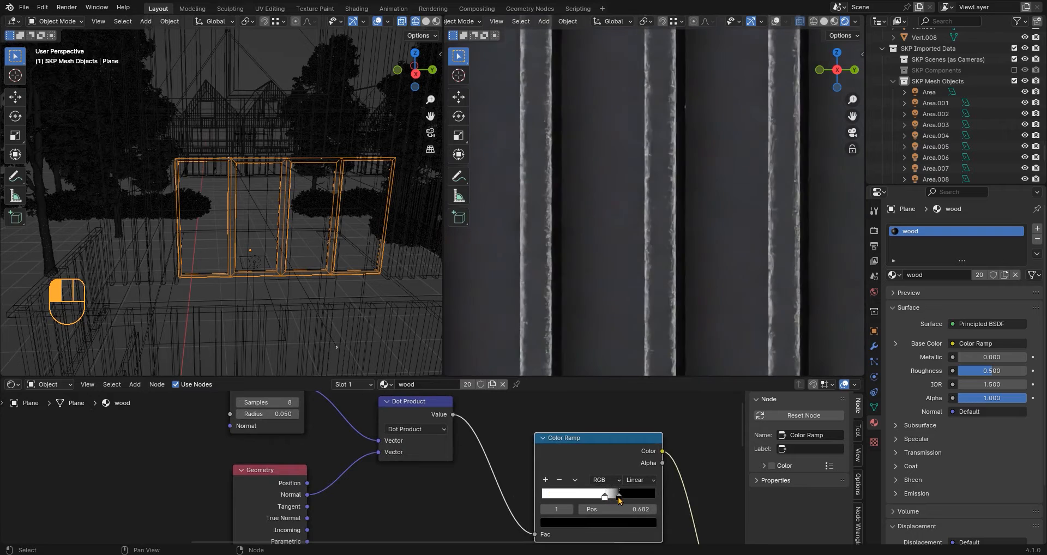
{"action": "left_click_drag", "start_coordinate": [605, 495], "coordinate": [620, 495]}
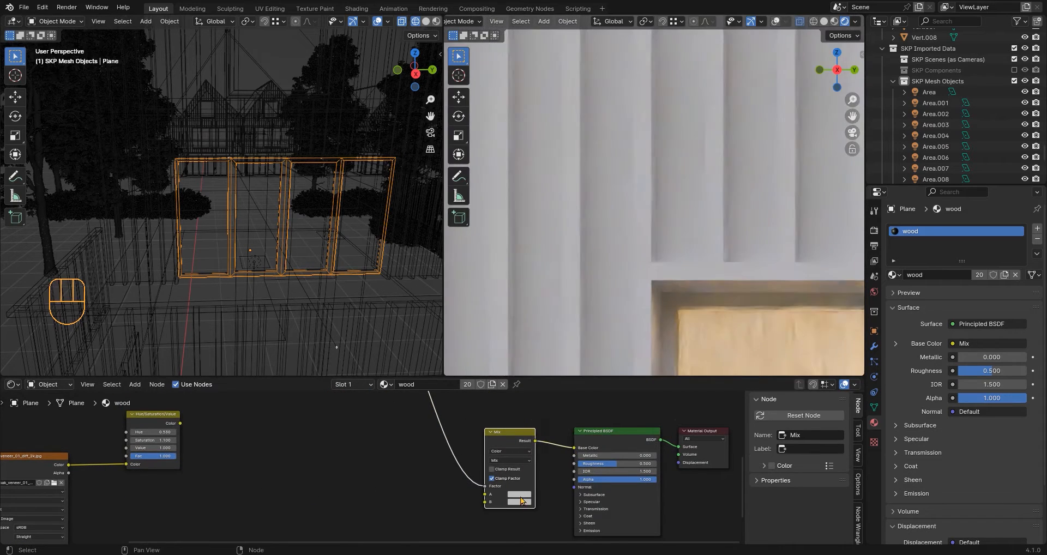
{"action": "left_click", "coordinate": [518, 503]}
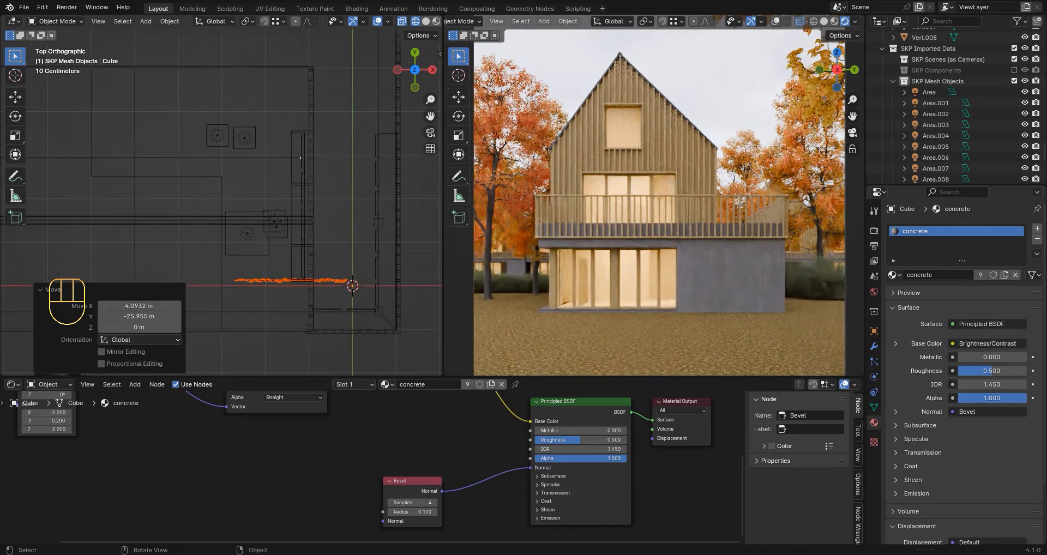
- Feed a Bevel node's Normal into the concrete material's Principled BSDF normal
{"action": "key", "text": "r"}
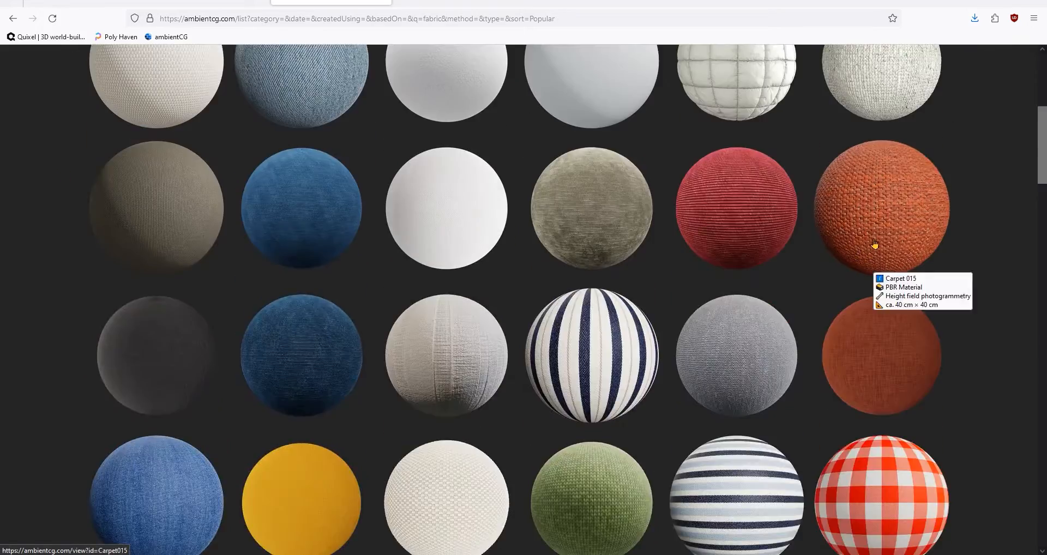
- Scroll ambientCG's fabric materials to pick a curtain texture
{"action": "scroll", "scroll_direction": "down", "scroll_amount": 3}
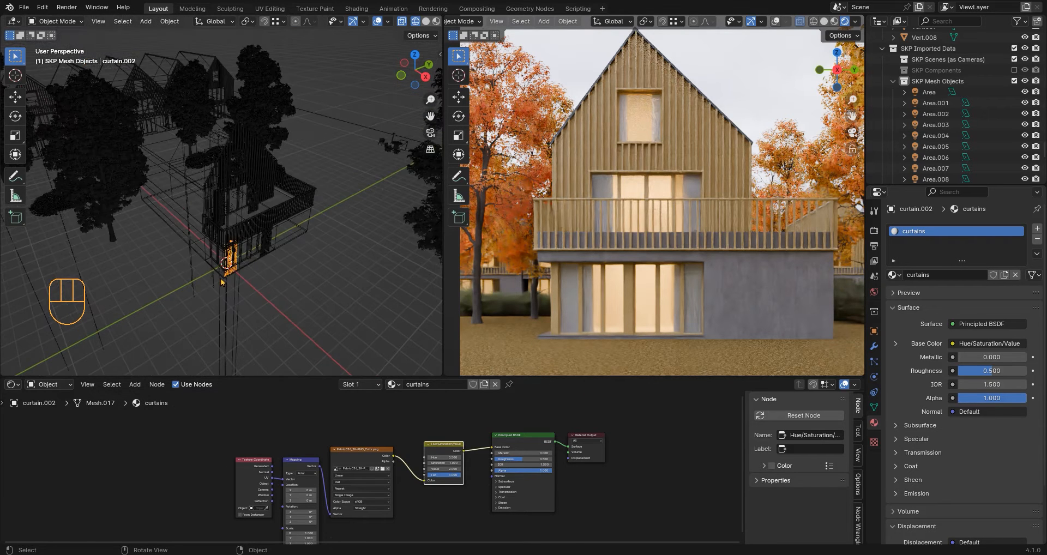
- Reposition and scale the curtains at the windows, then finish editing the isolated table
{"action": "key", "text": "KP_7"}
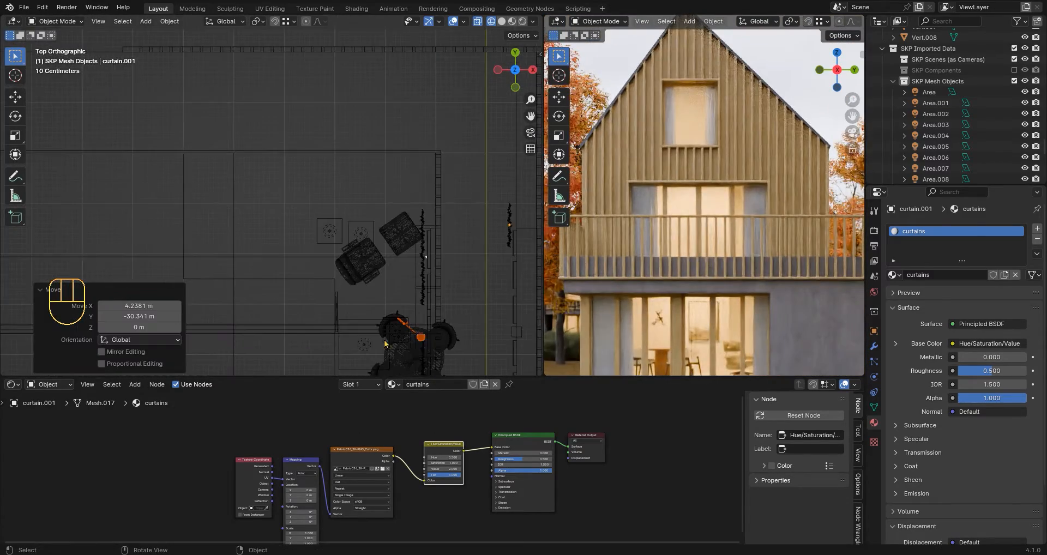
{"action": "key", "text": "s"}
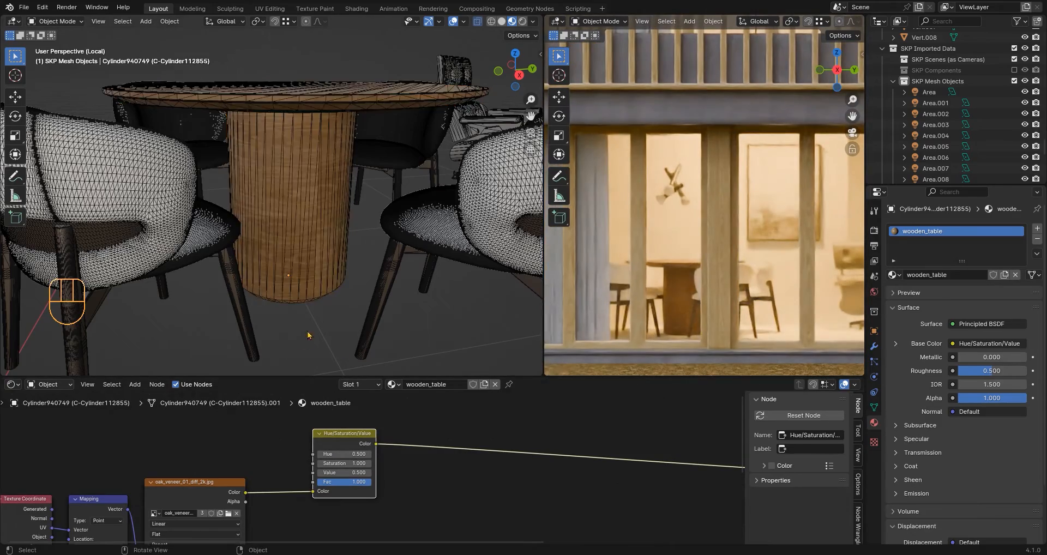
{"action": "key", "text": "Tab"}
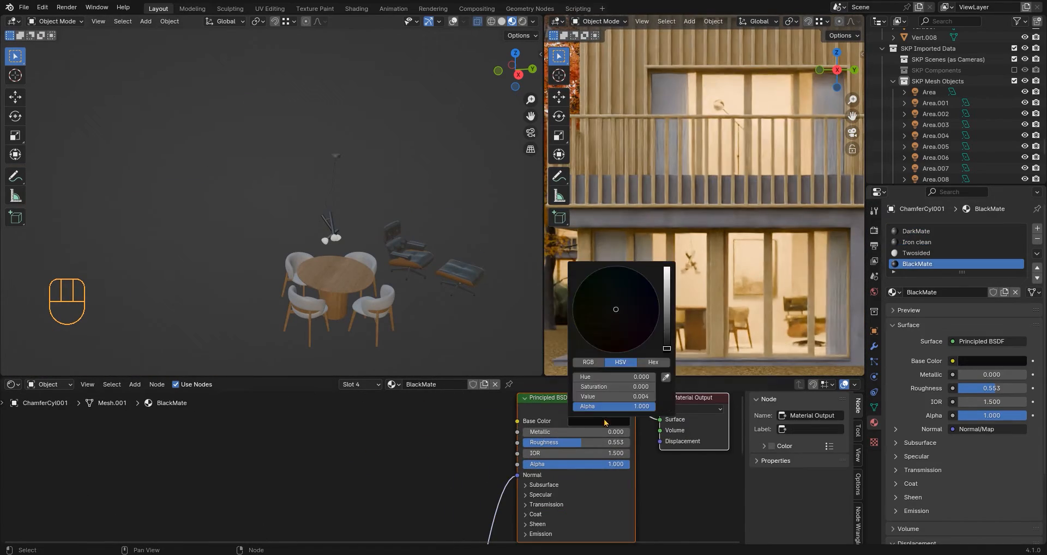
- Assign the dark matte BlackMate material to the dining chairs
{"action": "left_click", "coordinate": [916, 231]}
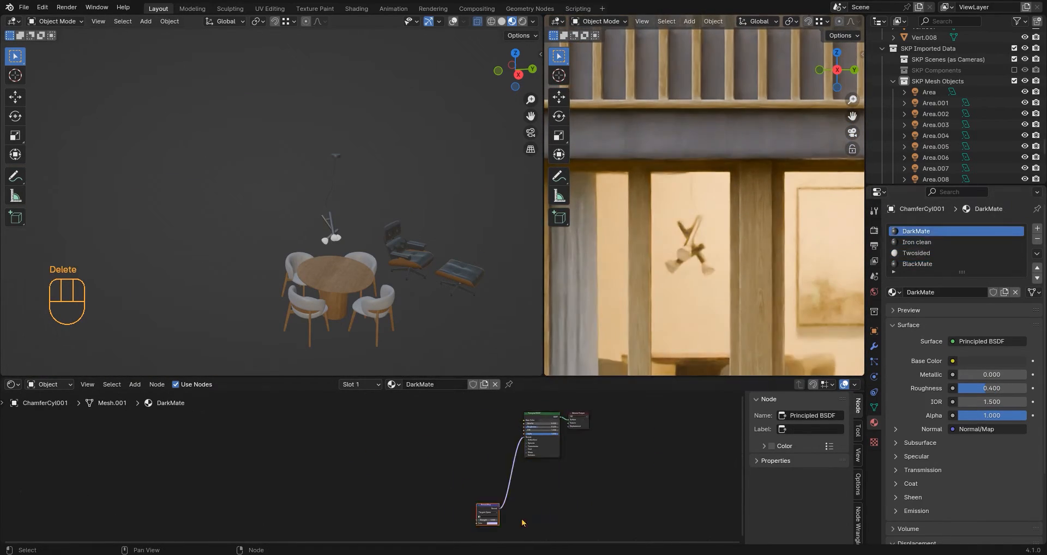
{"action": "left_click", "coordinate": [916, 252]}
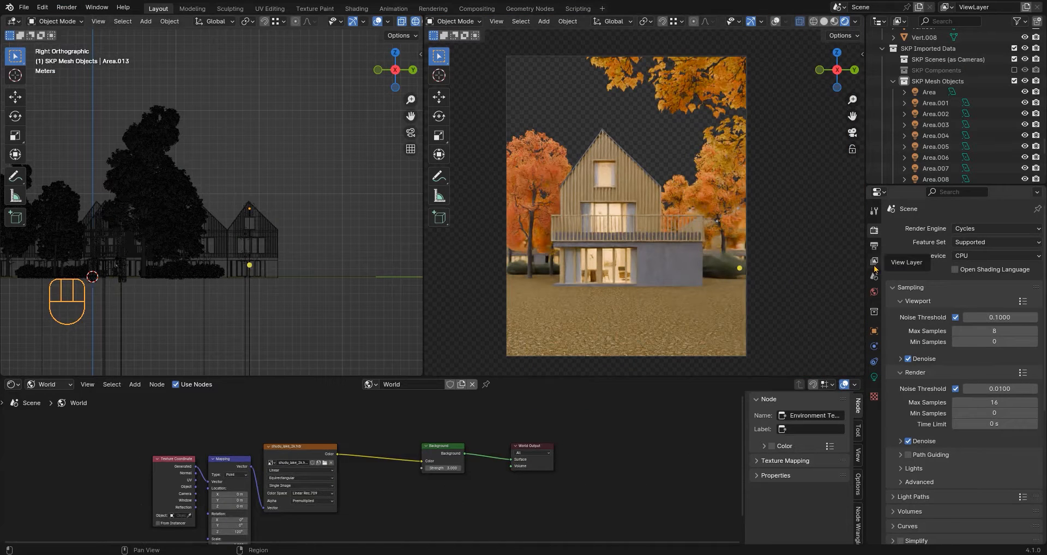
- Enable the Mist pass with World mist start 15 m and depth 40 m
{"action": "left_click", "coordinate": [874, 261]}
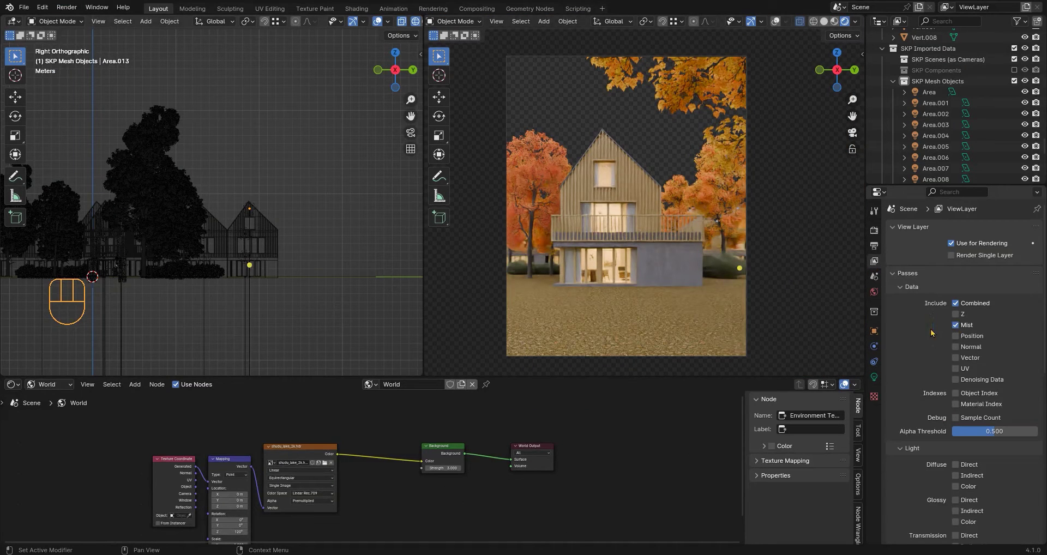
{"action": "left_click", "coordinate": [873, 291]}
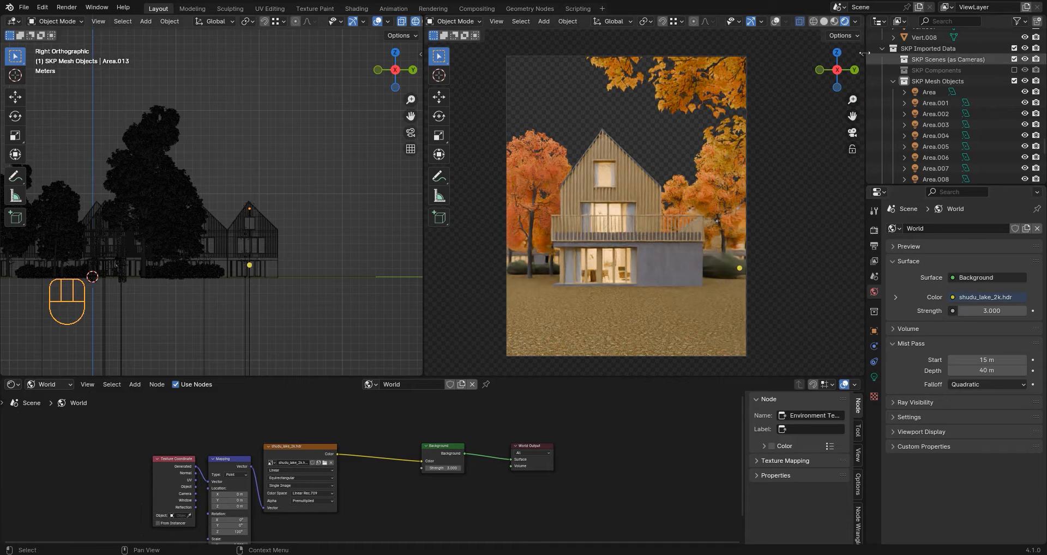
{"action": "left_click", "coordinate": [847, 21]}
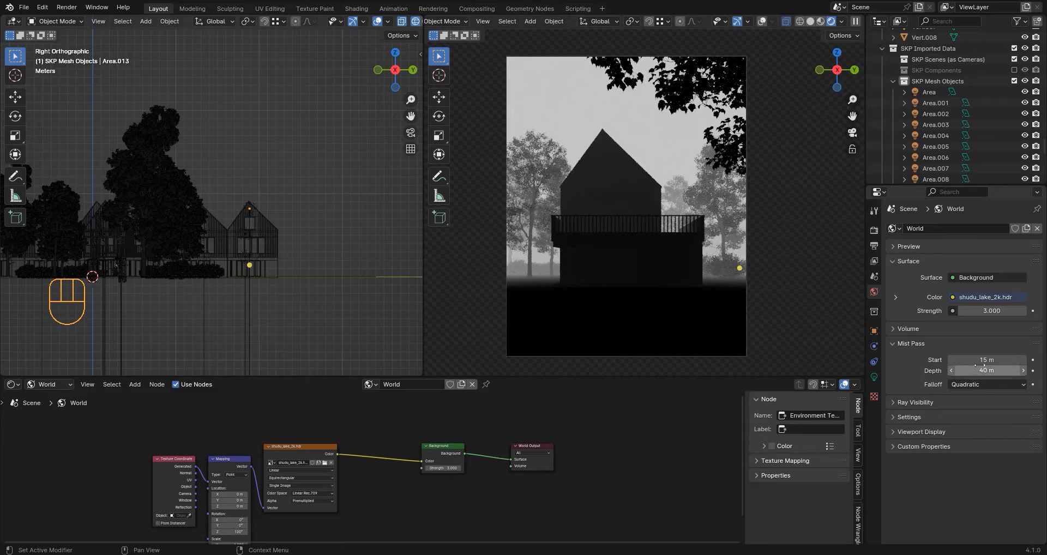
{"action": "mouse_move", "coordinate": [985, 384]}
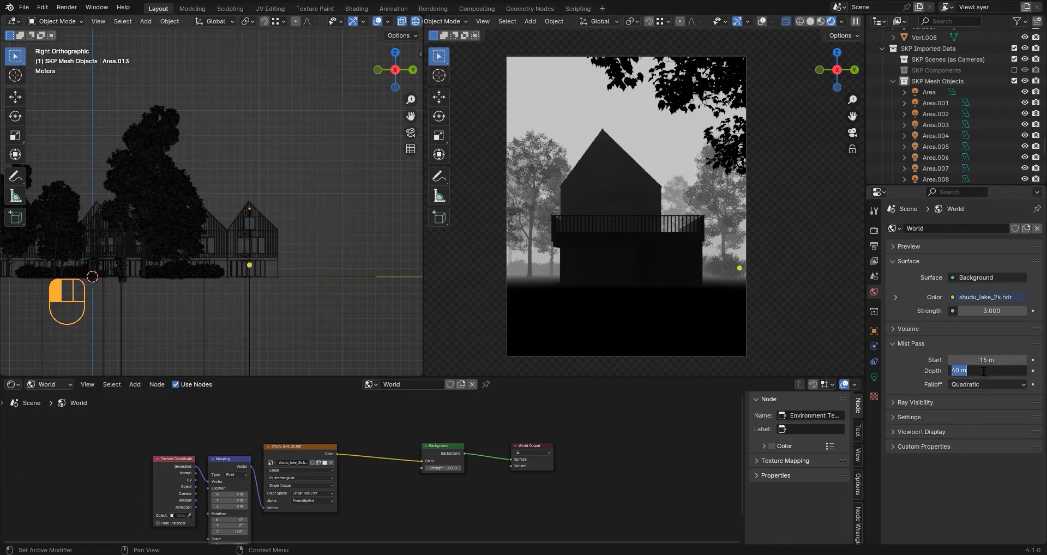
{"action": "key", "text": "Return"}
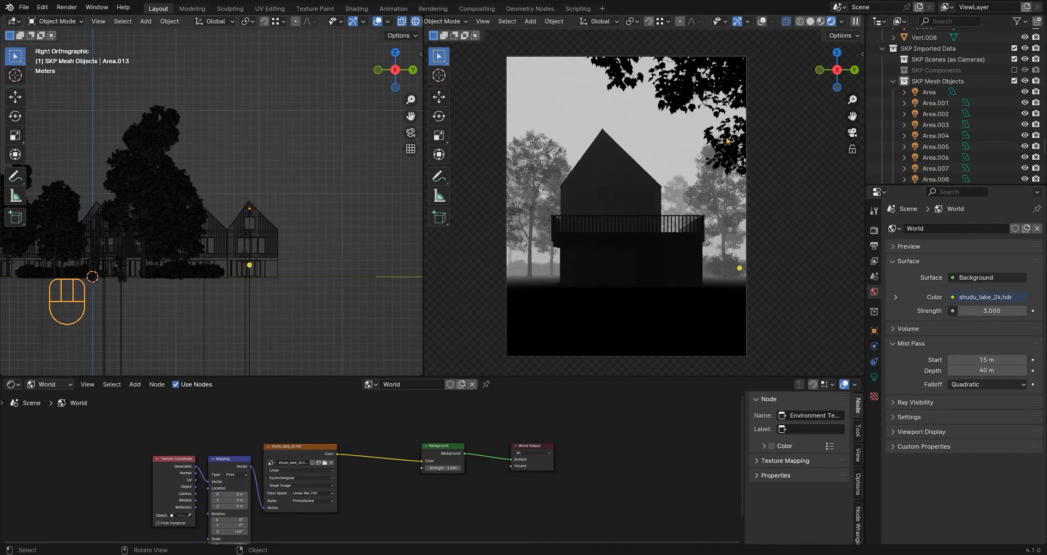
- Preview the Mist render pass in the viewport before rendering with F12
{"action": "left_click", "coordinate": [842, 21]}
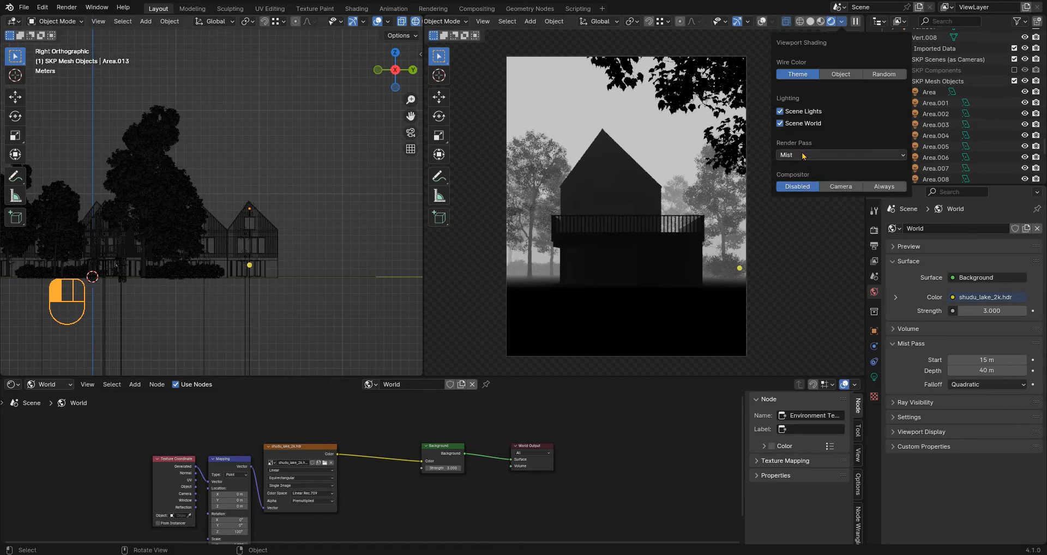
{"action": "left_click", "coordinate": [265, 23]}
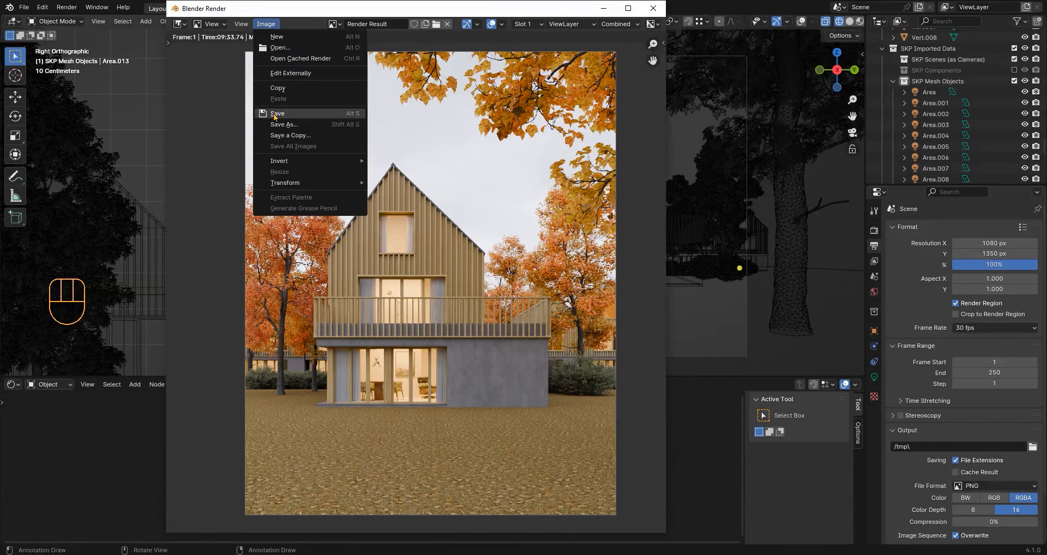
- Save the rendered autumn house image from the Render window
{"action": "left_click", "coordinate": [284, 124]}
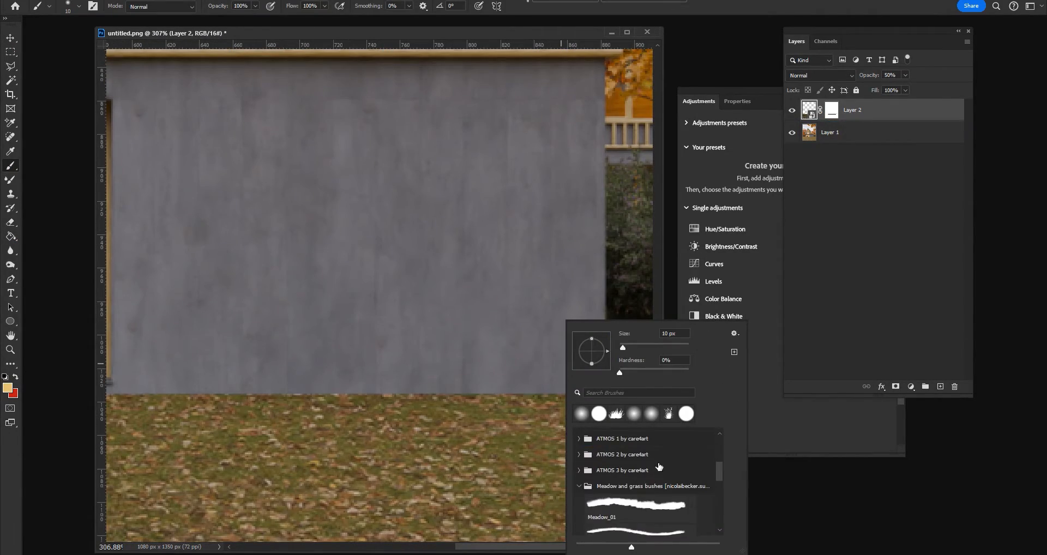
- Adjust the view while masking the 50% opacity edge-wear Layer 2
{"action": "scroll", "scroll_direction": "down", "scroll_amount": 3}
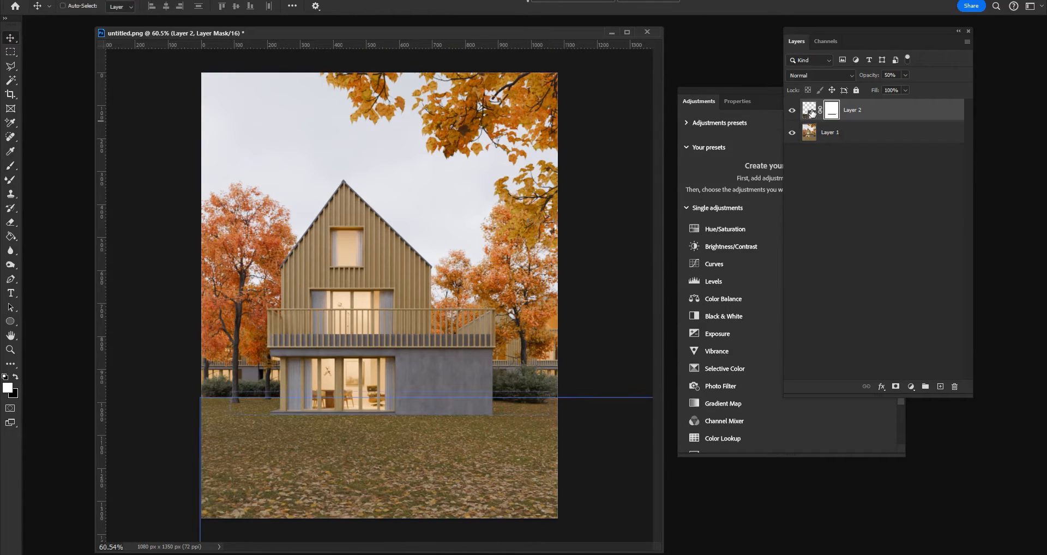
- Add a clipped Hue/Saturation above Layer 2 with saturation +11
{"action": "left_click", "coordinate": [725, 229]}
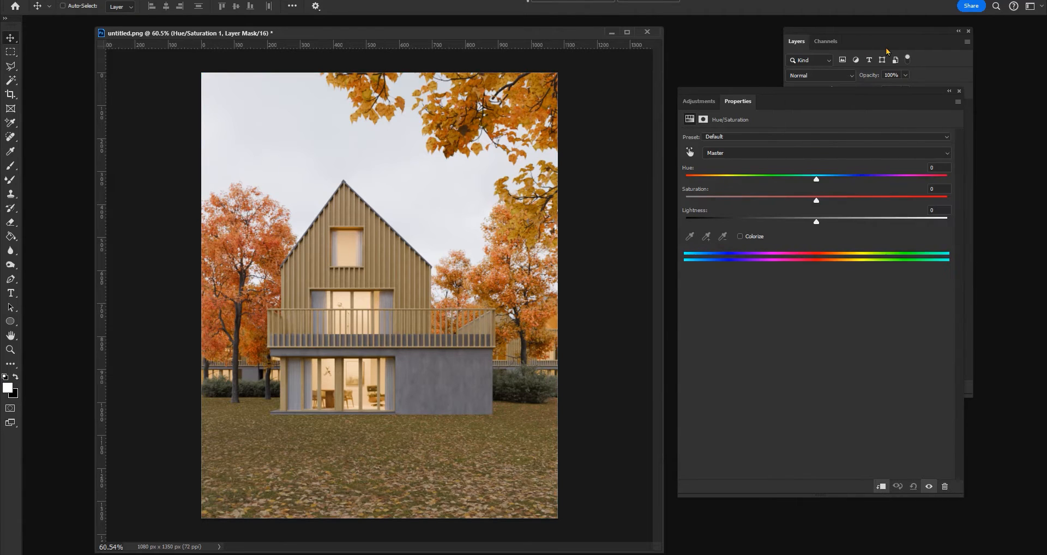
{"action": "left_click_drag", "start_coordinate": [815, 199], "coordinate": [831, 201]}
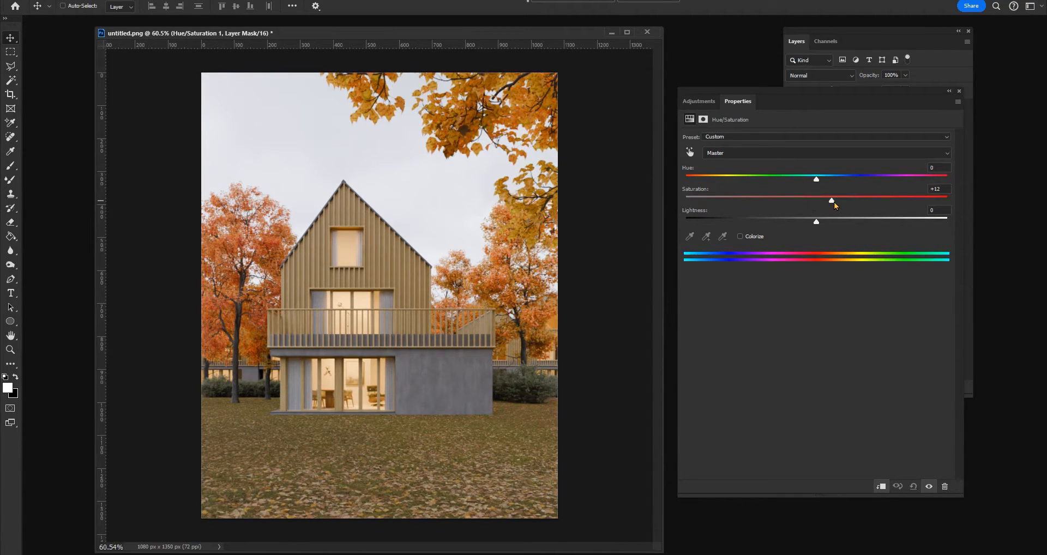
{"action": "left_click_drag", "start_coordinate": [830, 201], "coordinate": [830, 200]}
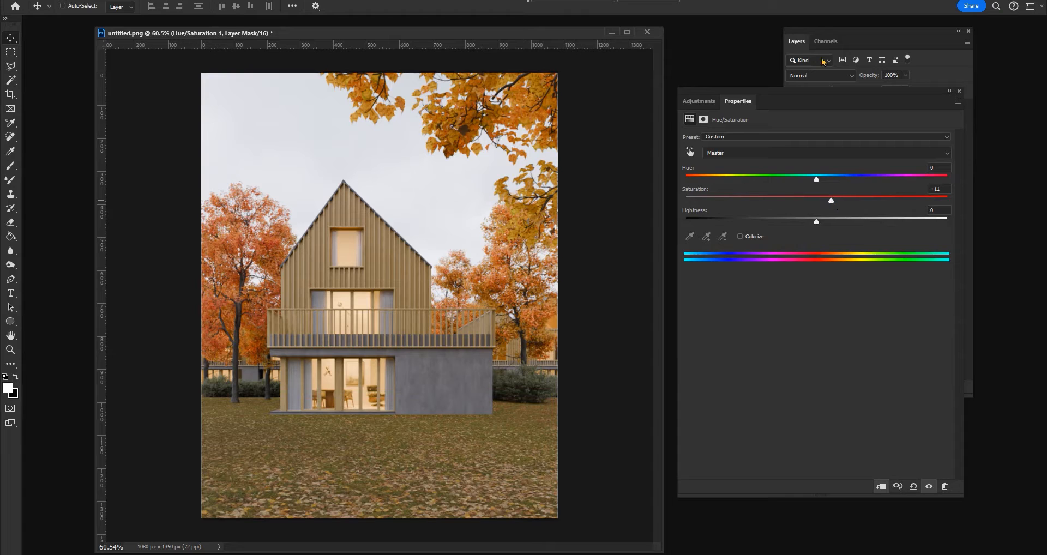
- Add a Hue/Saturation above Layer 1 lowering Reds saturation to -12
{"action": "left_click", "coordinate": [698, 101]}
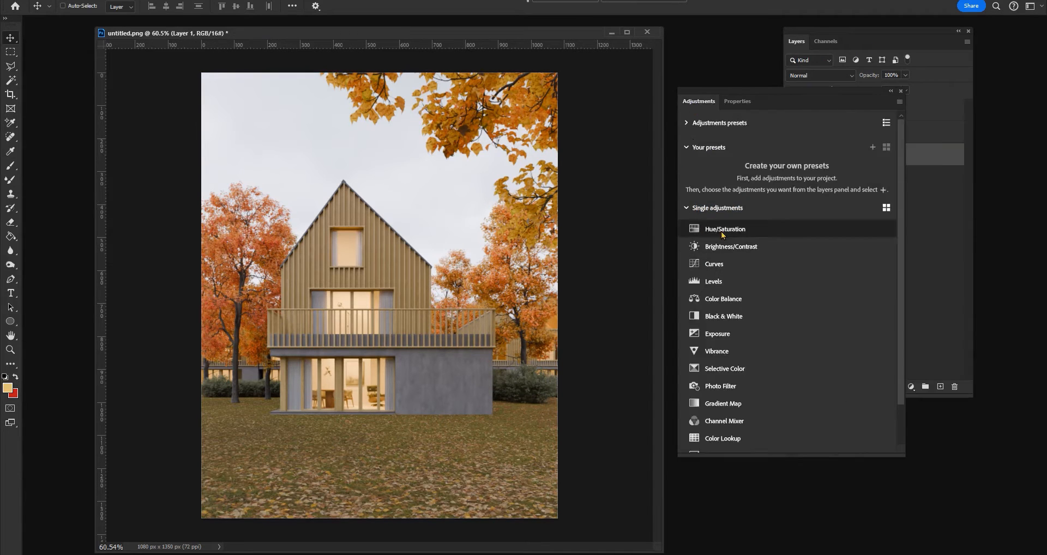
{"action": "left_click", "coordinate": [725, 228]}
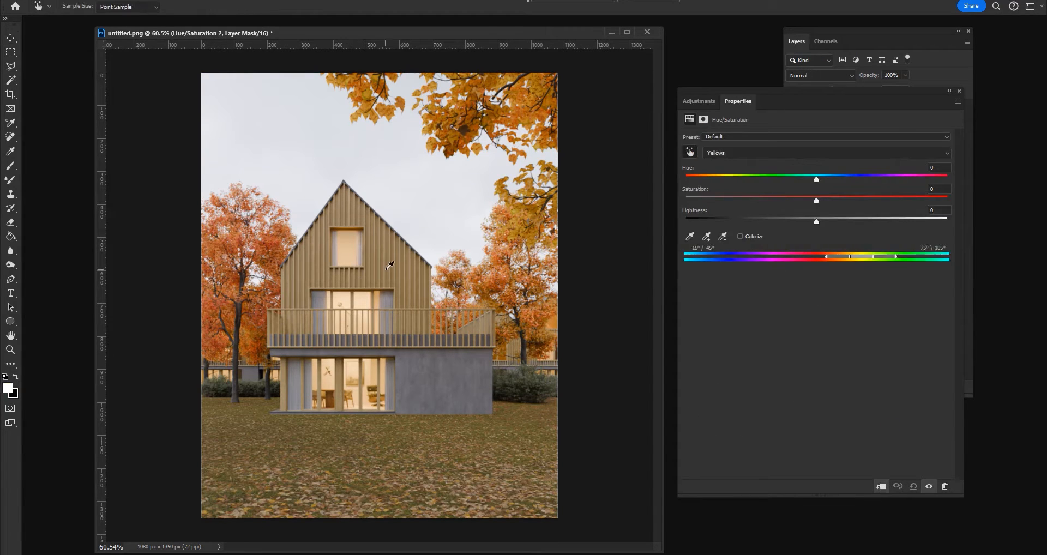
{"action": "left_click_drag", "start_coordinate": [815, 200], "coordinate": [805, 200]}
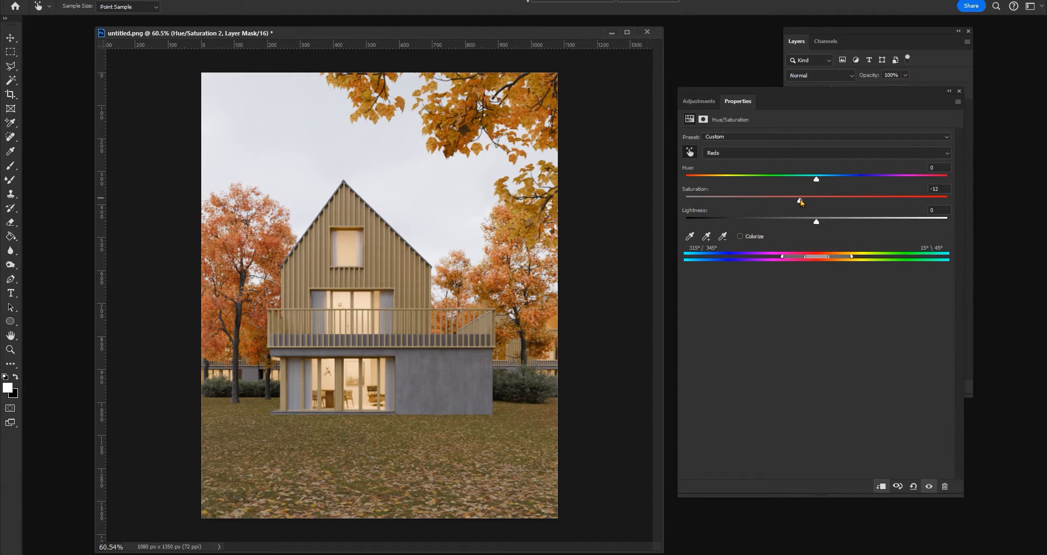
{"action": "left_click_drag", "start_coordinate": [801, 202], "coordinate": [793, 201]}
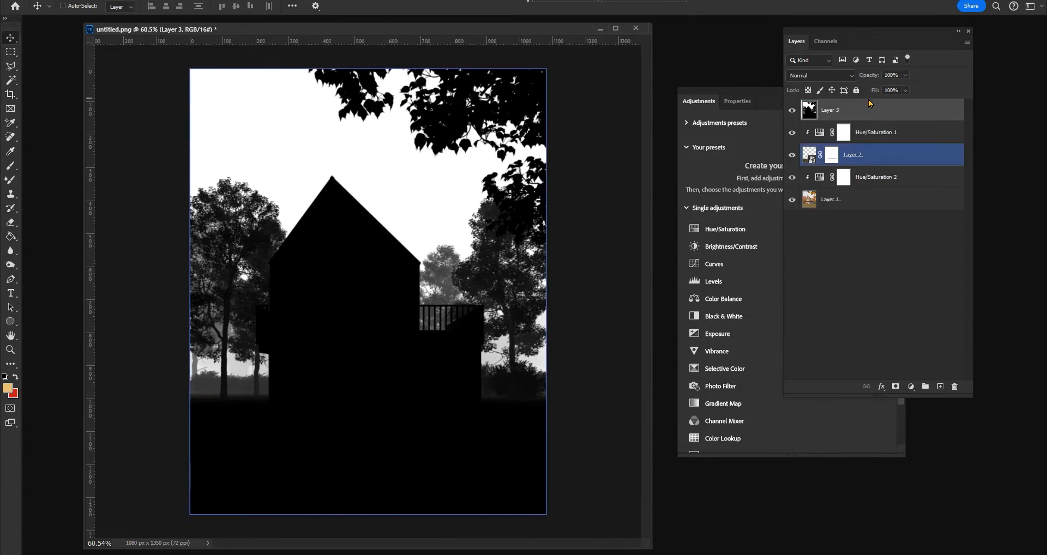
- Set the mist Layer 3 to Screen blend mode with 50 in its Opacity field
{"action": "left_click", "coordinate": [820, 75]}
{"action": "type", "text": "30"}
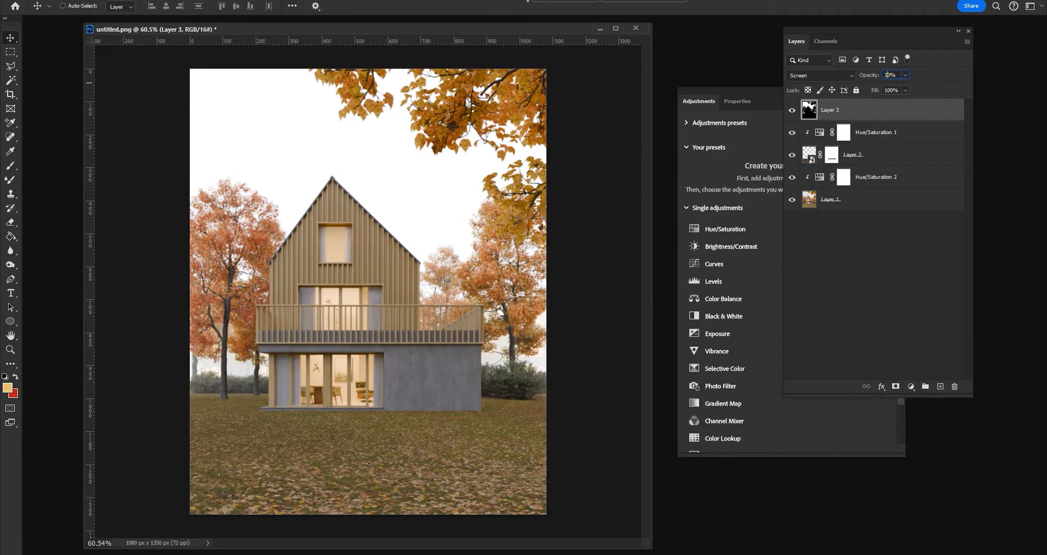
{"action": "left_click", "coordinate": [792, 110]}
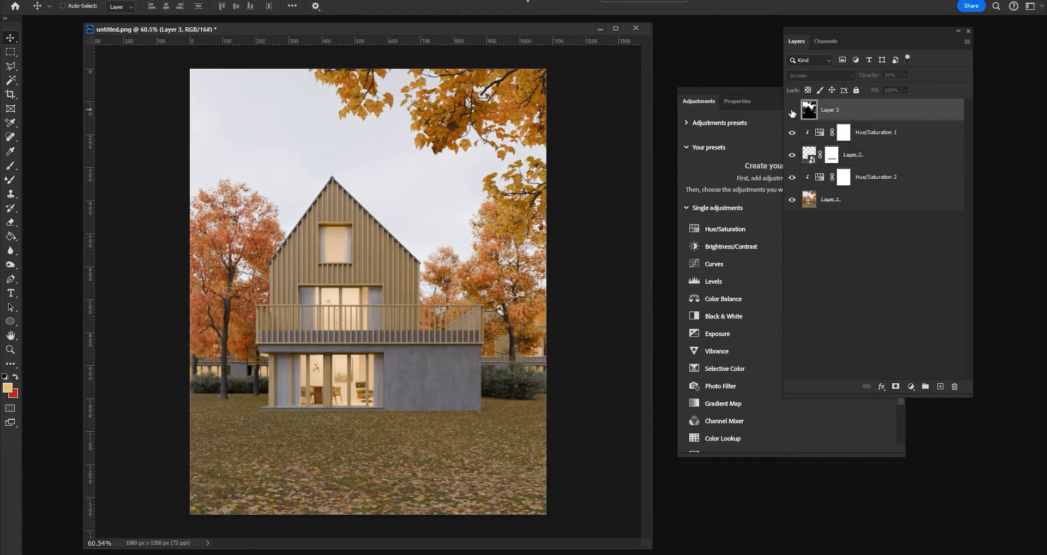
{"action": "type", "text": "50"}
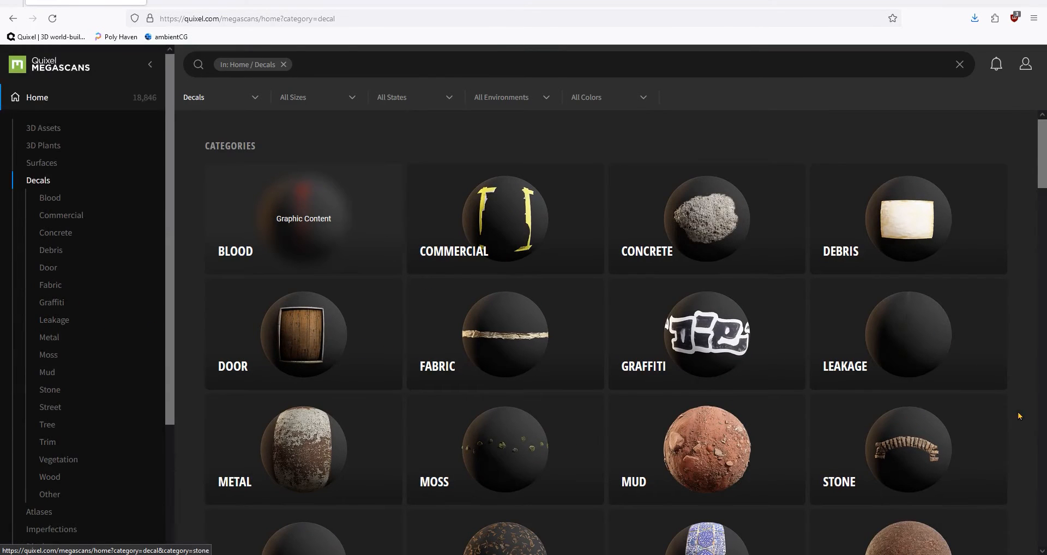
{"action": "mouse_move", "coordinate": [457, 360]}
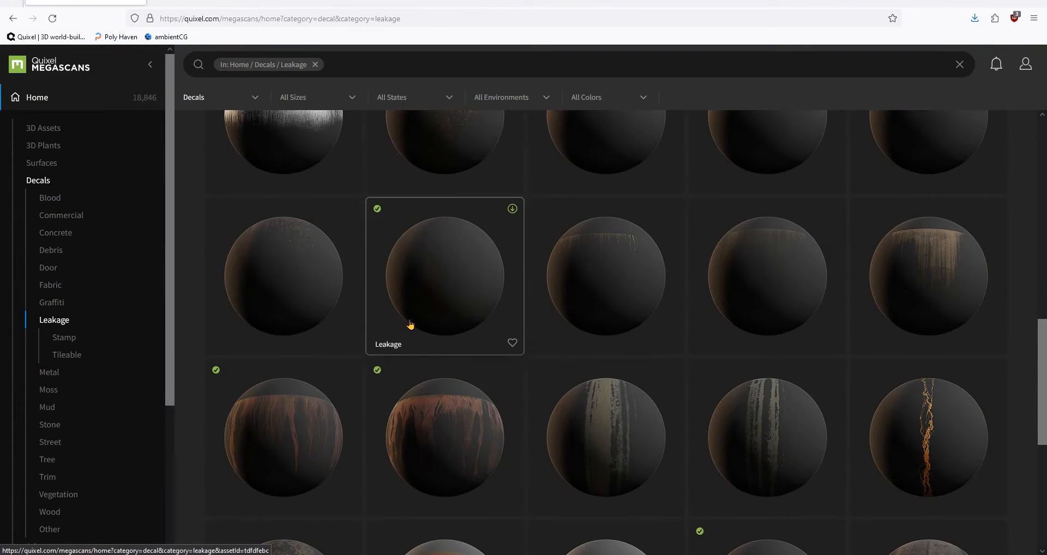
- Download a horizontal-band leakage decal from Decals > Leakage, then browse Imperfections
{"action": "scroll", "scroll_direction": "down", "scroll_amount": 3}
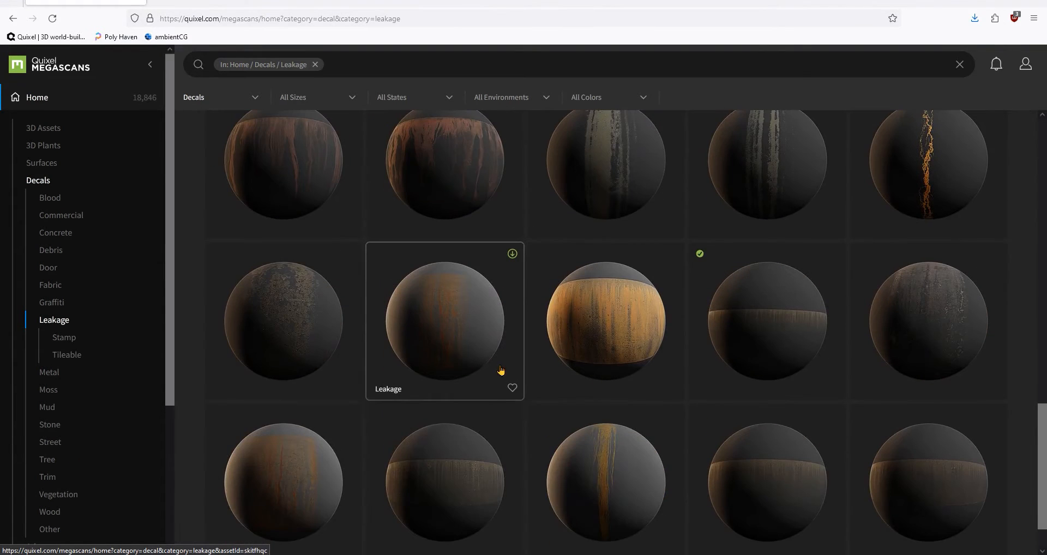
{"action": "scroll", "scroll_direction": "down", "scroll_amount": 3}
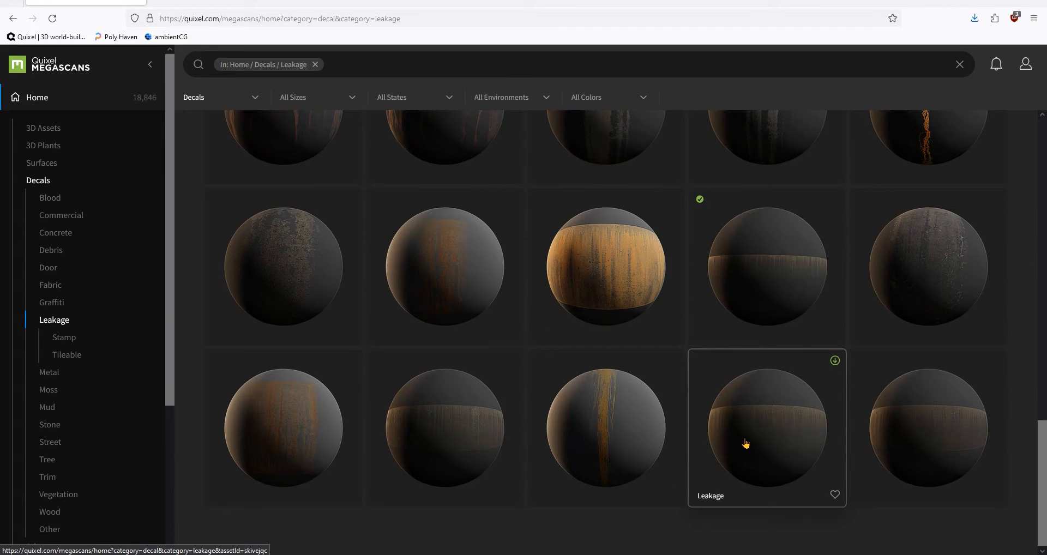
{"action": "left_click", "coordinate": [746, 442]}
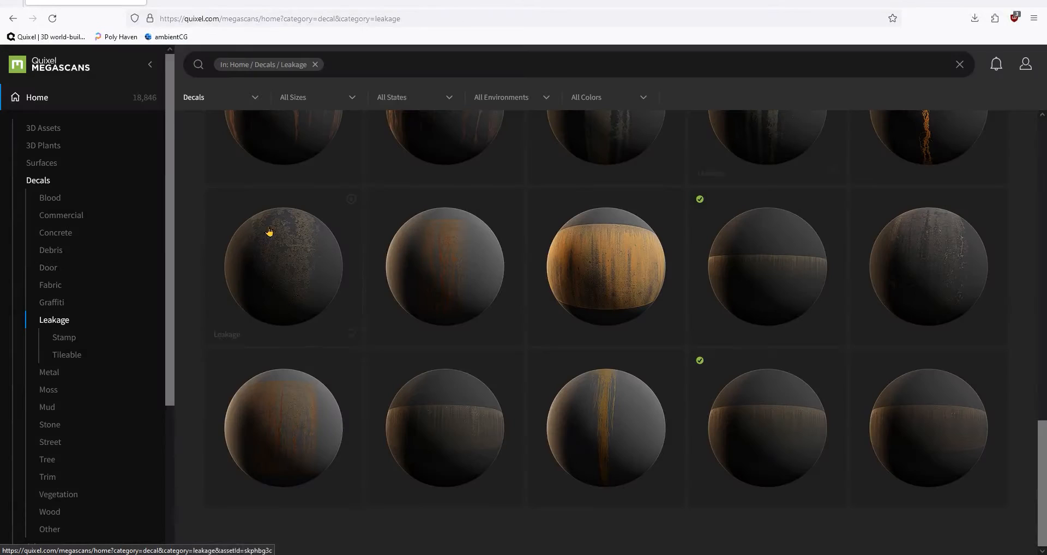
{"action": "left_click", "coordinate": [56, 232]}
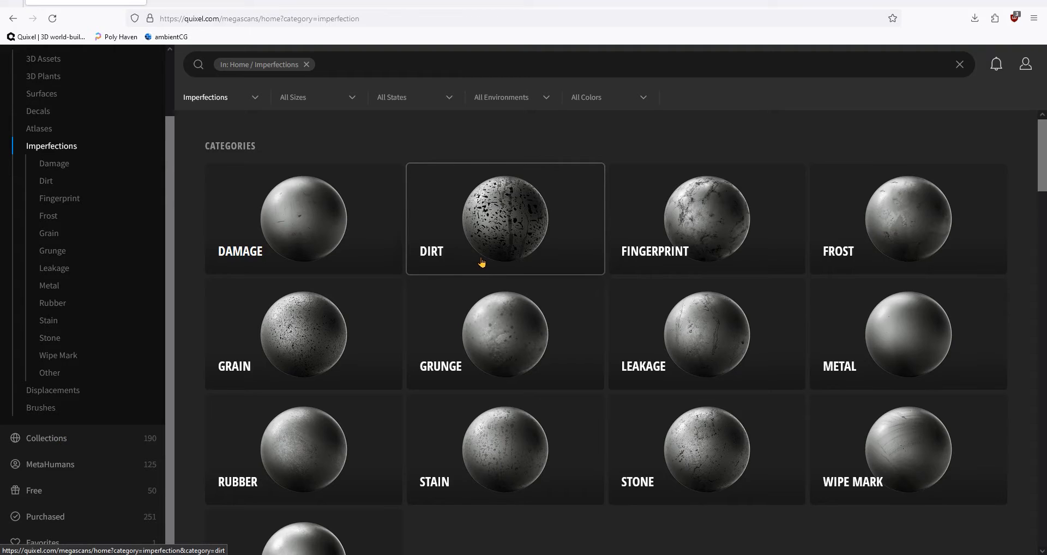
- Download the Concrete map from Imperfections > Other
{"action": "left_click", "coordinate": [50, 373]}
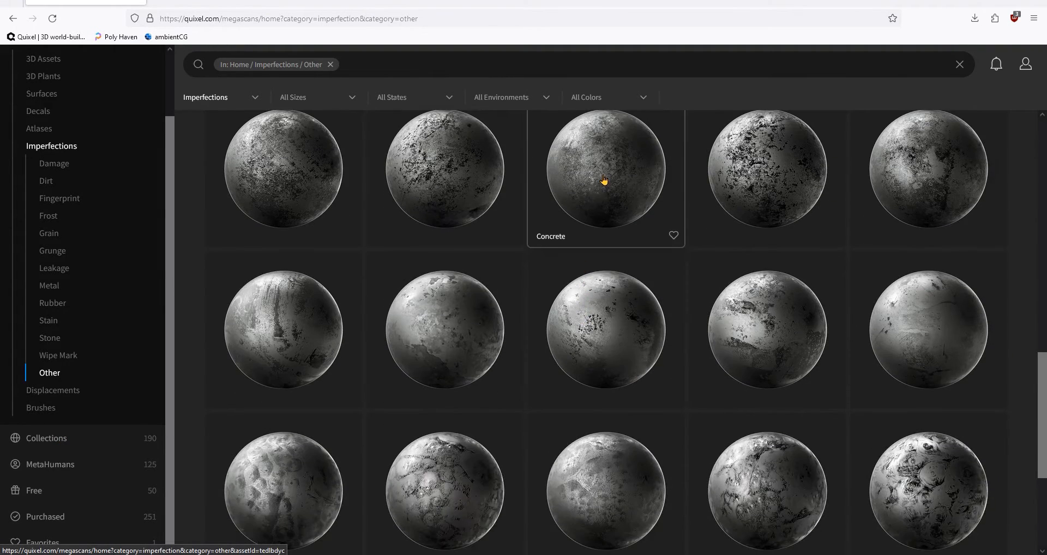
{"action": "left_click", "coordinate": [604, 177]}
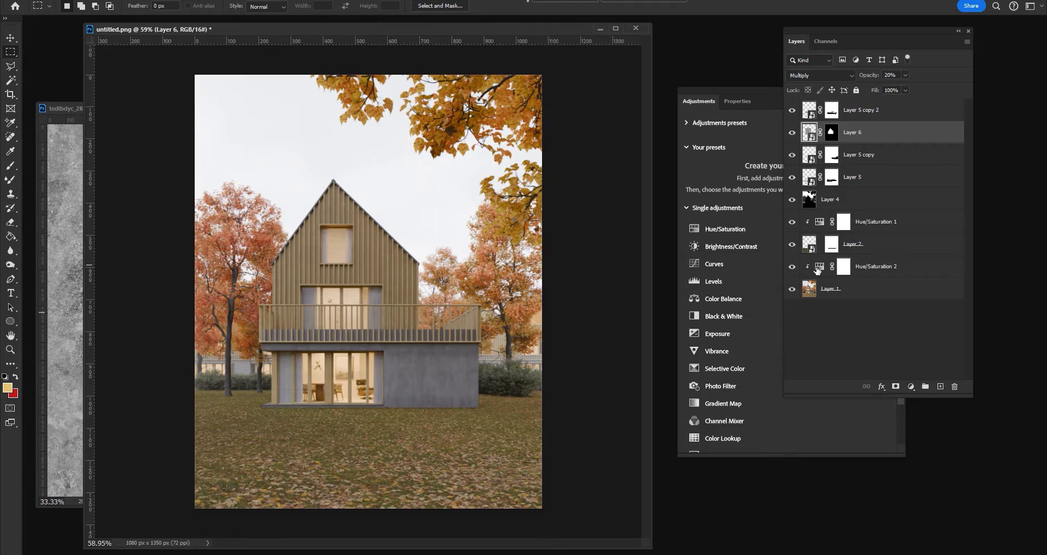
- In Hue/Saturation 2, shift Reds hue to +6 and adjust Yellows saturation
{"action": "double_click", "coordinate": [842, 267]}
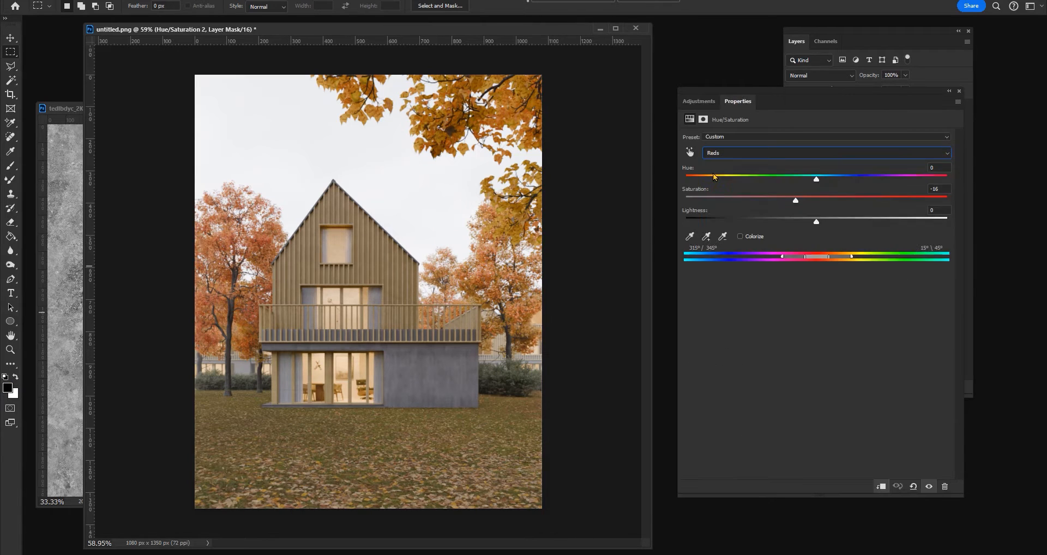
{"action": "left_click_drag", "start_coordinate": [816, 178], "coordinate": [824, 179]}
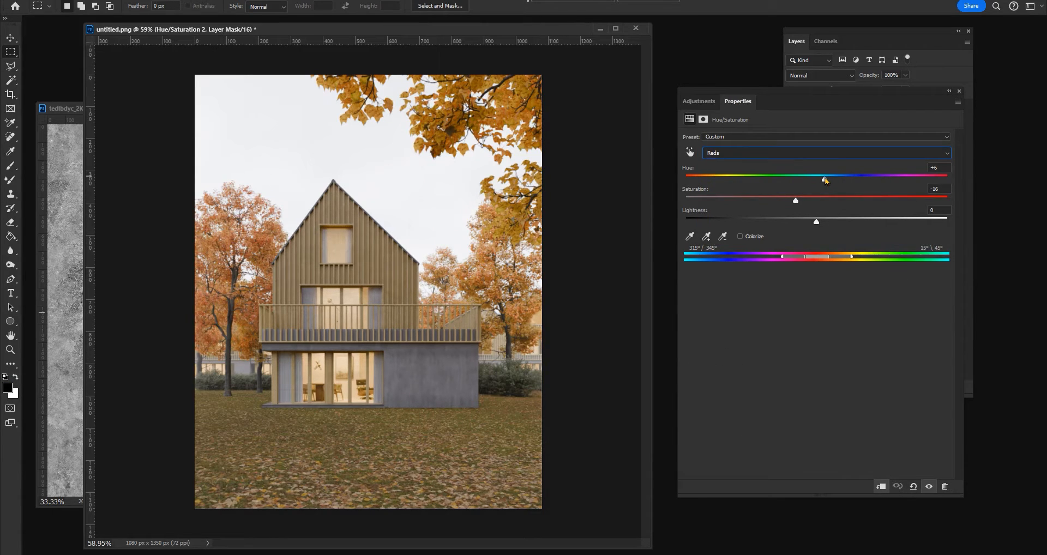
{"action": "left_click_drag", "start_coordinate": [823, 175], "coordinate": [831, 175]}
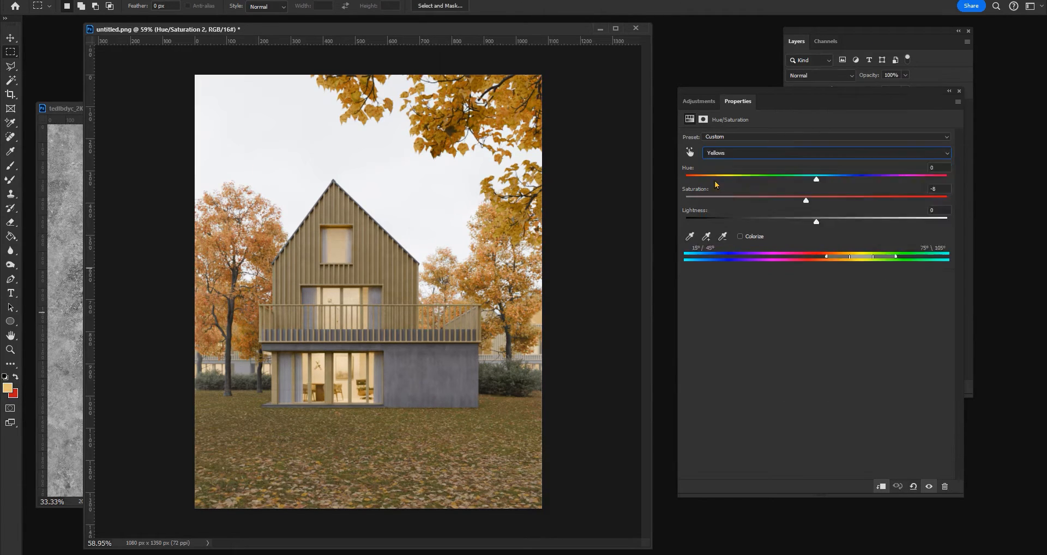
{"action": "left_click_drag", "start_coordinate": [806, 201], "coordinate": [804, 200]}
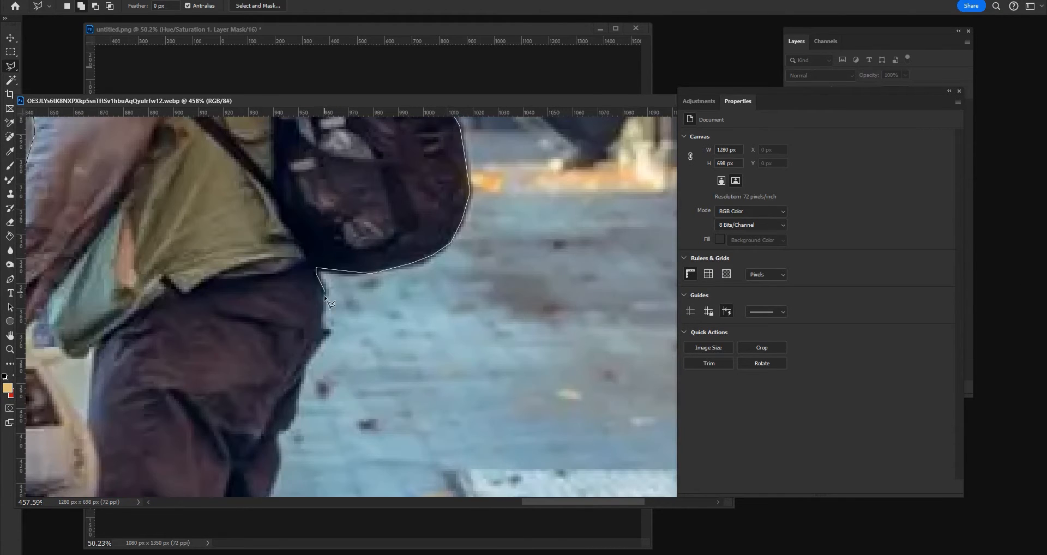
- Place the cutout leaf-blower worker on the lawn and match his tones with clipped Levels
{"action": "scroll", "scroll_direction": "down", "scroll_amount": 3}
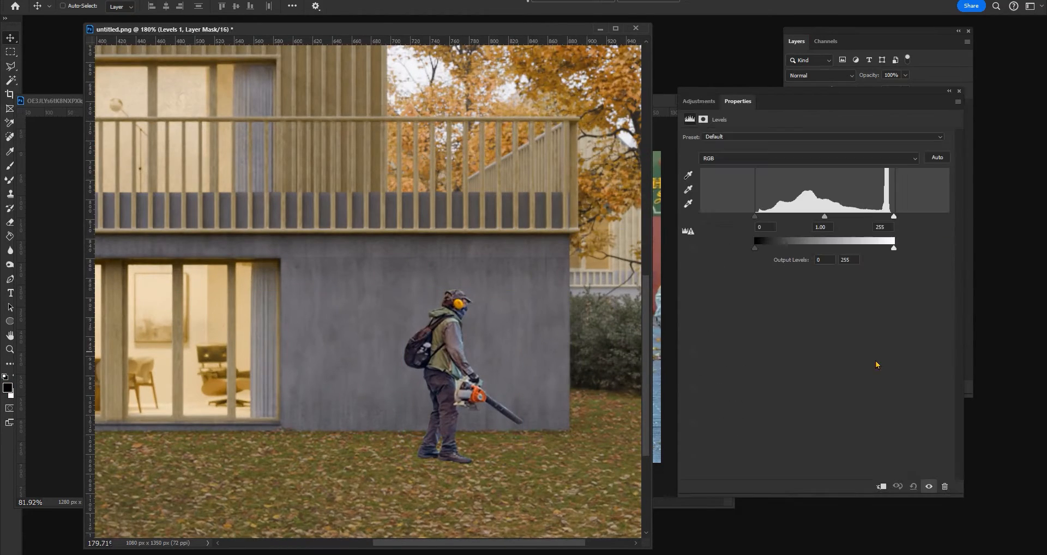
{"action": "left_click_drag", "start_coordinate": [754, 247], "coordinate": [761, 248]}
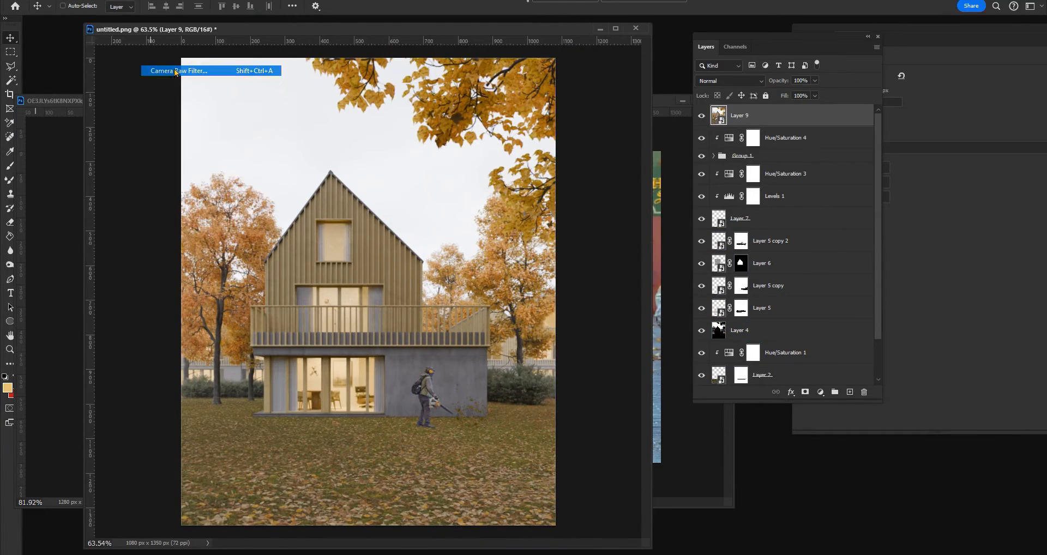
- Grade Layer 9 in Camera Raw with a lifted curve, +22 contrast, -46 highlights and adjusted whites
{"action": "left_click", "coordinate": [178, 71]}
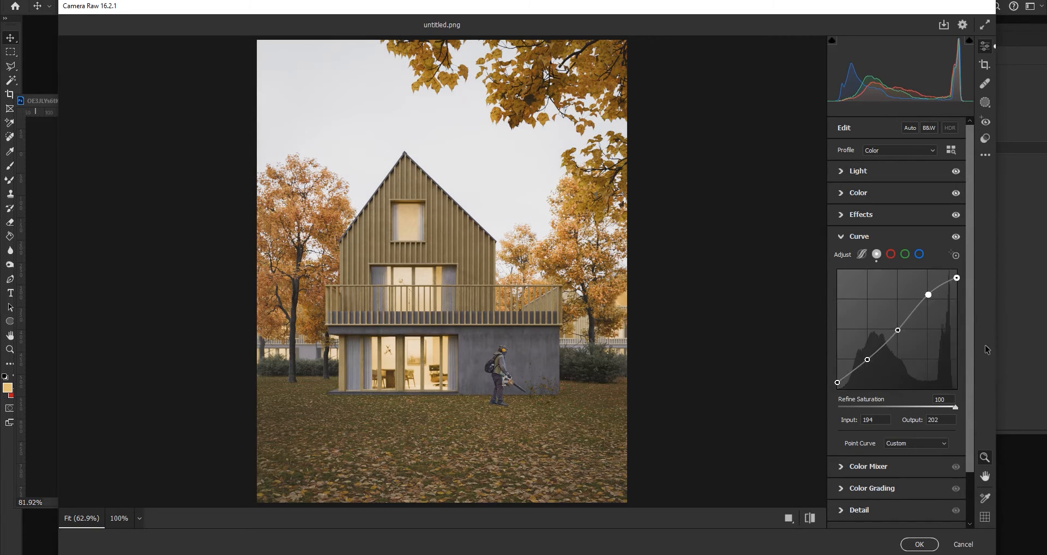
{"action": "left_click", "coordinate": [857, 171]}
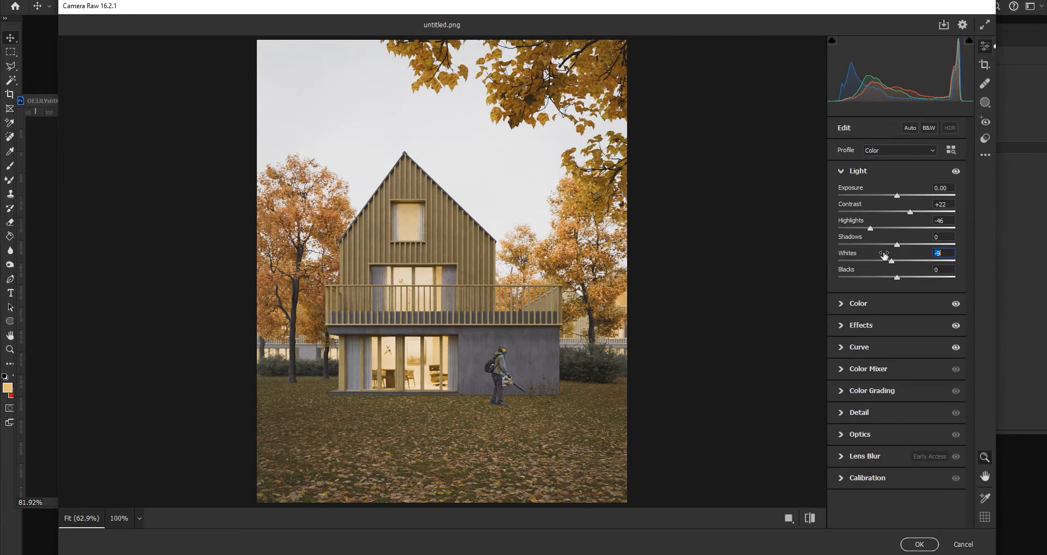
{"action": "left_click", "coordinate": [920, 544]}
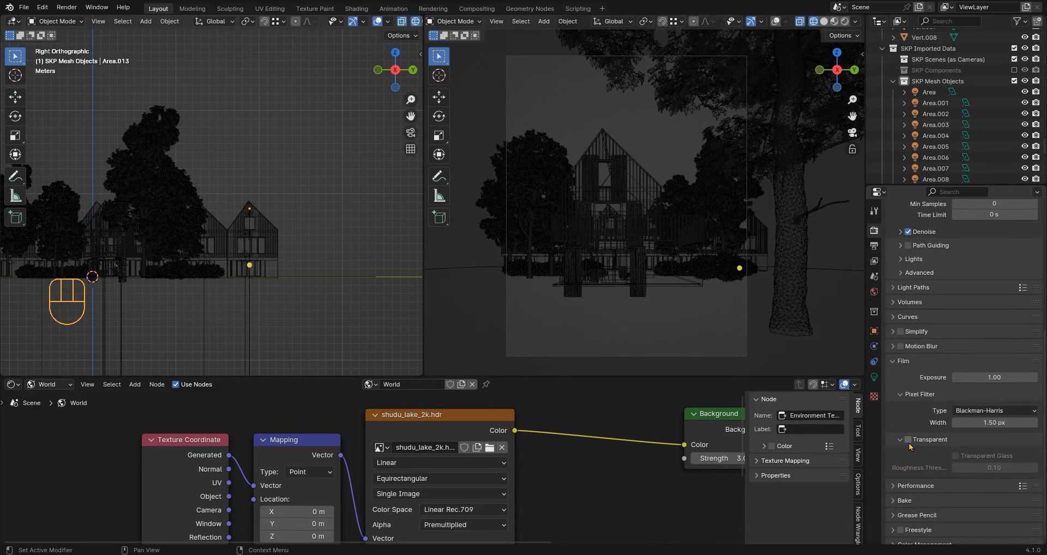
- Enable Film > Transparent in Render Properties so the sky renders with alpha
{"action": "left_click", "coordinate": [908, 439]}
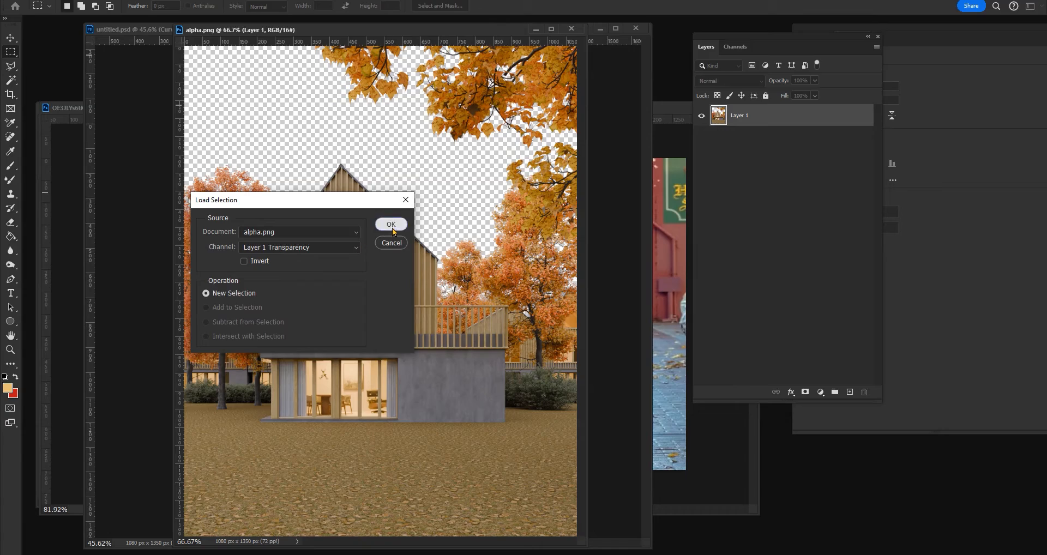
- Load alpha.png's transparency as a selection, mask Layer 9 with it and bring in the overcast sky photo
{"action": "left_click", "coordinate": [391, 224]}
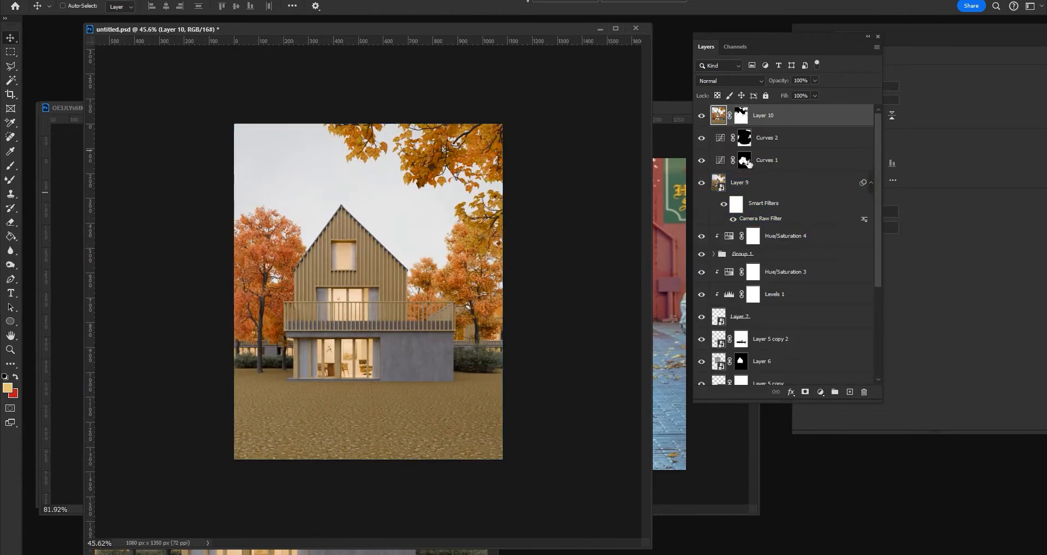
{"action": "left_click", "coordinate": [767, 138]}
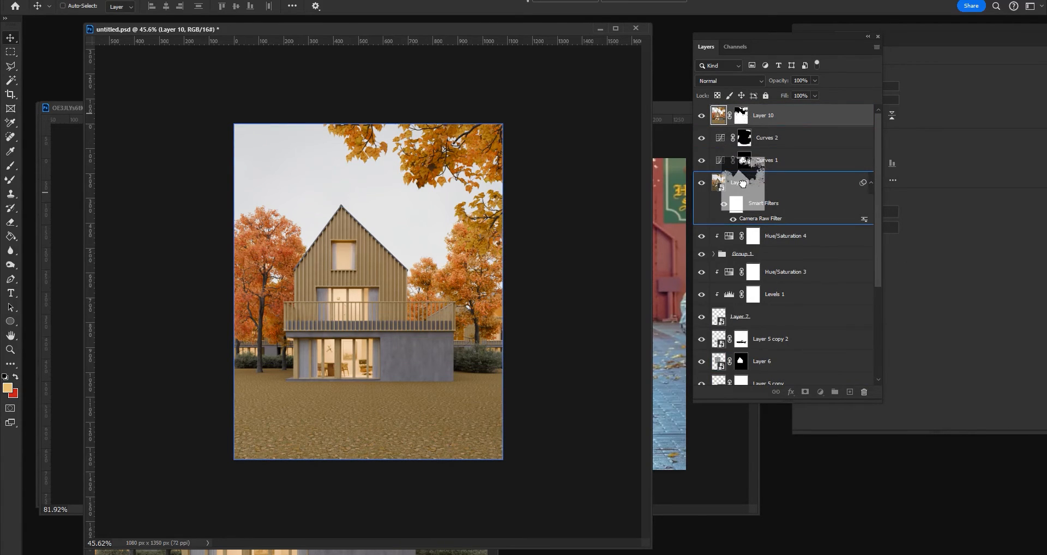
{"action": "left_click", "coordinate": [783, 115]}
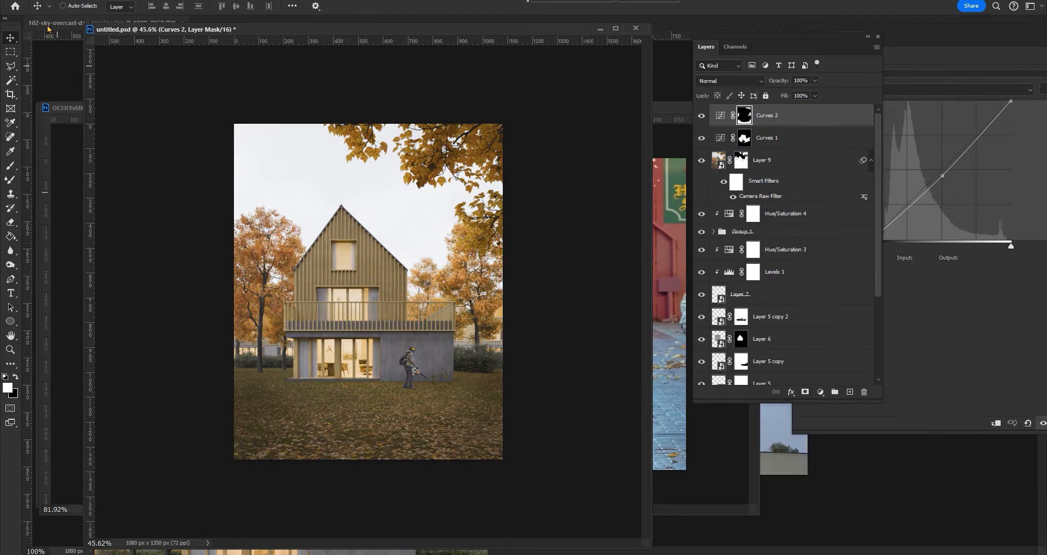
{"action": "left_click", "coordinate": [47, 28]}
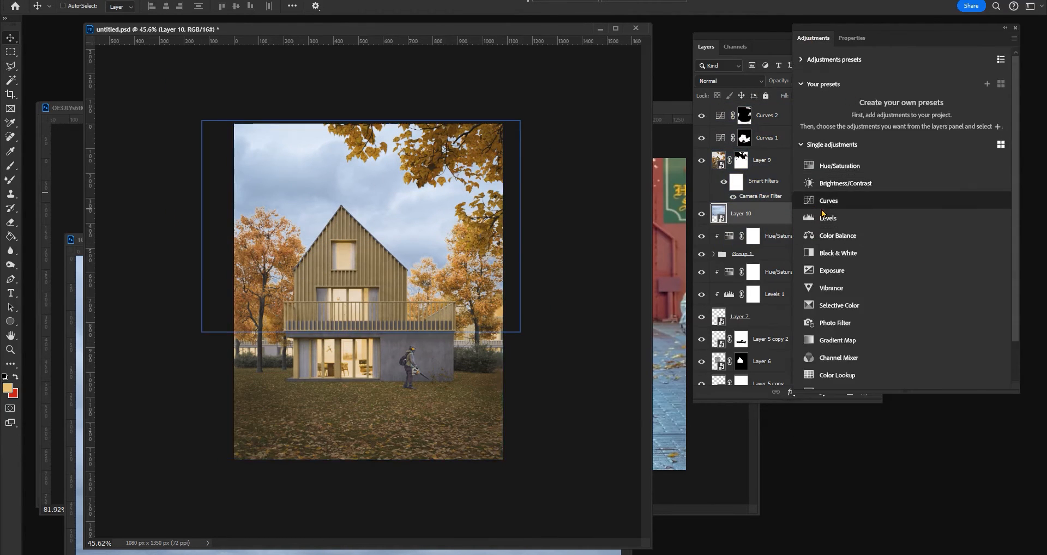
- Clip a Curves adjustment to the sky layer and pull the curve to set its brightness
{"action": "left_click", "coordinate": [829, 201]}
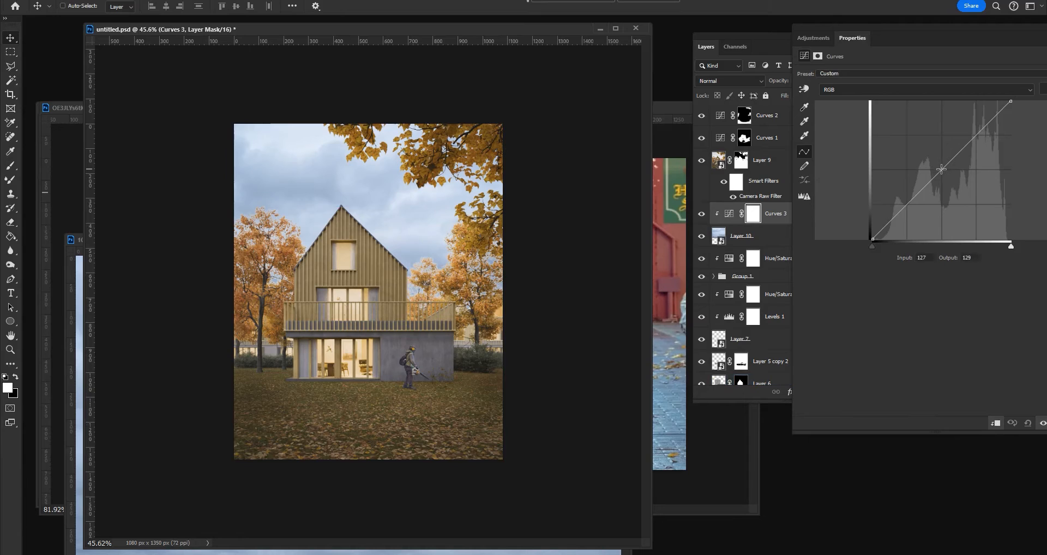
{"action": "left_click_drag", "start_coordinate": [941, 169], "coordinate": [919, 165]}
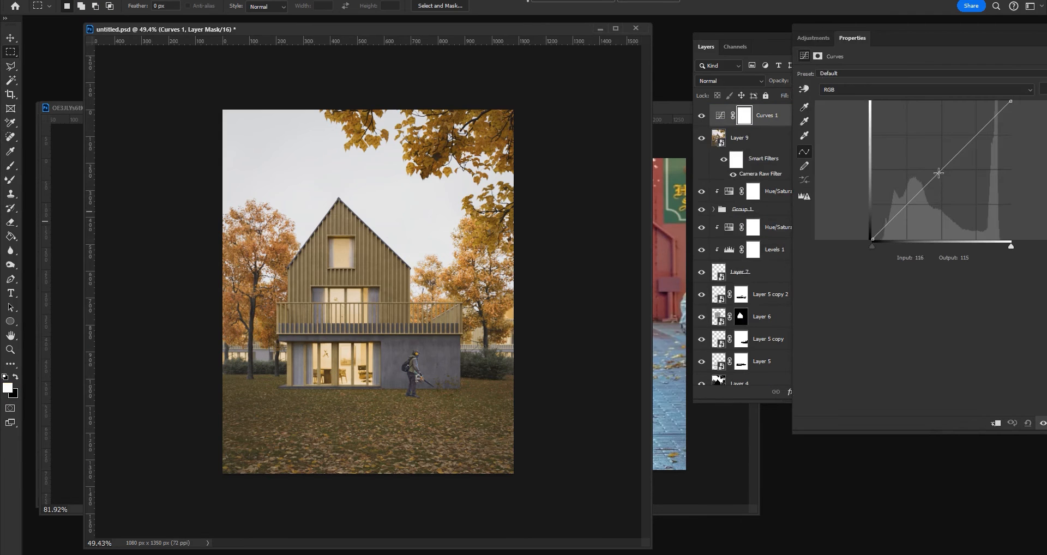
- Raise one Curves layer's midtones for dodging and lower another's for burning the house
{"action": "left_click_drag", "start_coordinate": [939, 173], "coordinate": [943, 164]}
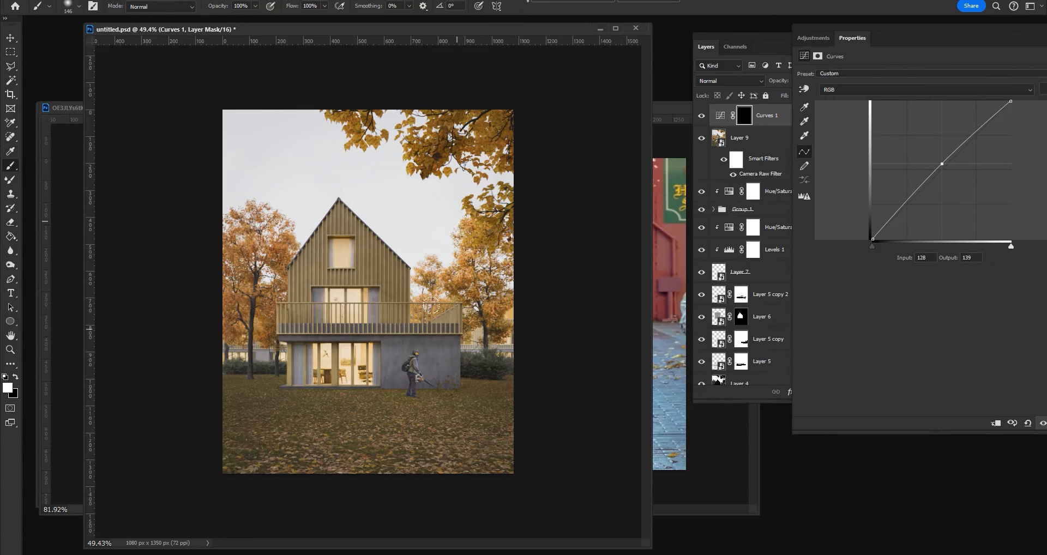
{"action": "mouse_move", "coordinate": [307, 241]}
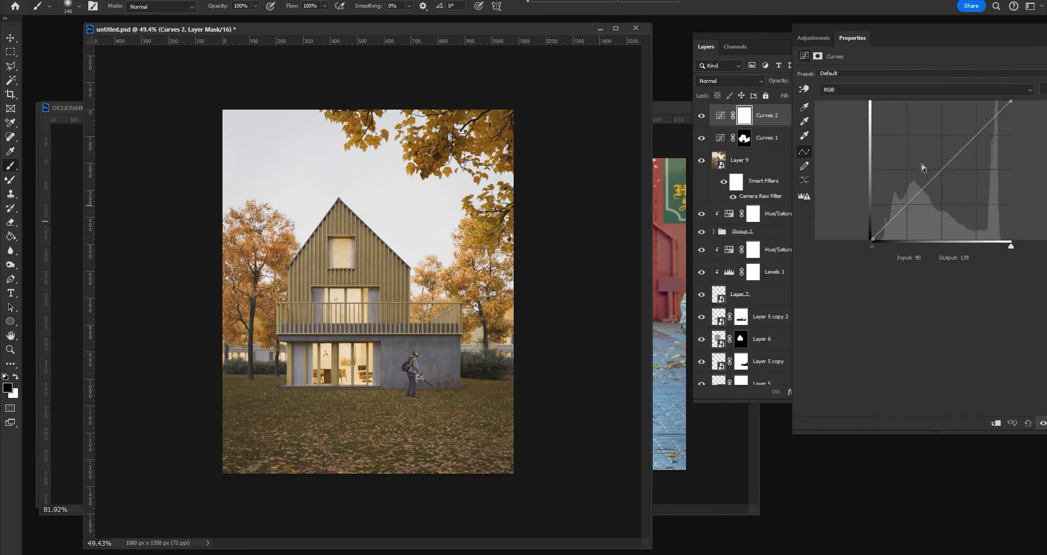
{"action": "left_click_drag", "start_coordinate": [923, 167], "coordinate": [939, 177]}
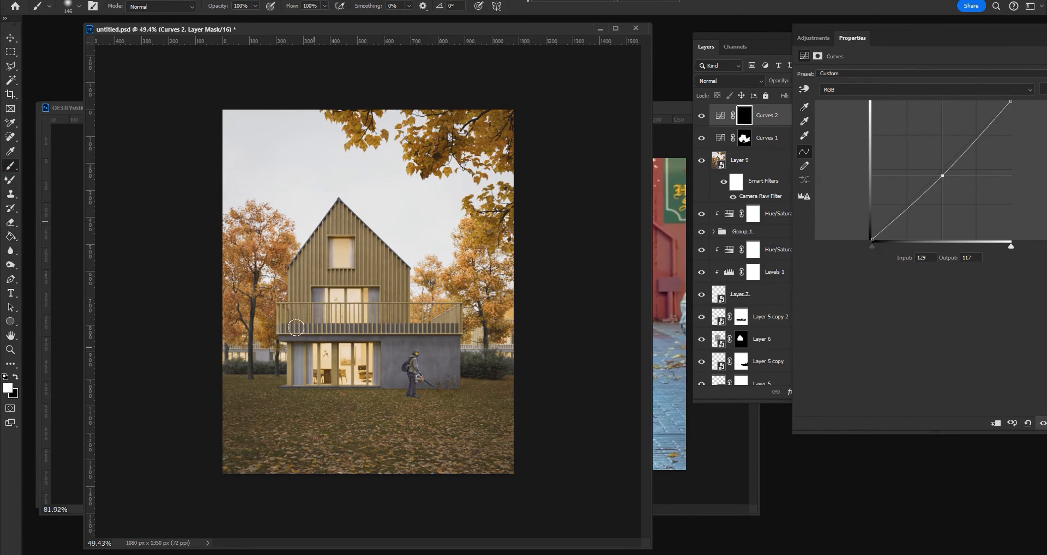
{"action": "mouse_move", "coordinate": [222, 377]}
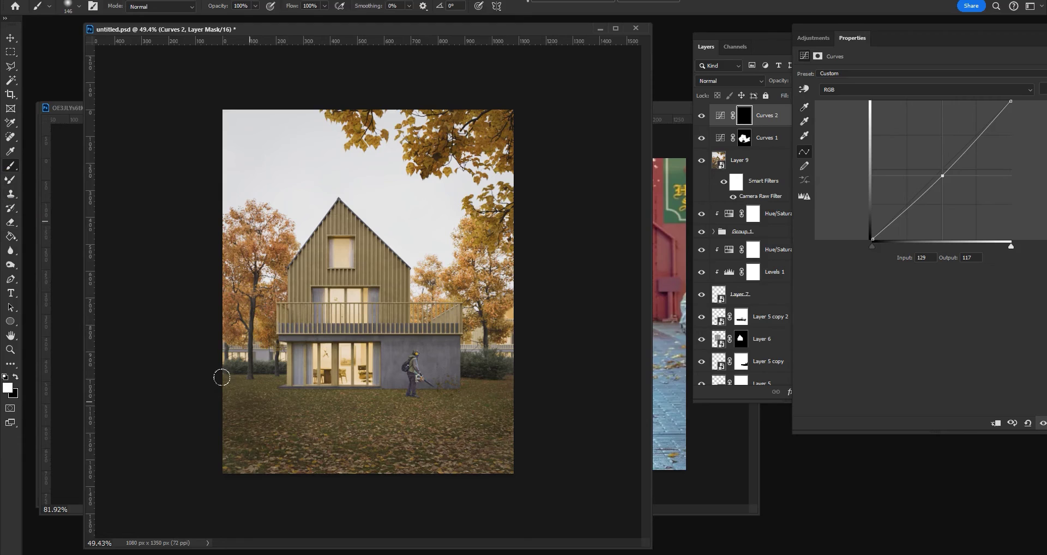